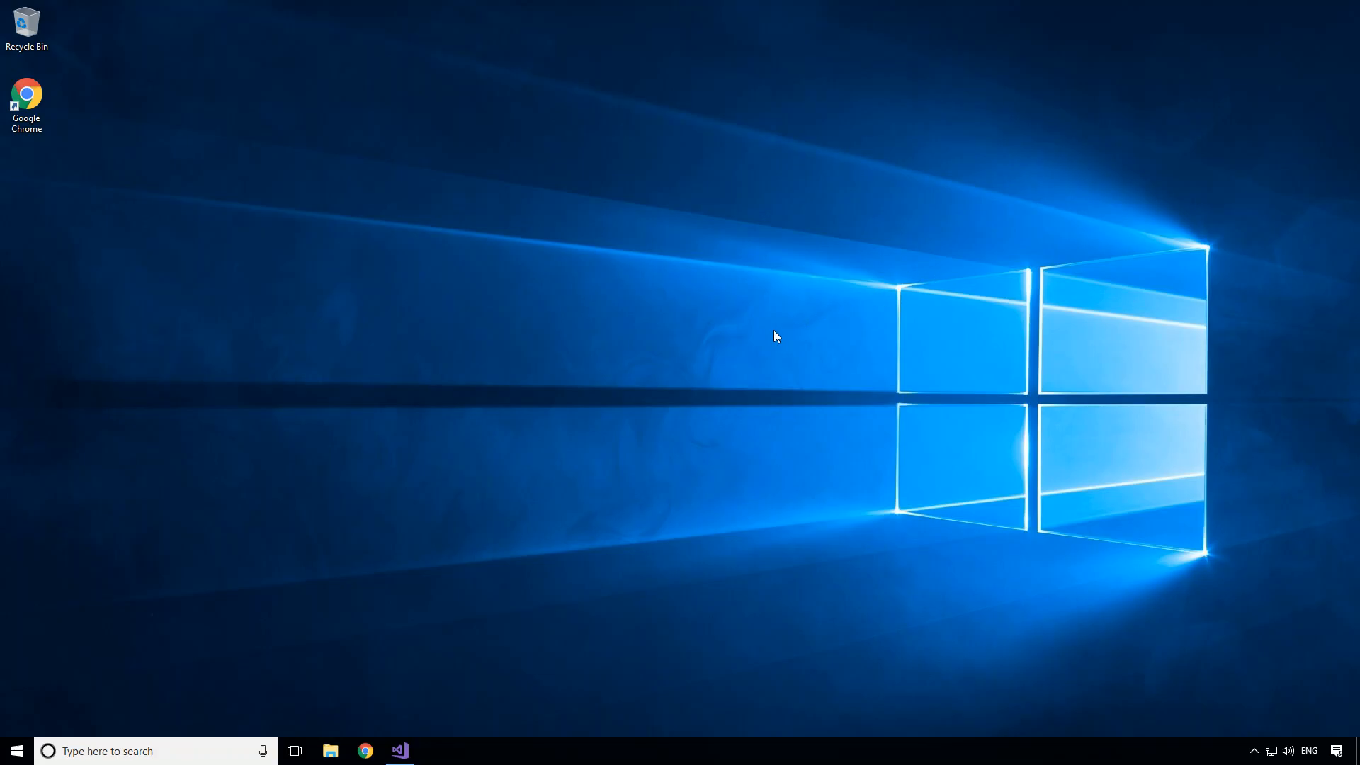
pyautogui.moveTo(783, 333)
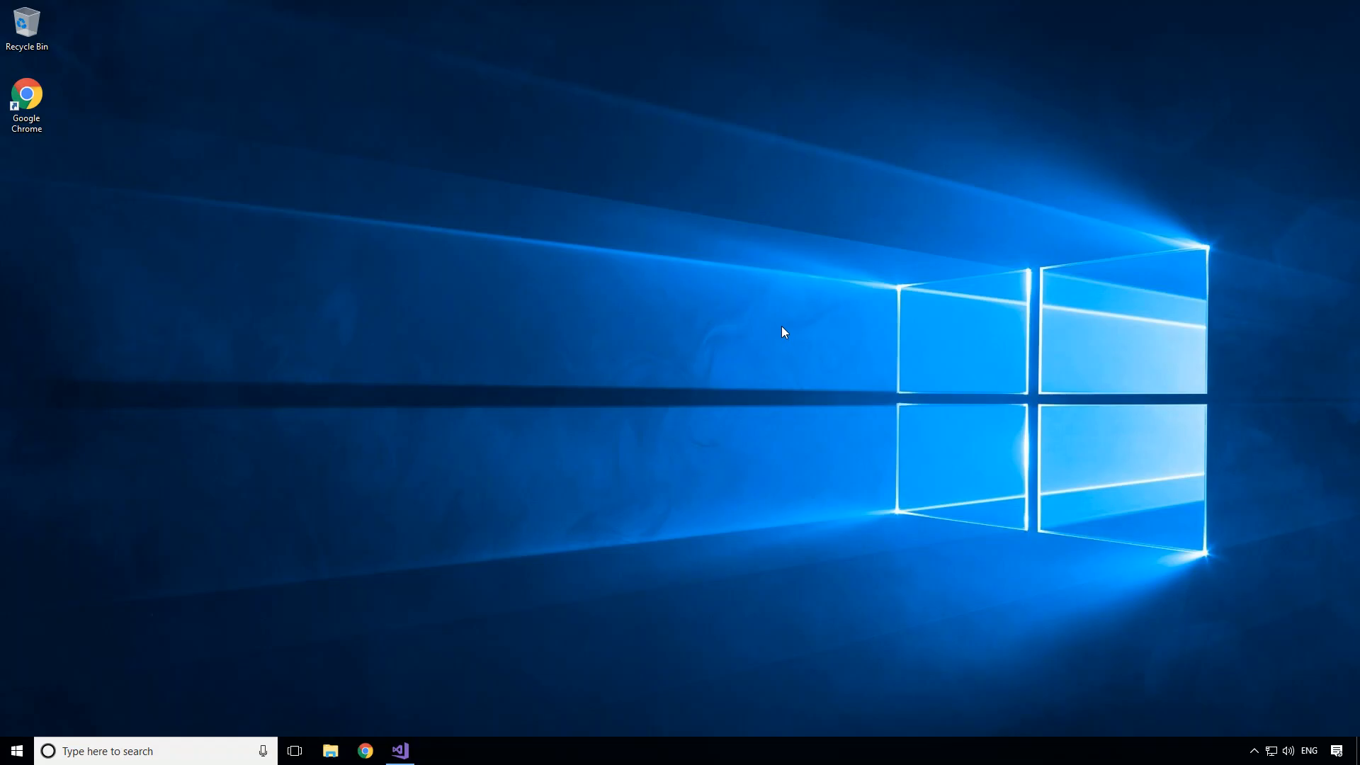
pyautogui.moveTo(787, 328)
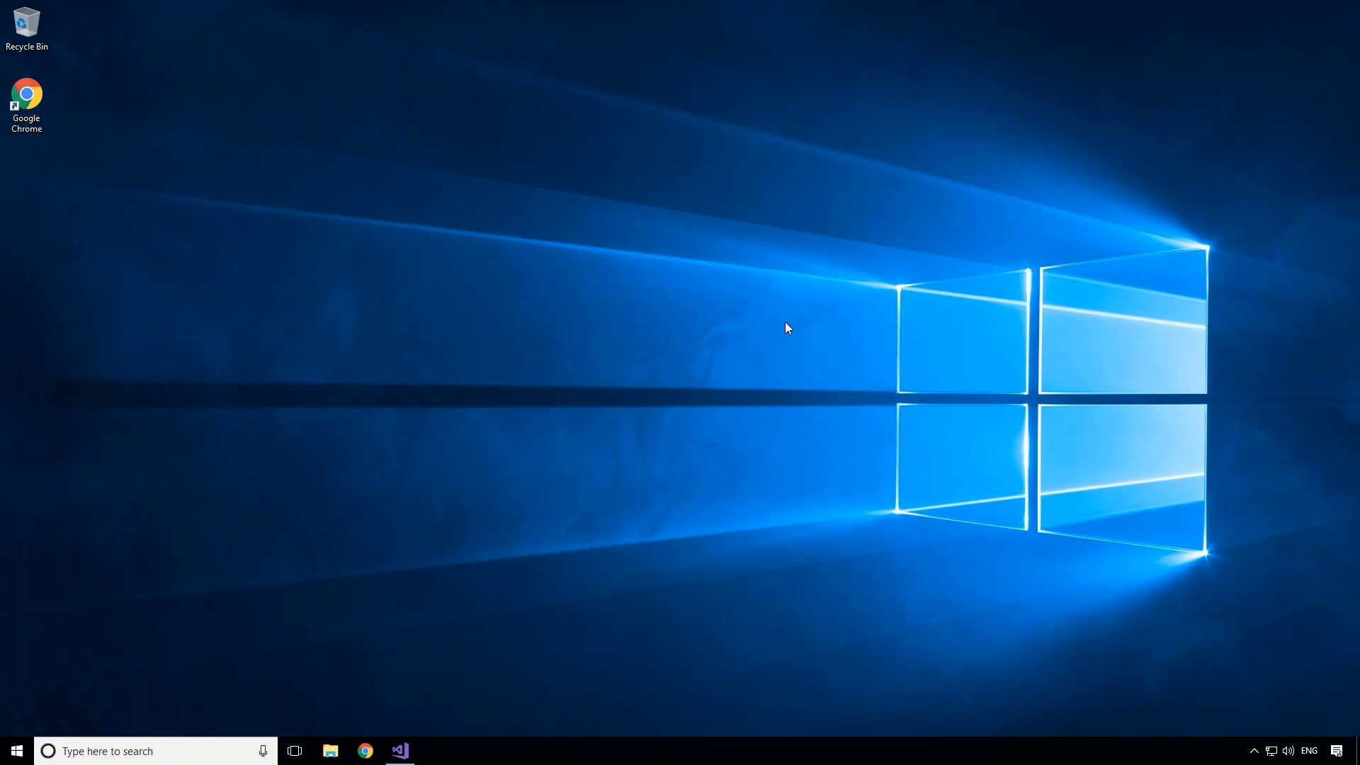
pyautogui.moveTo(800, 328)
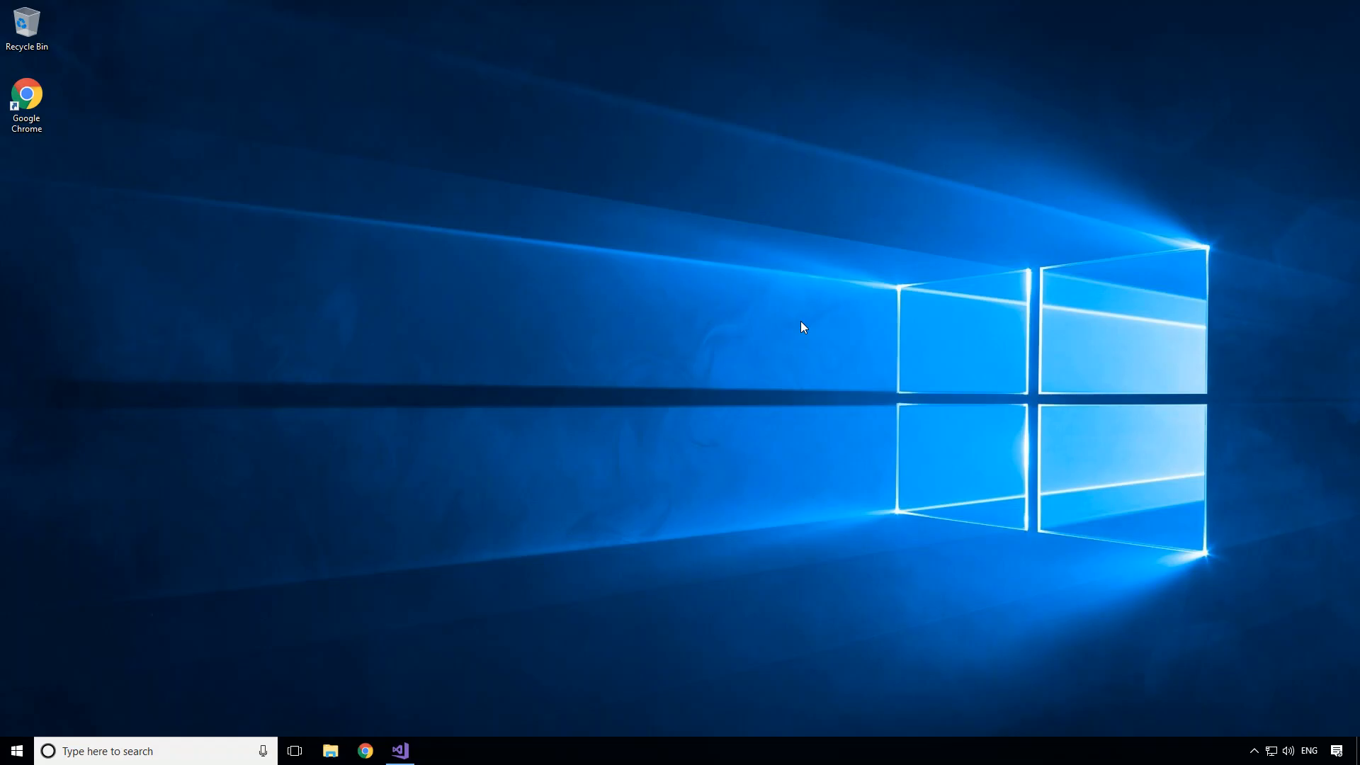
# Step: Launch Visual Studio 2017 and open the recent DRDev.YoutubeTutorials.CSharp solution
pyautogui.click(398, 750)
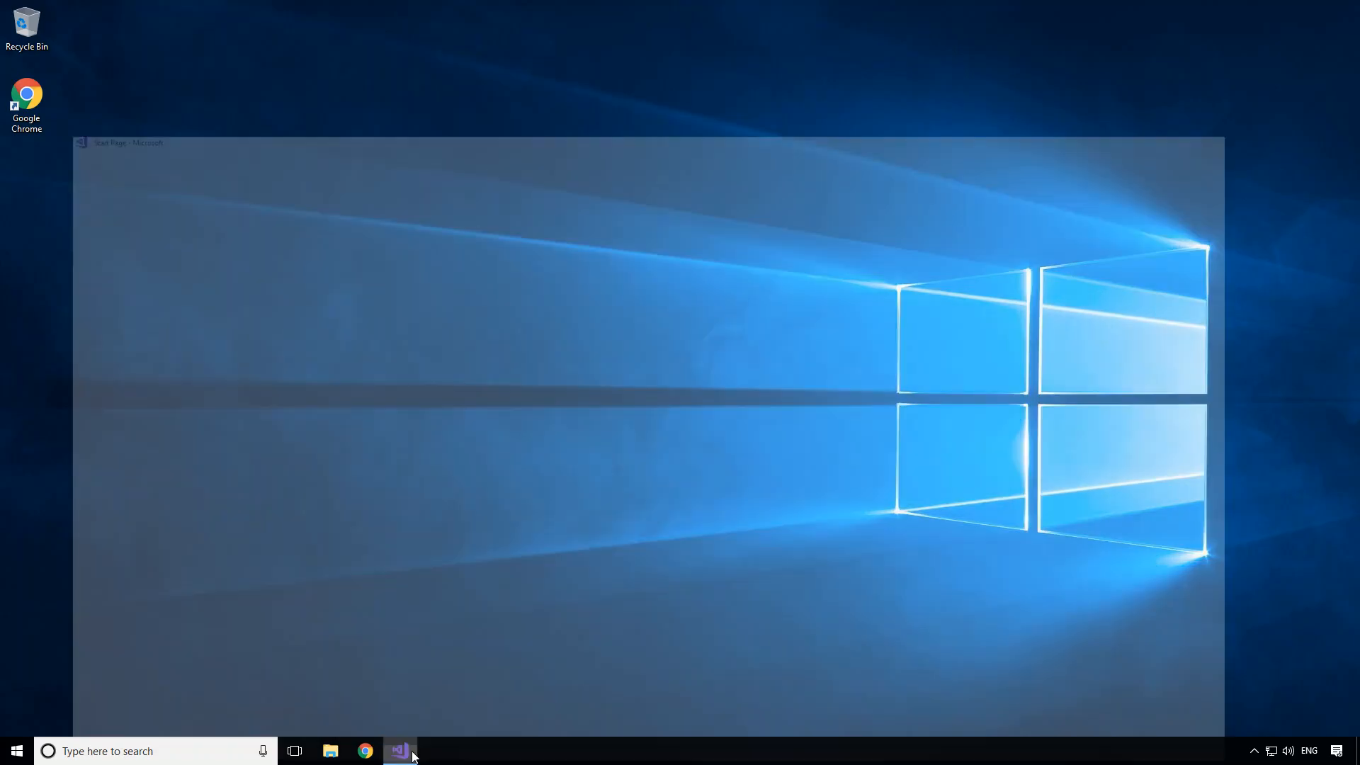
pyautogui.click(398, 751)
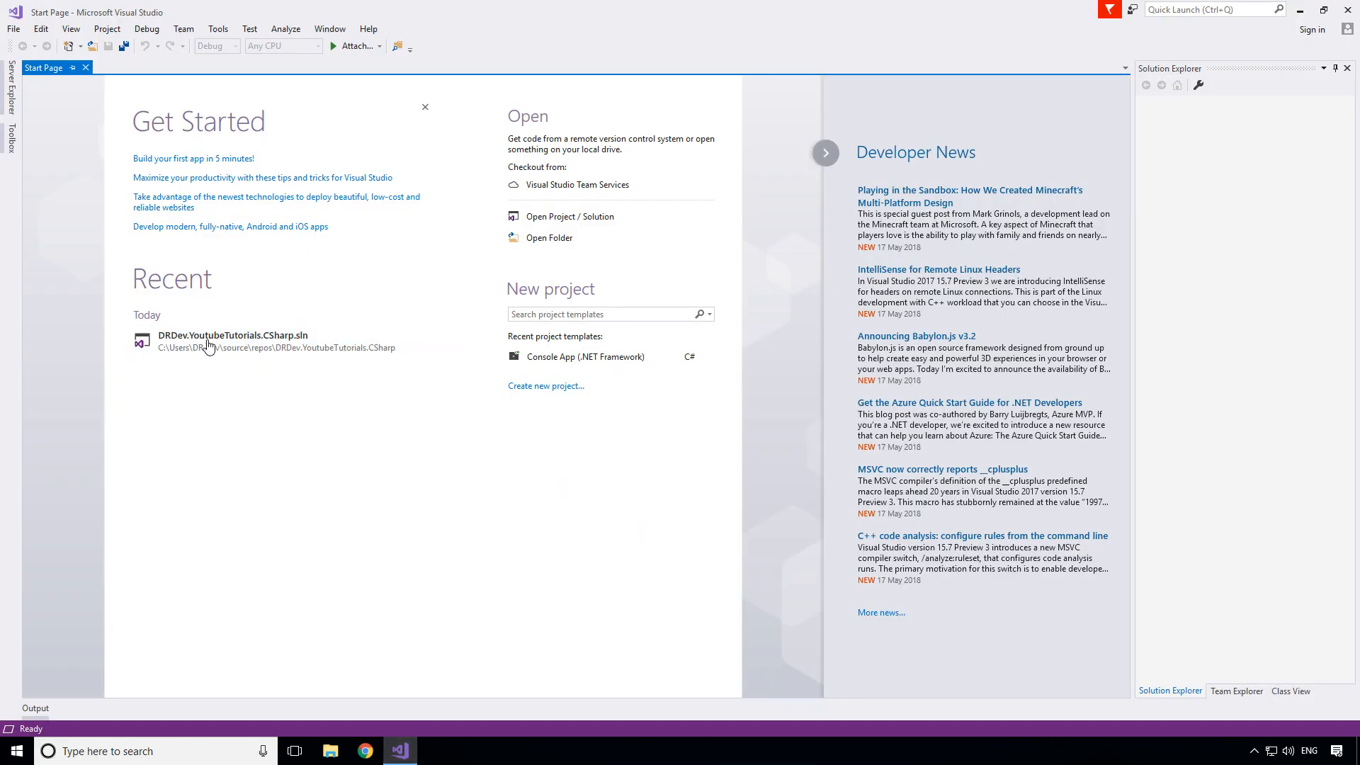
pyautogui.doubleClick(232, 341)
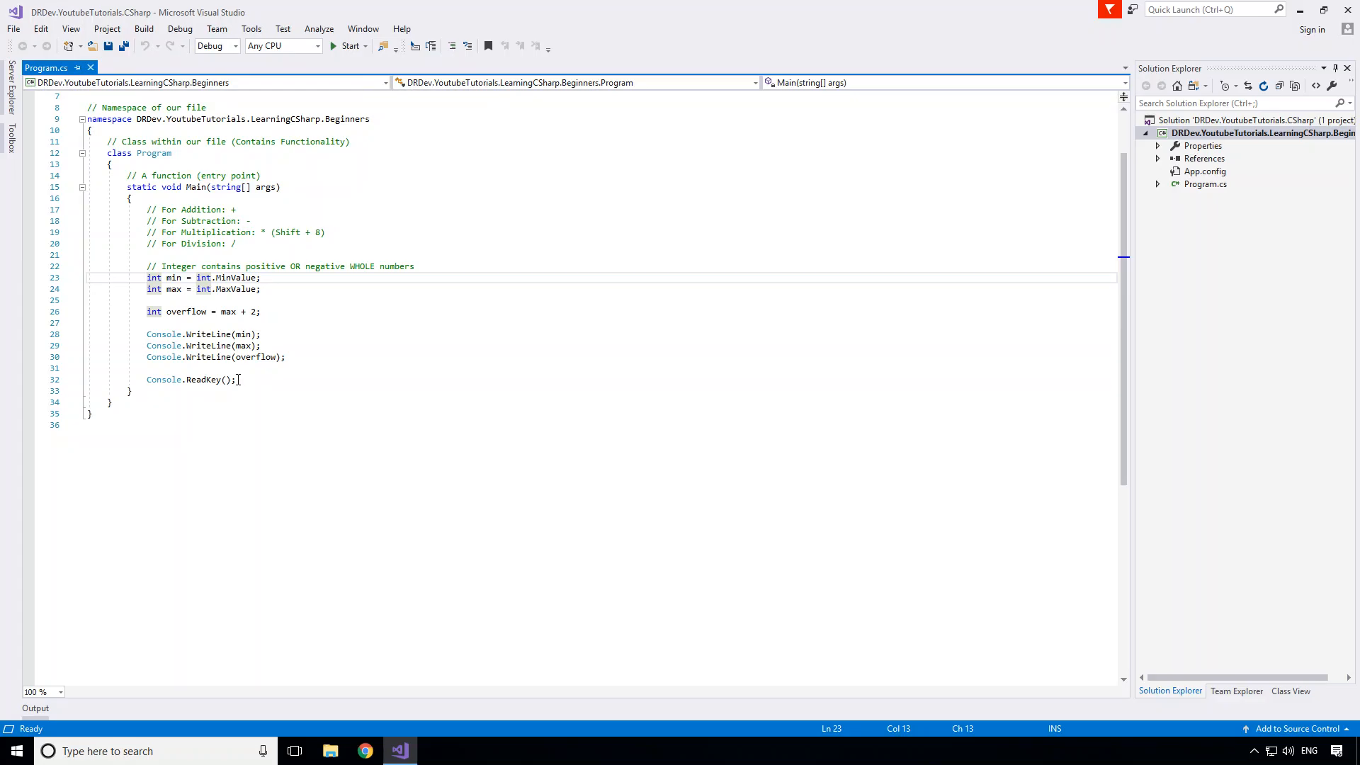
# Step: Delete the integer min/max and overflow lines from Main, then save Program.cs
pyautogui.moveTo(146, 209); pyautogui.dragTo(236, 379)
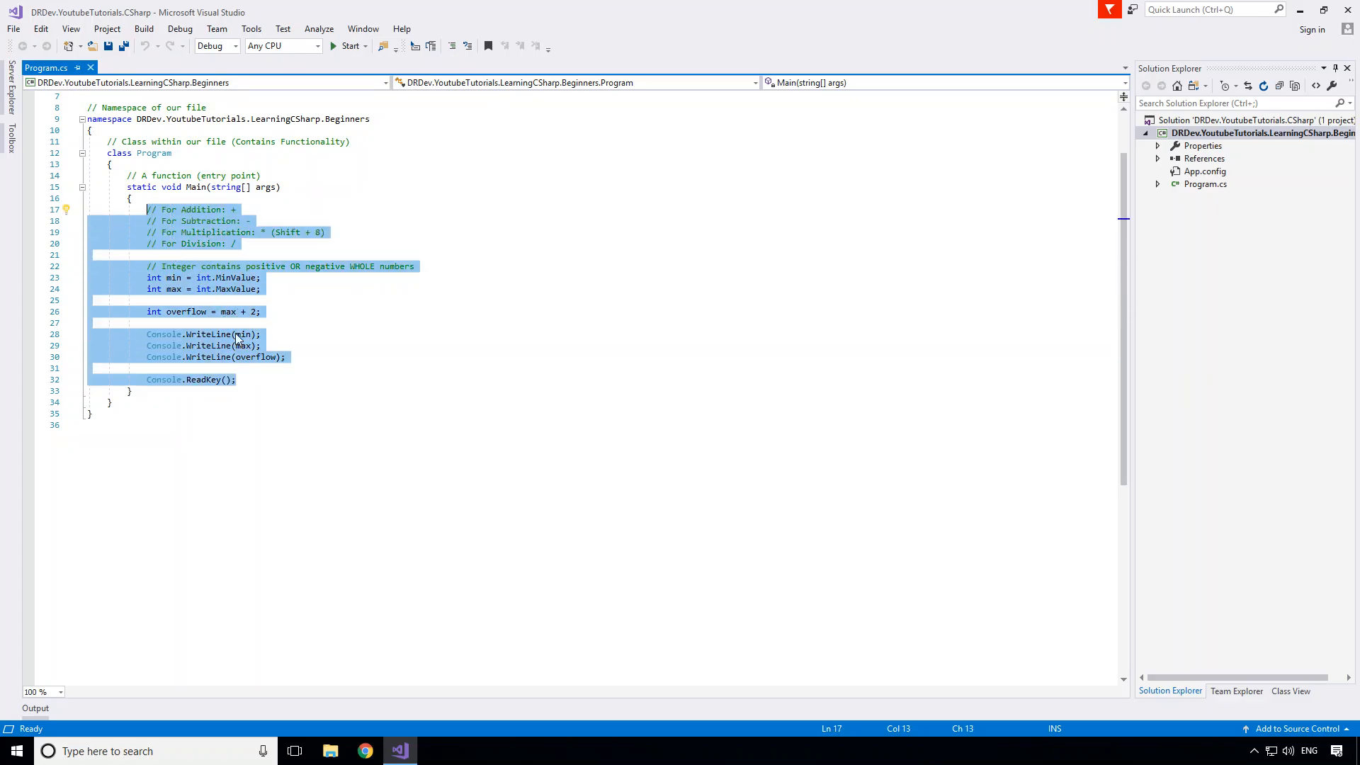
pyautogui.click(163, 209)
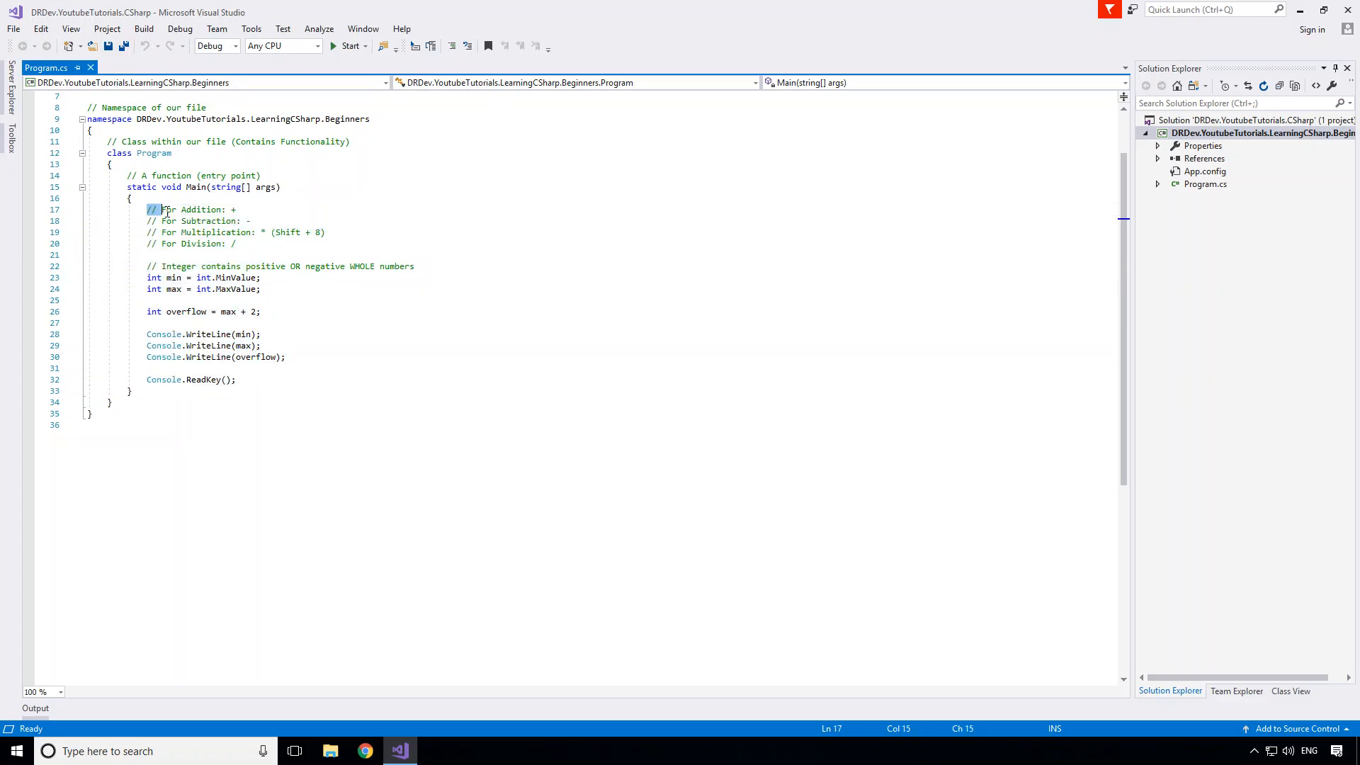
pyautogui.moveTo(158, 209); pyautogui.dragTo(258, 231)
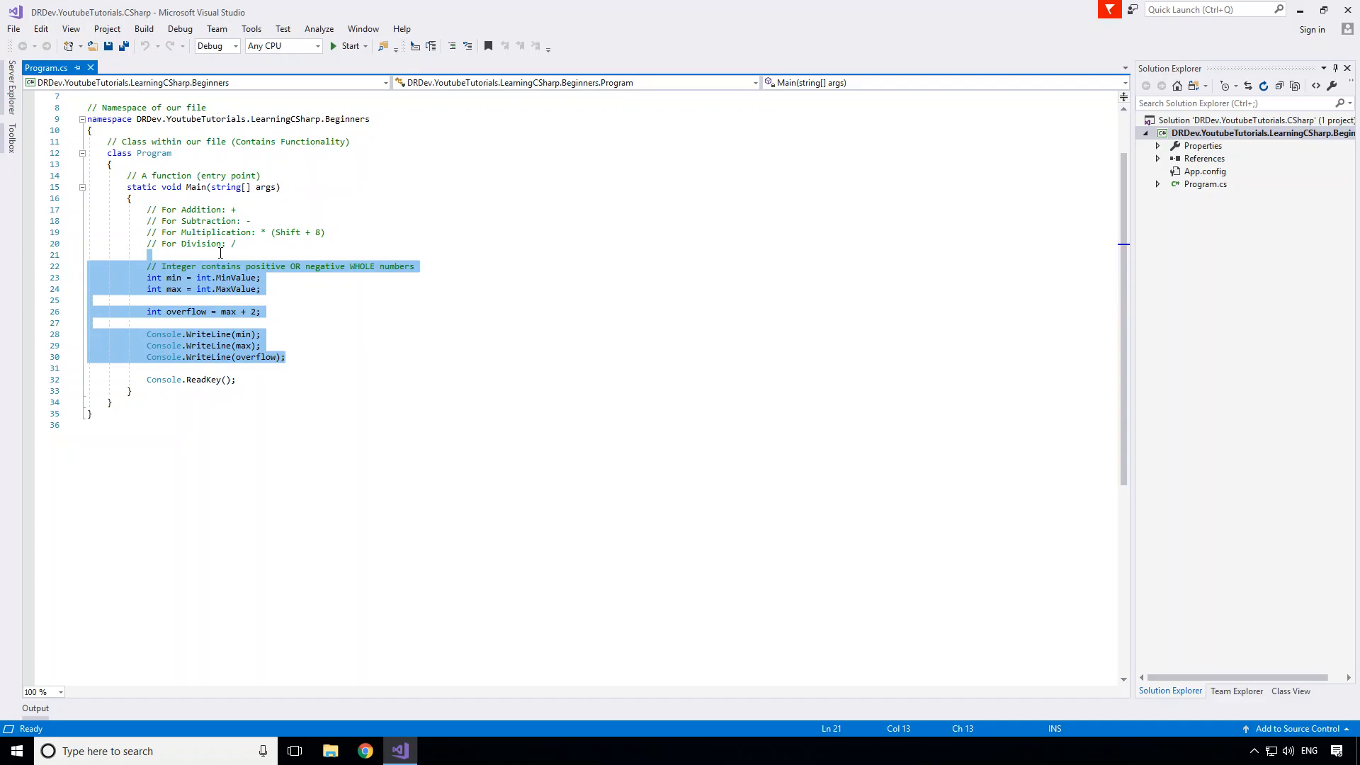
pyautogui.press('Delete')
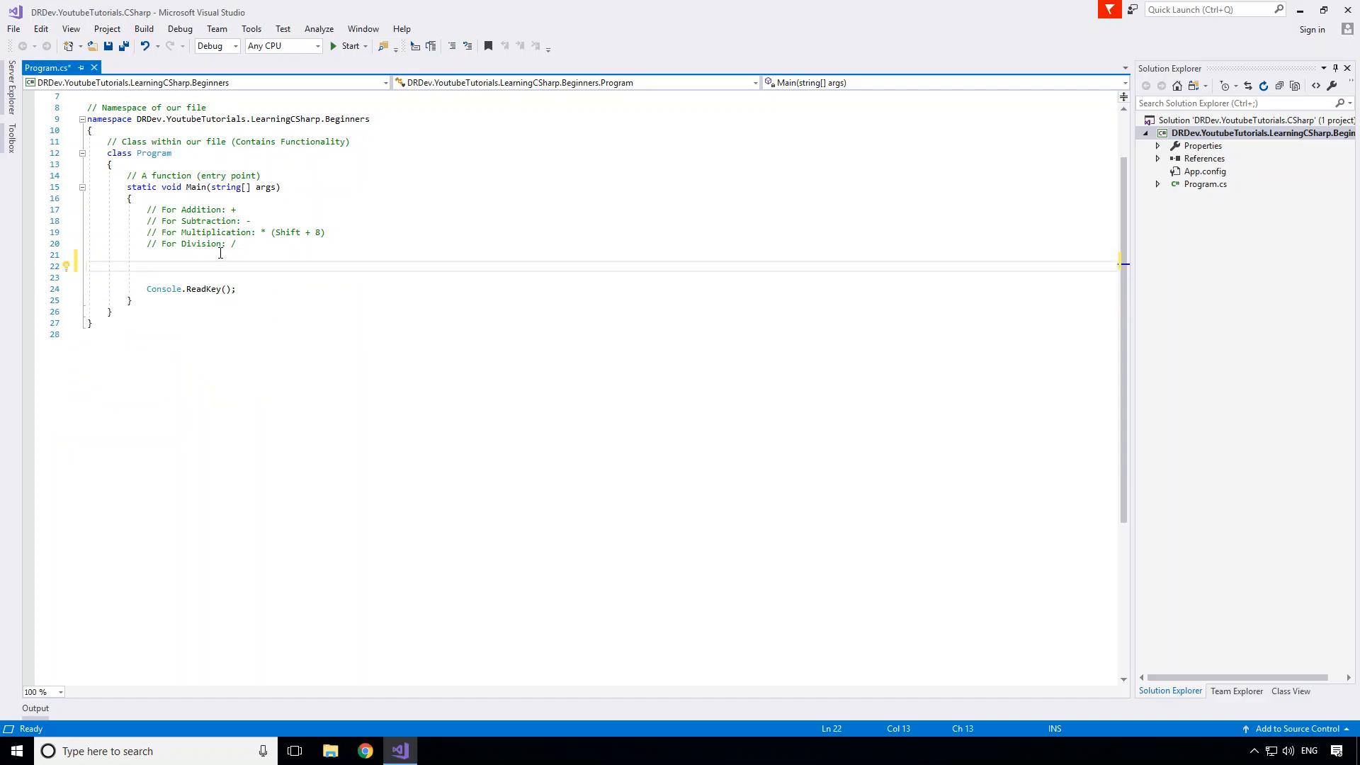
pyautogui.press('ctrl+s')
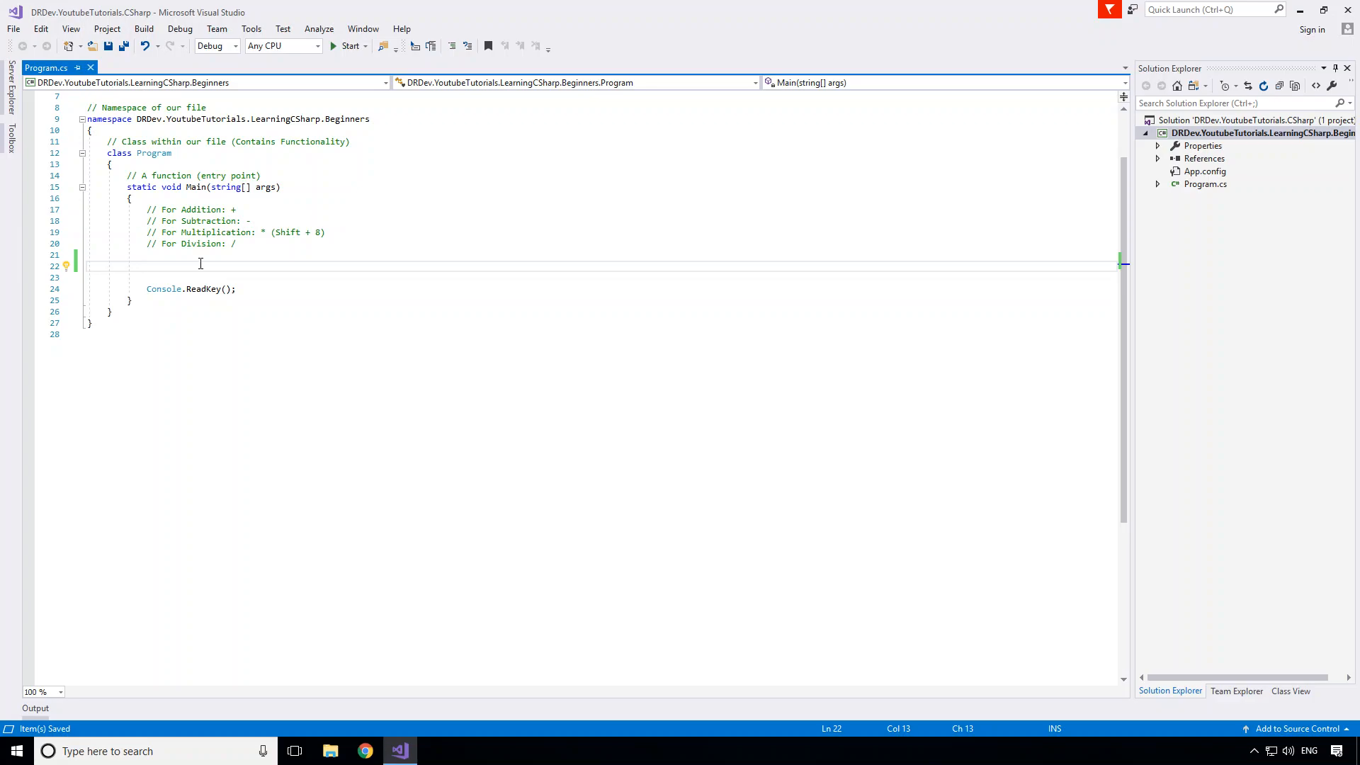
# Step: Type the comment '// Double - Double-precision Floating Point Number' in Main
pyautogui.write('// Doub')
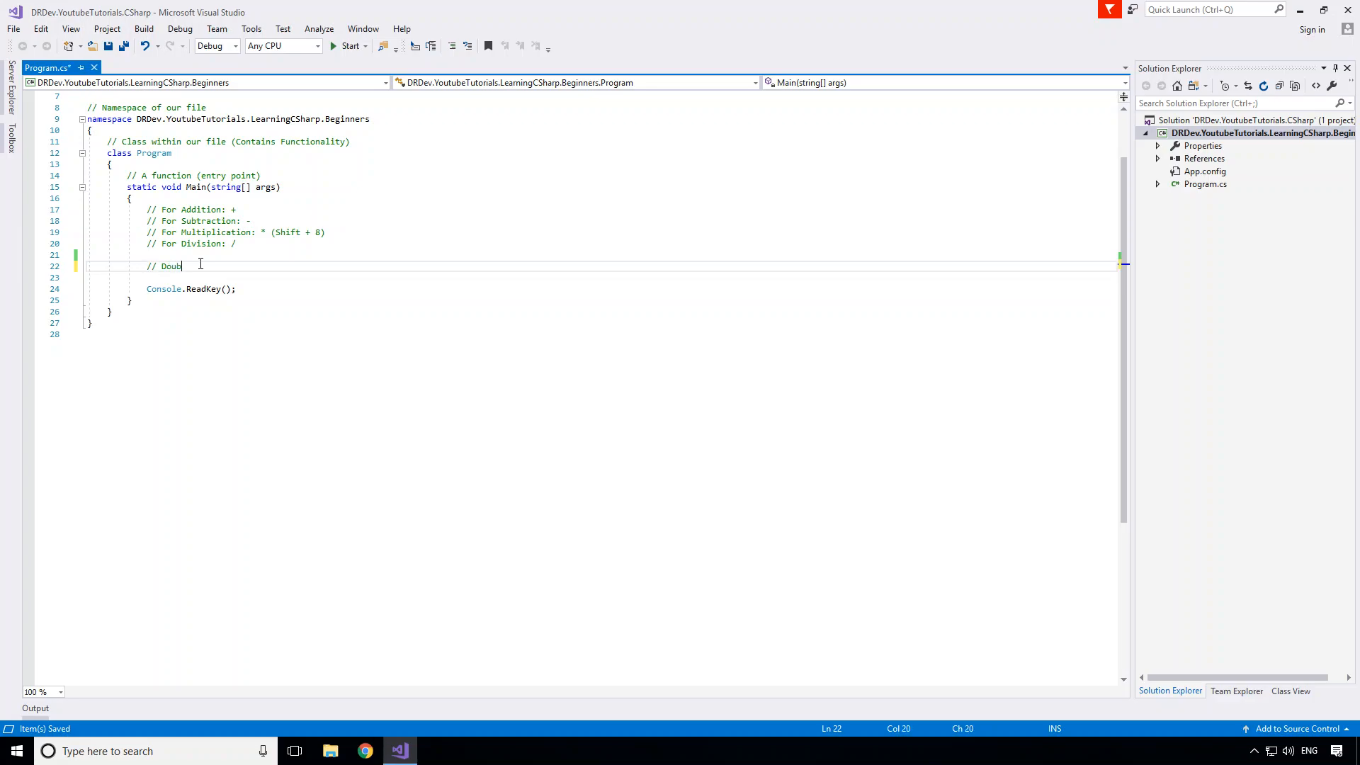
pyautogui.write('le')
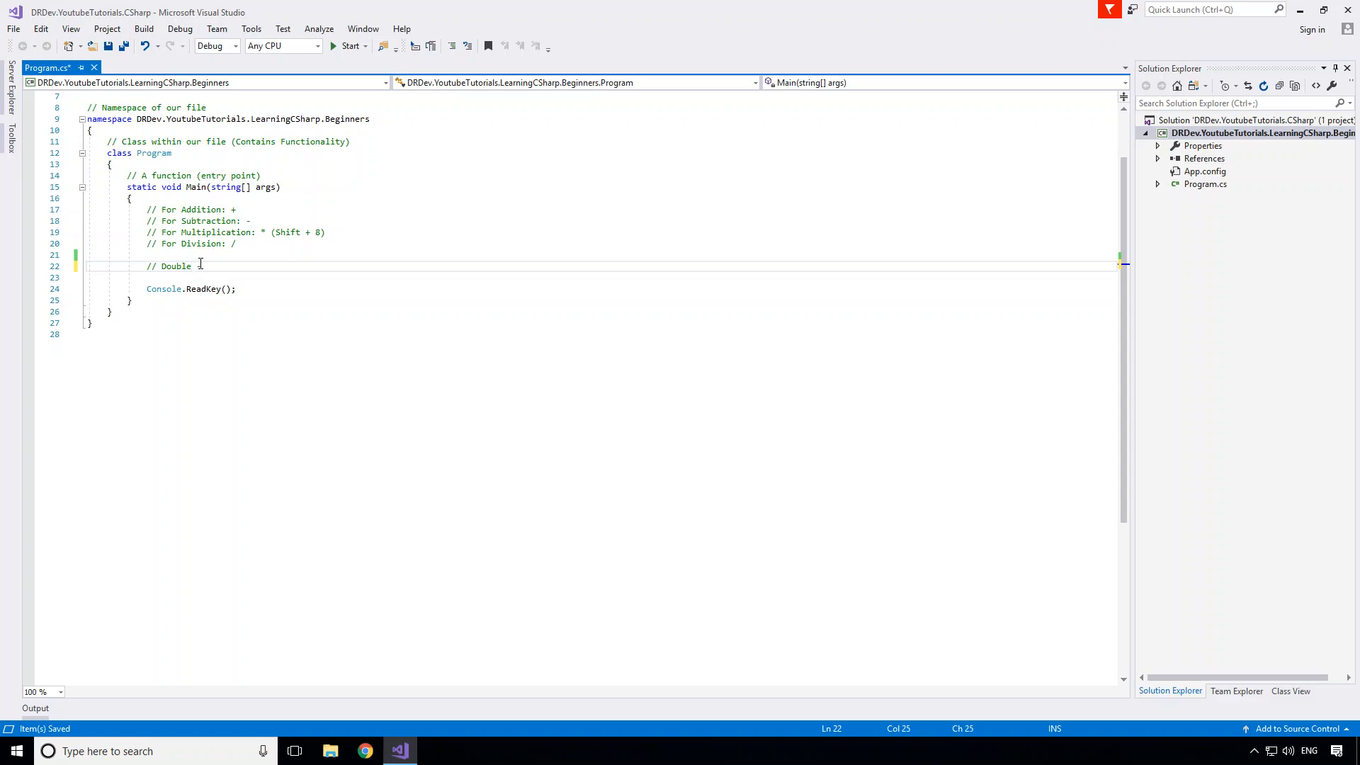
pyautogui.write('Double-p')
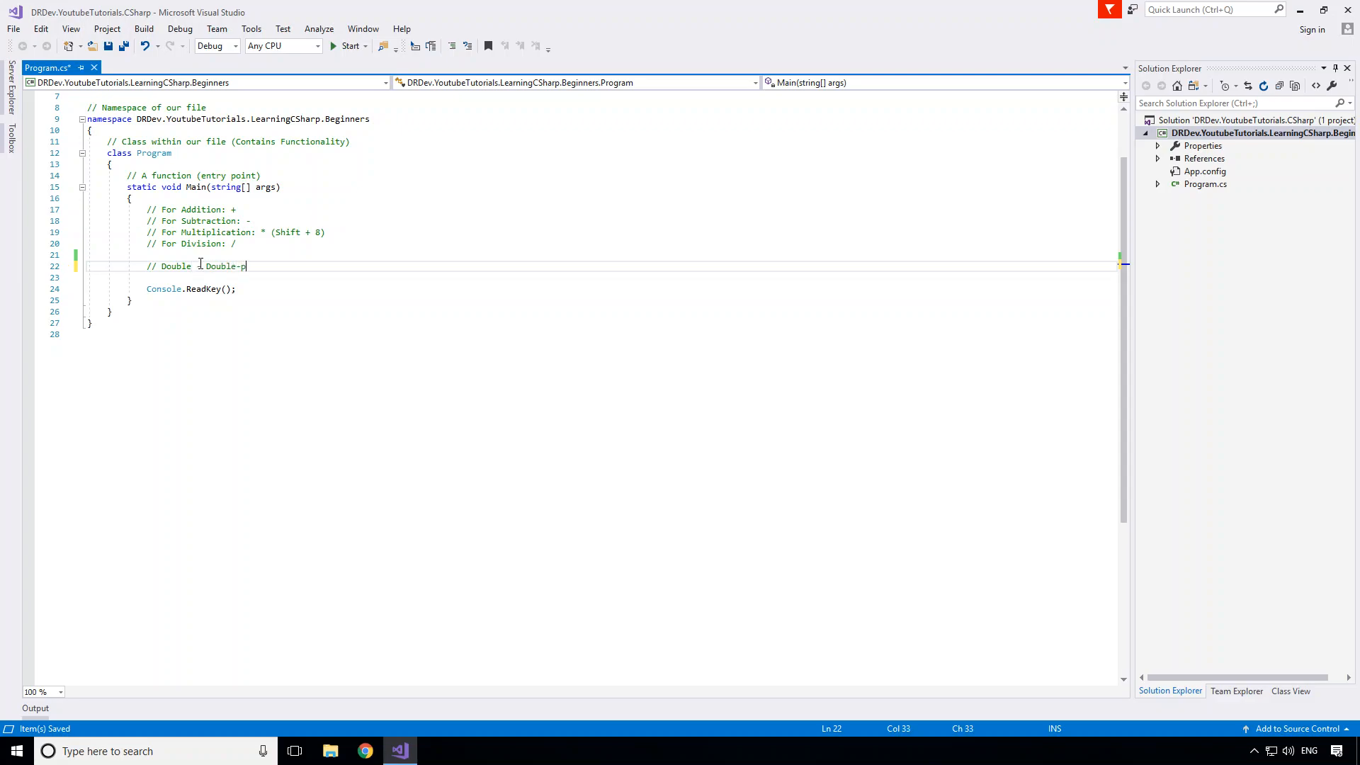
pyautogui.write('recision Floating Point Numb')
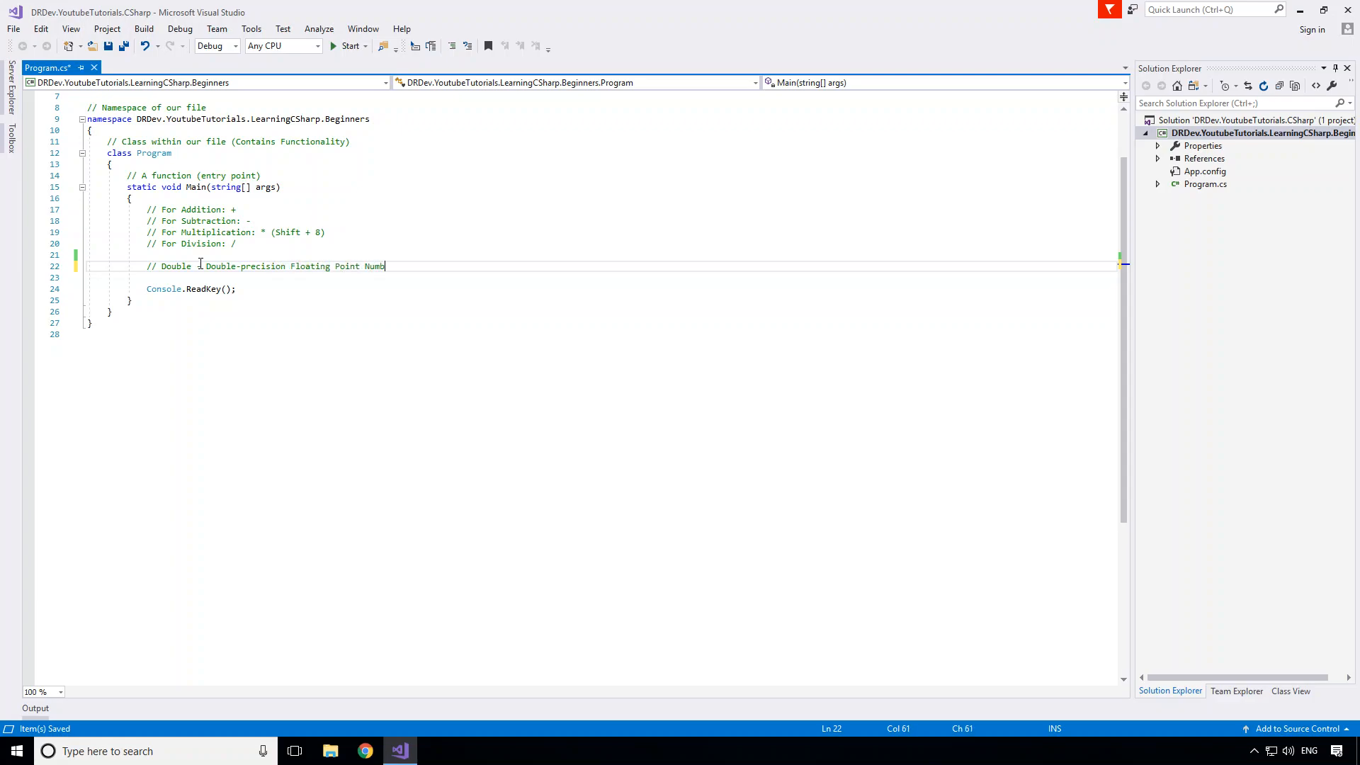
pyautogui.write('er')
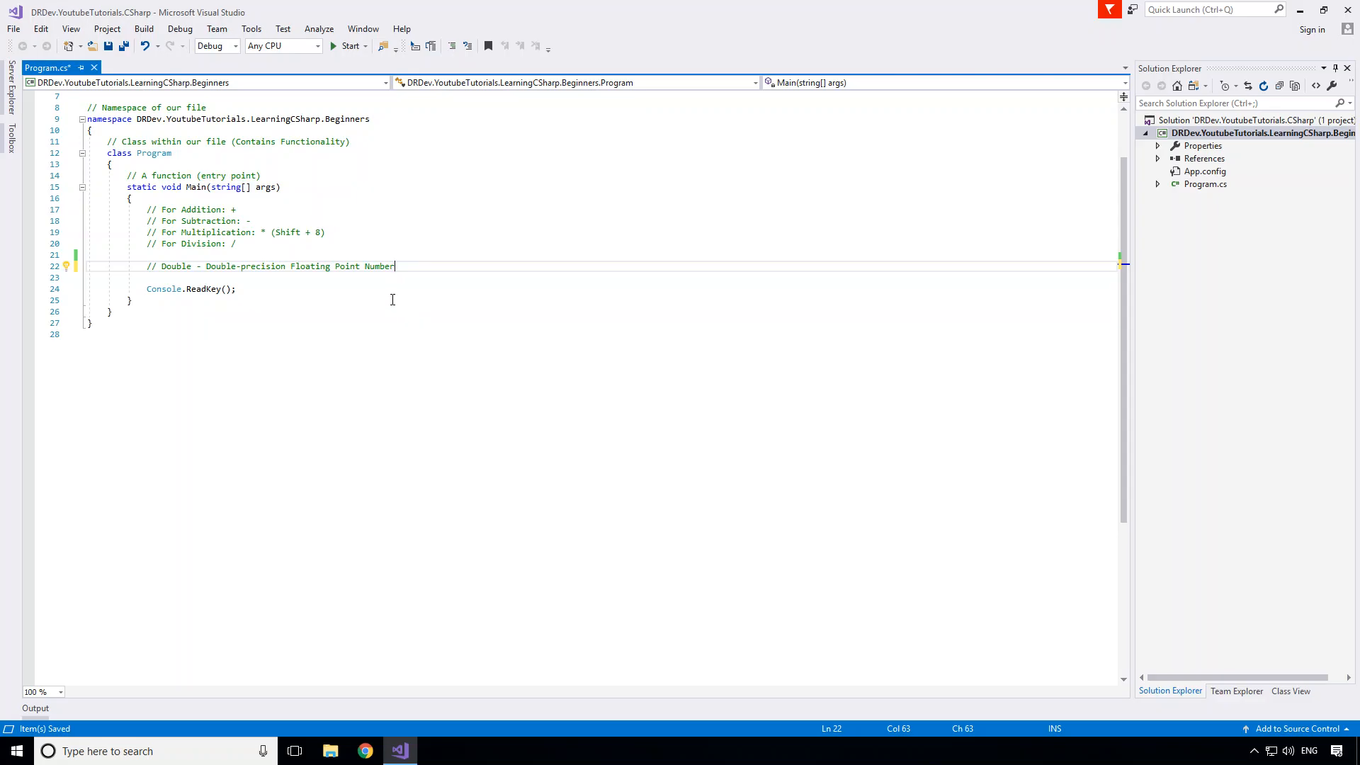
pyautogui.moveTo(397, 298)
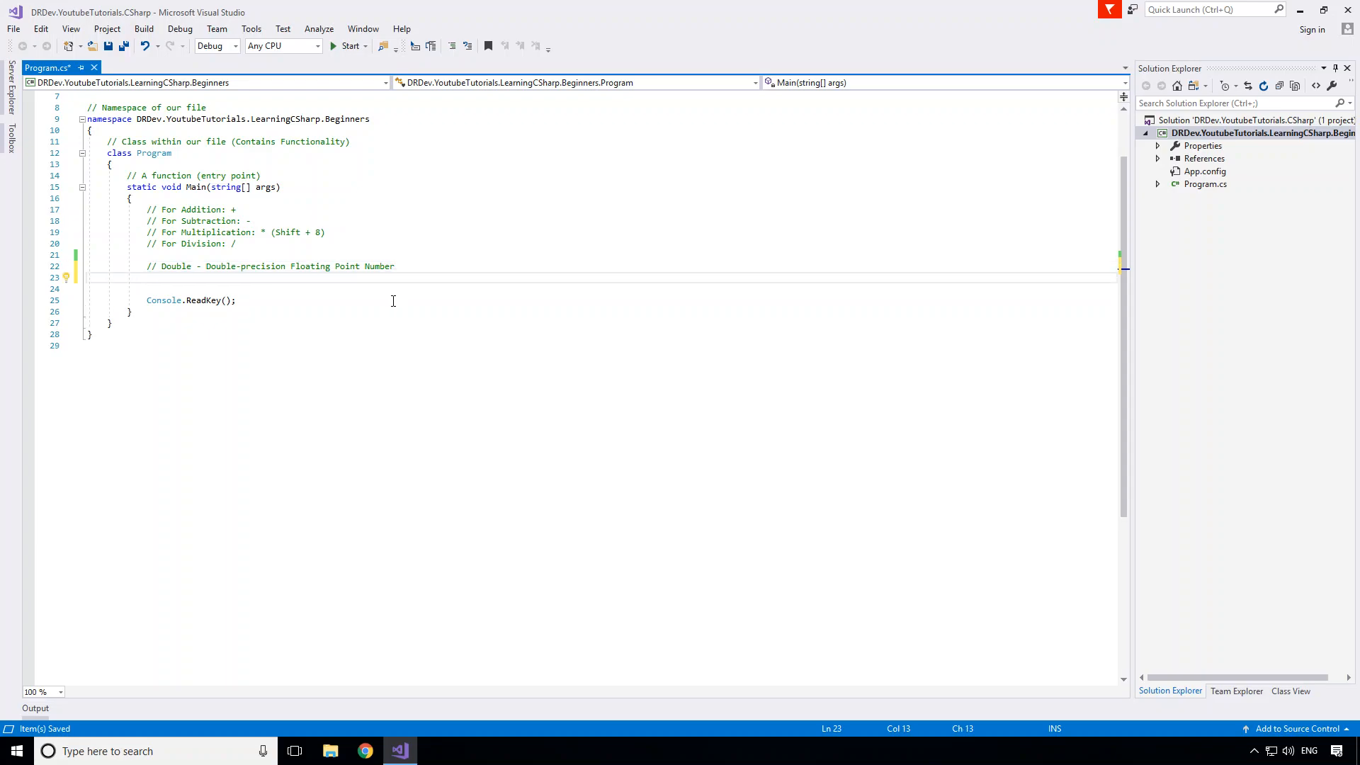
# Step: Declare doubles a = 15.0 and b = 2.0
pyautogui.write('double')
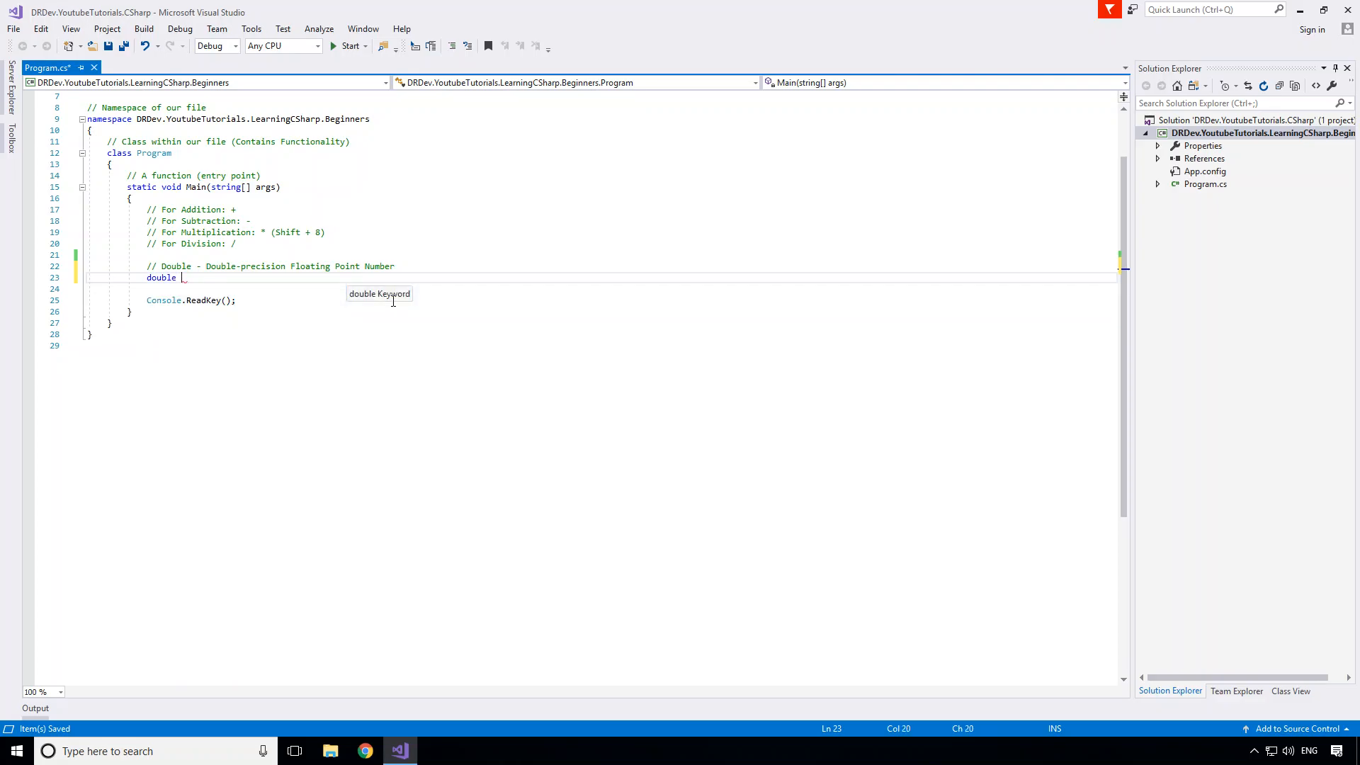
pyautogui.write('a = 1')
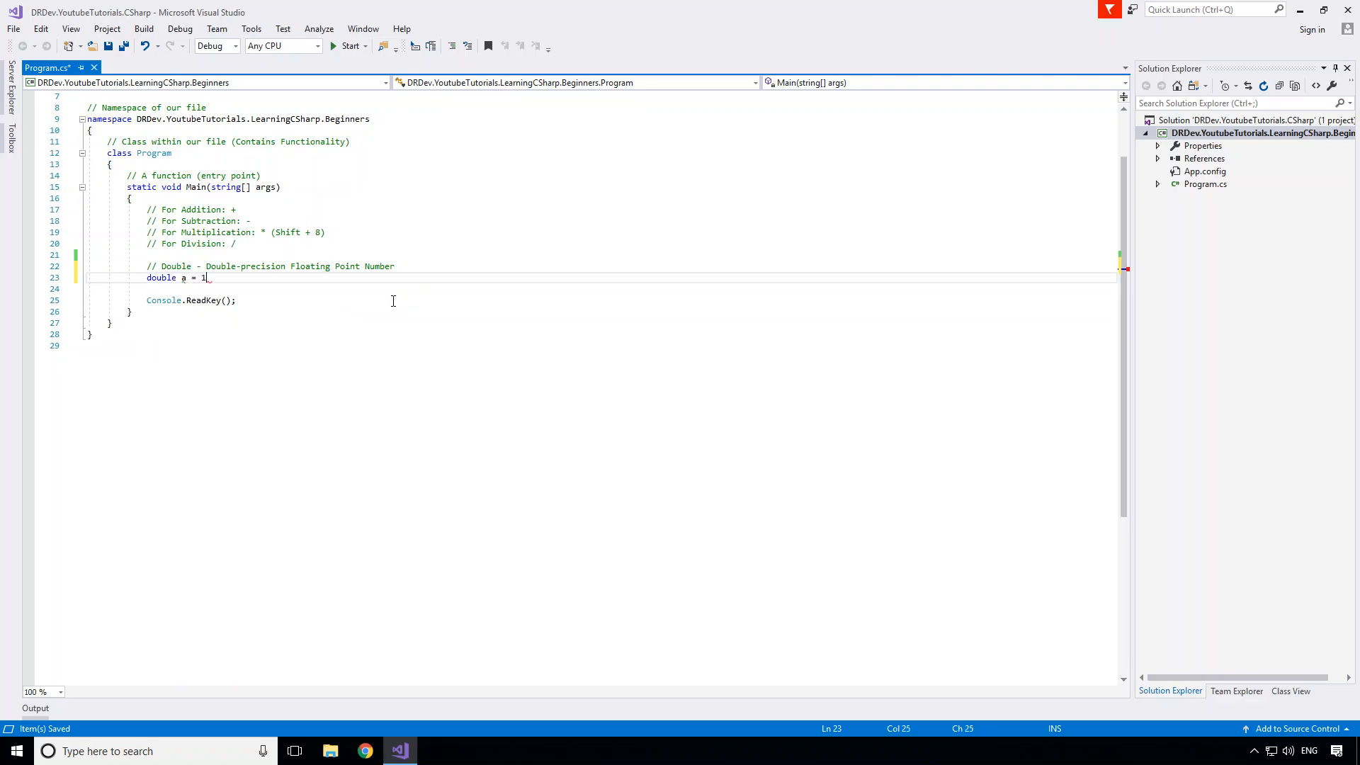
pyautogui.write('5;')
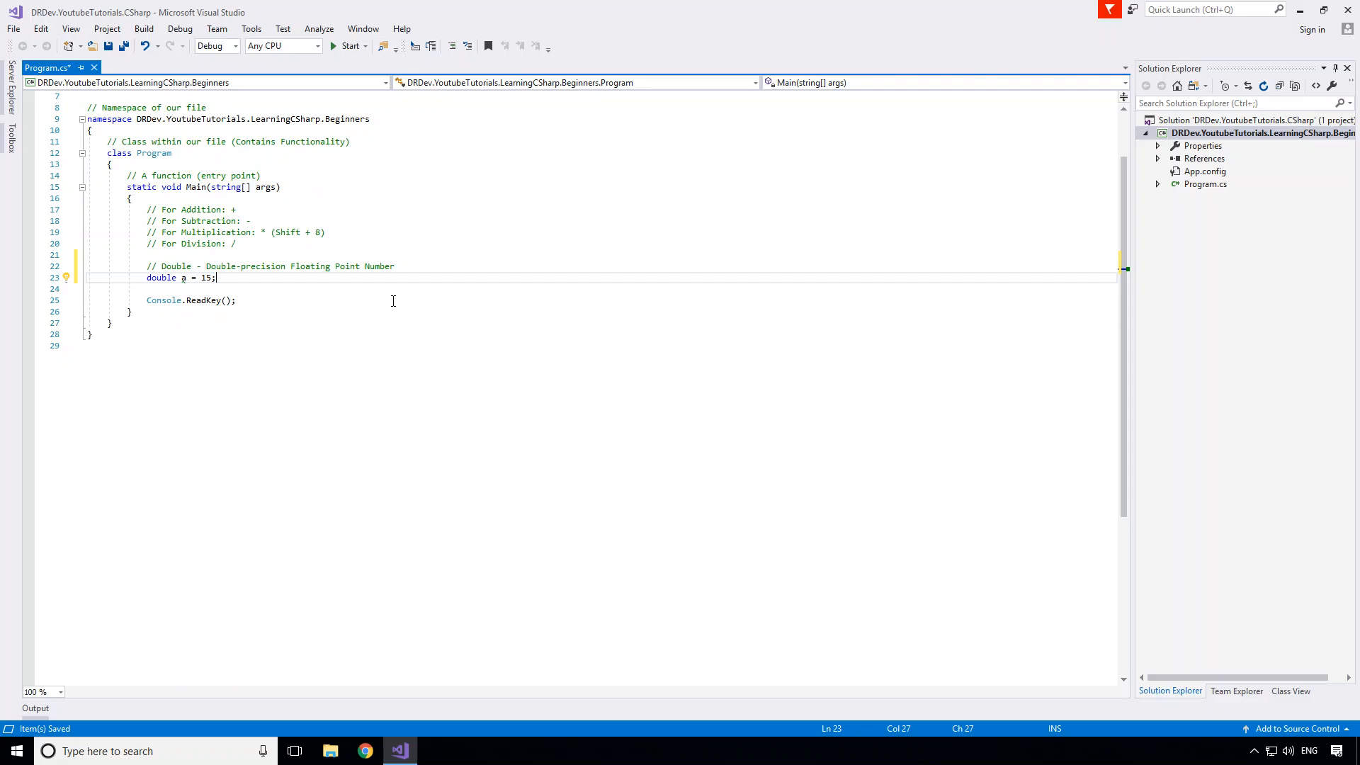
pyautogui.write('.0')
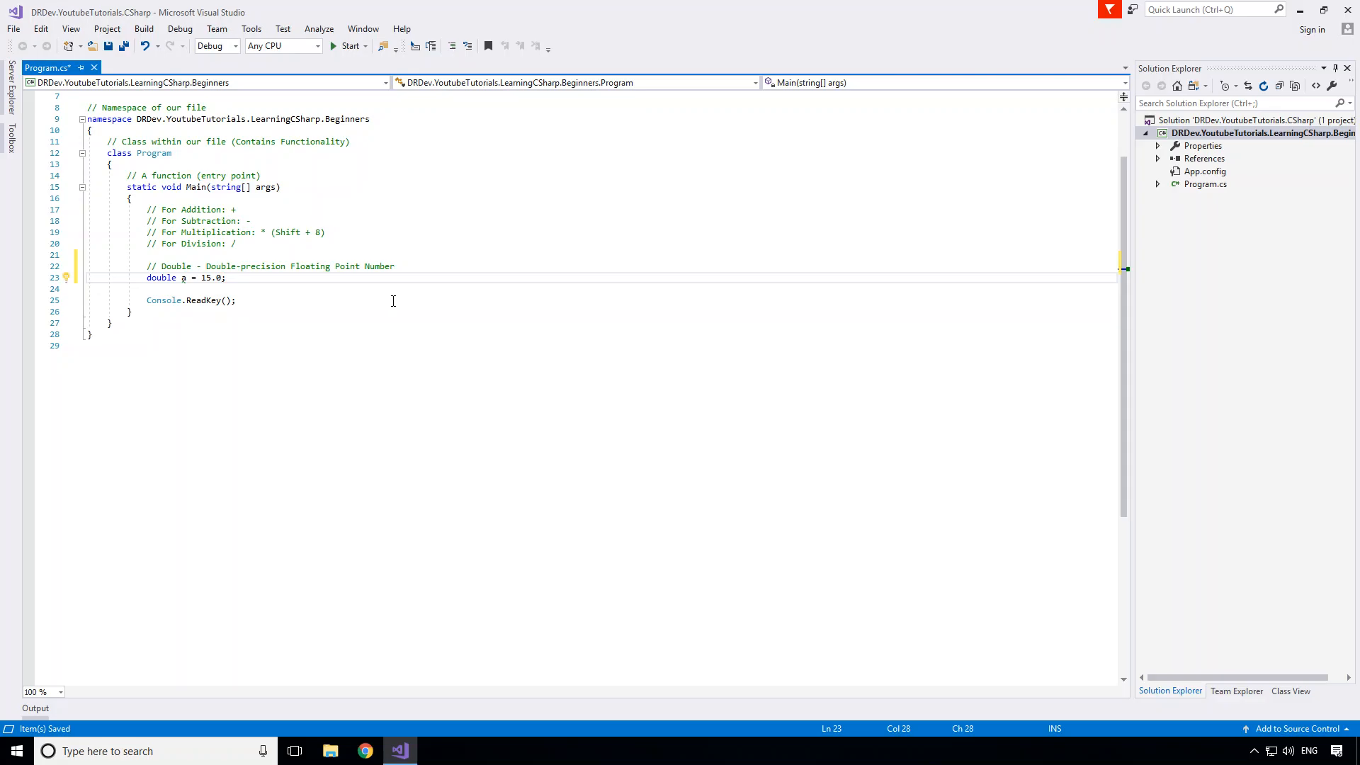
pyautogui.press('Right')
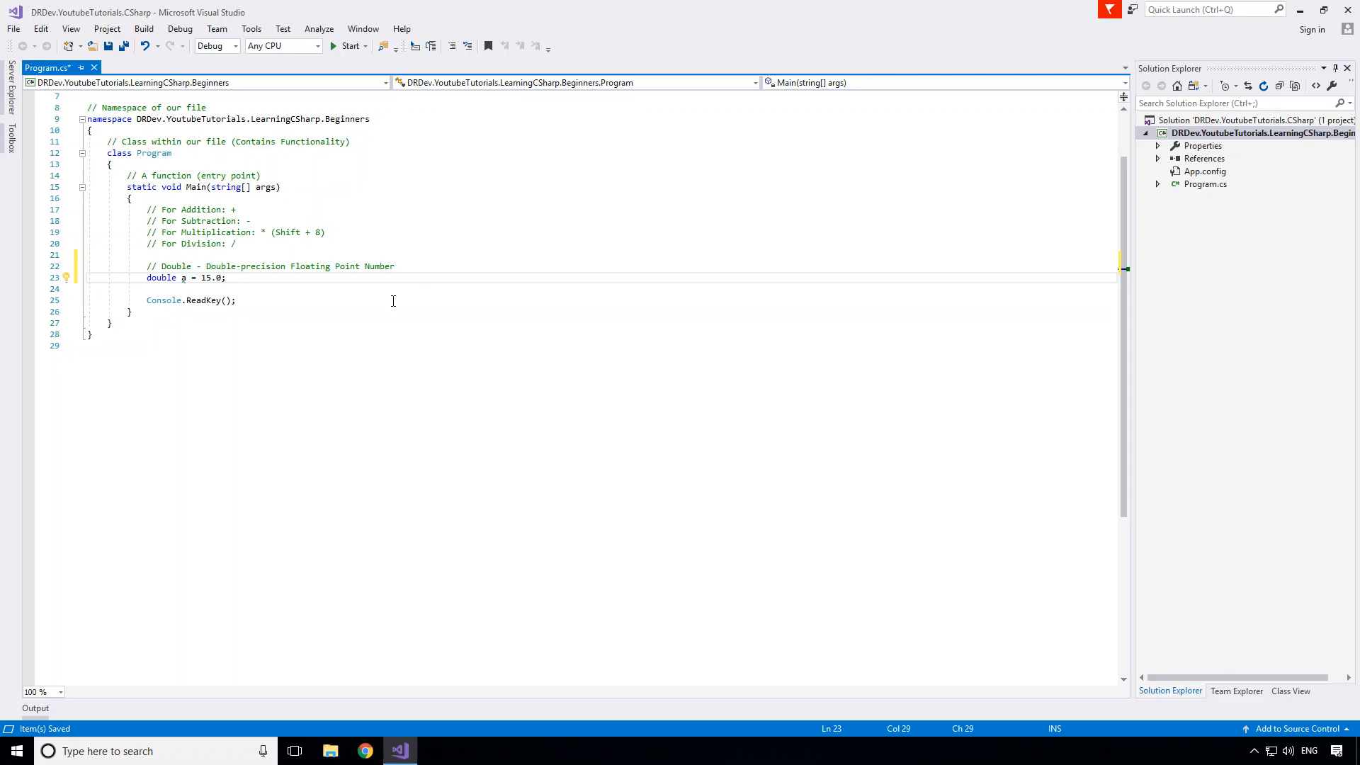
pyautogui.write('double b')
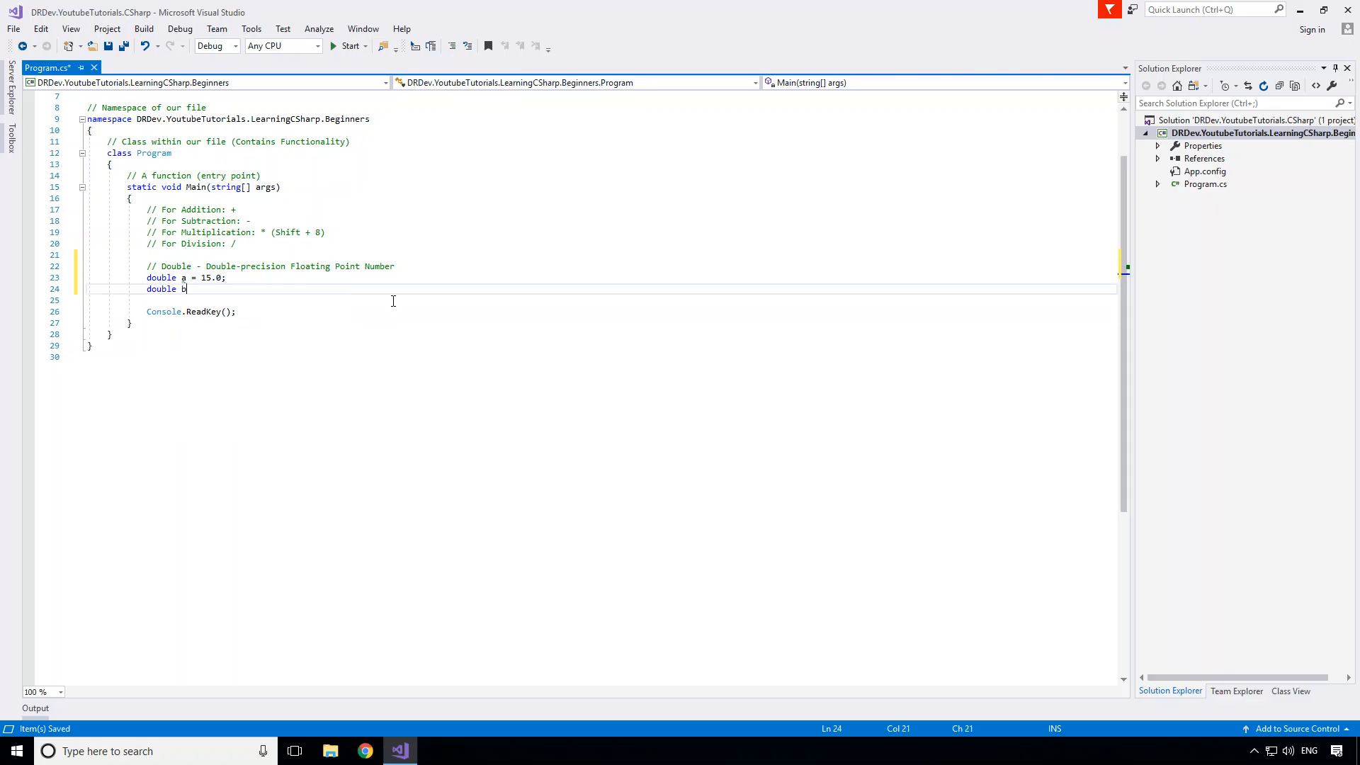
pyautogui.write('= 2.0;')
pyautogui.write('double resu')
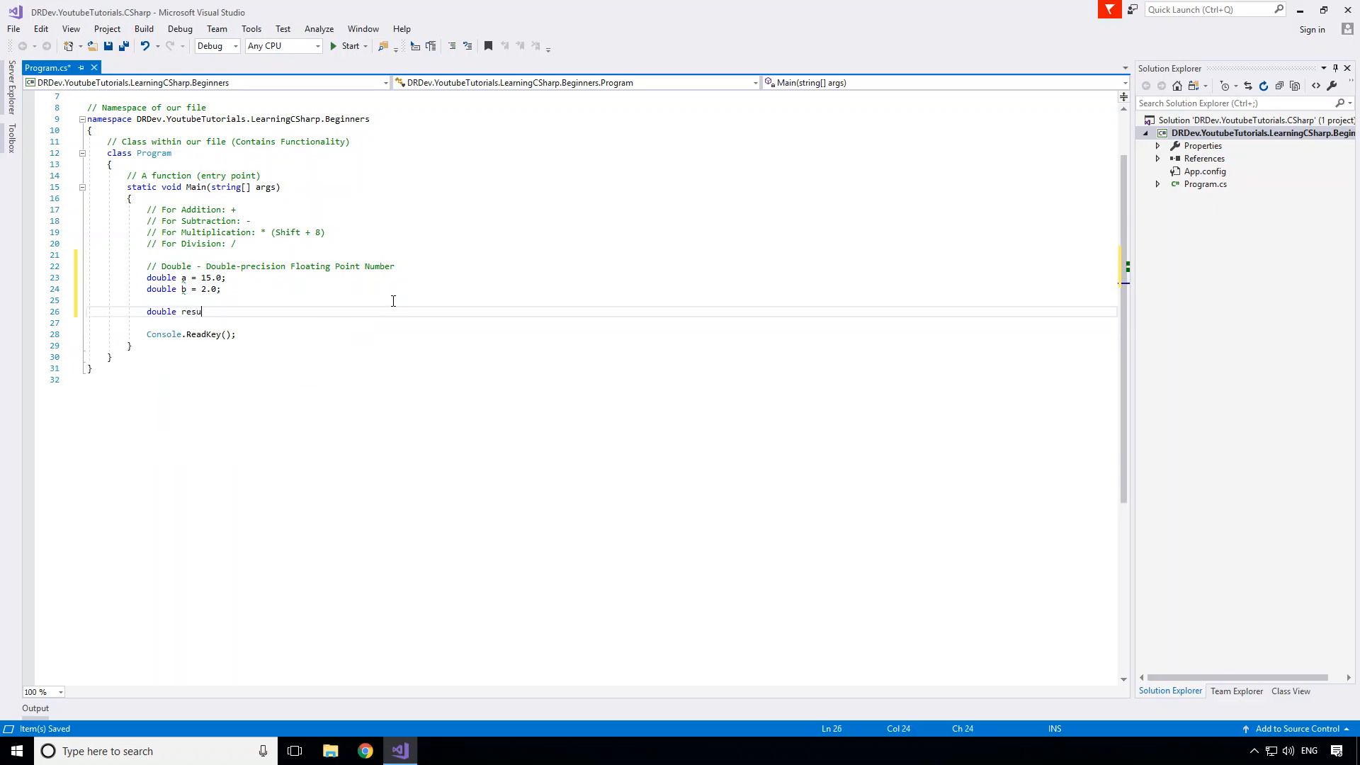
# Step: Add double result = a / b and begin a console output line below it
pyautogui.write('lt =')
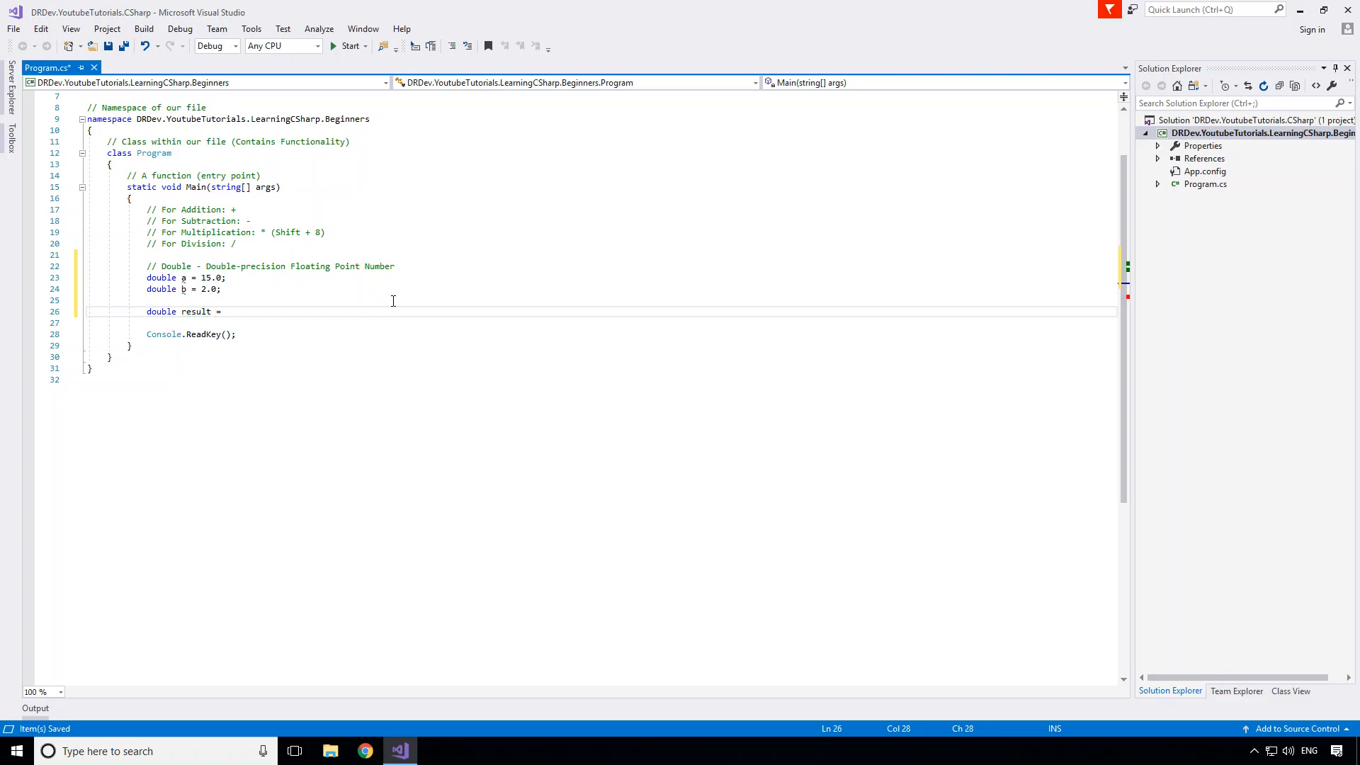
pyautogui.write('a / b;')
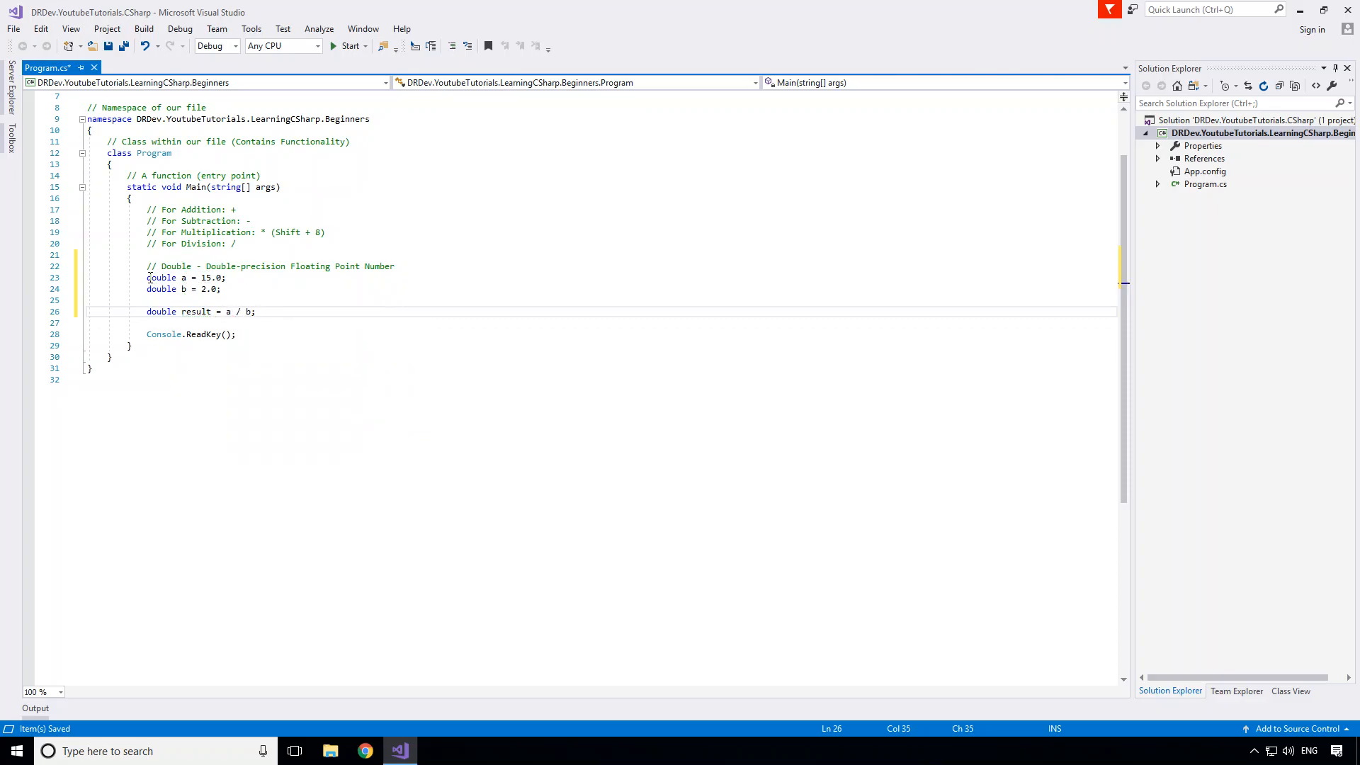
pyautogui.click(258, 312)
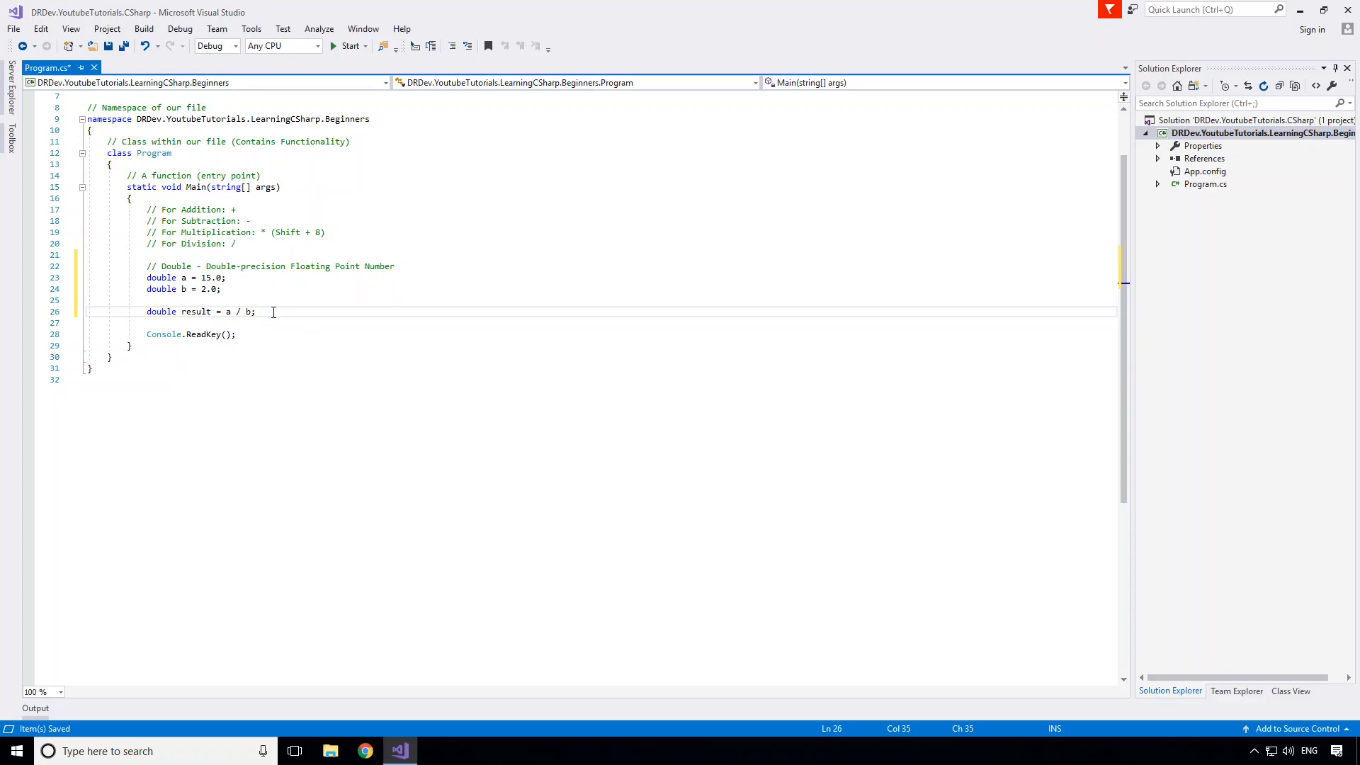
pyautogui.write('cons')
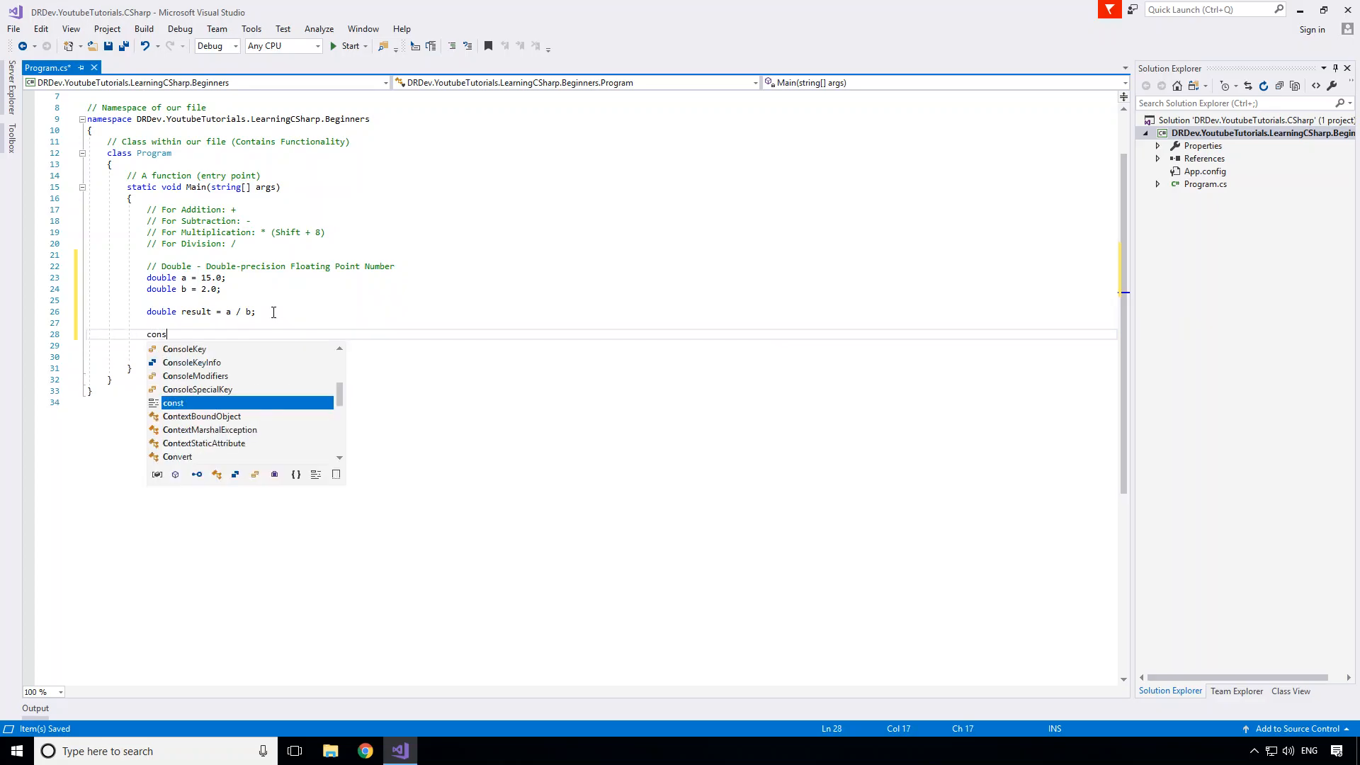
# Step: Print result with Console.WriteLine, run the program, and close the console showing 7.5
pyautogui.write('Console.WriteLine()')
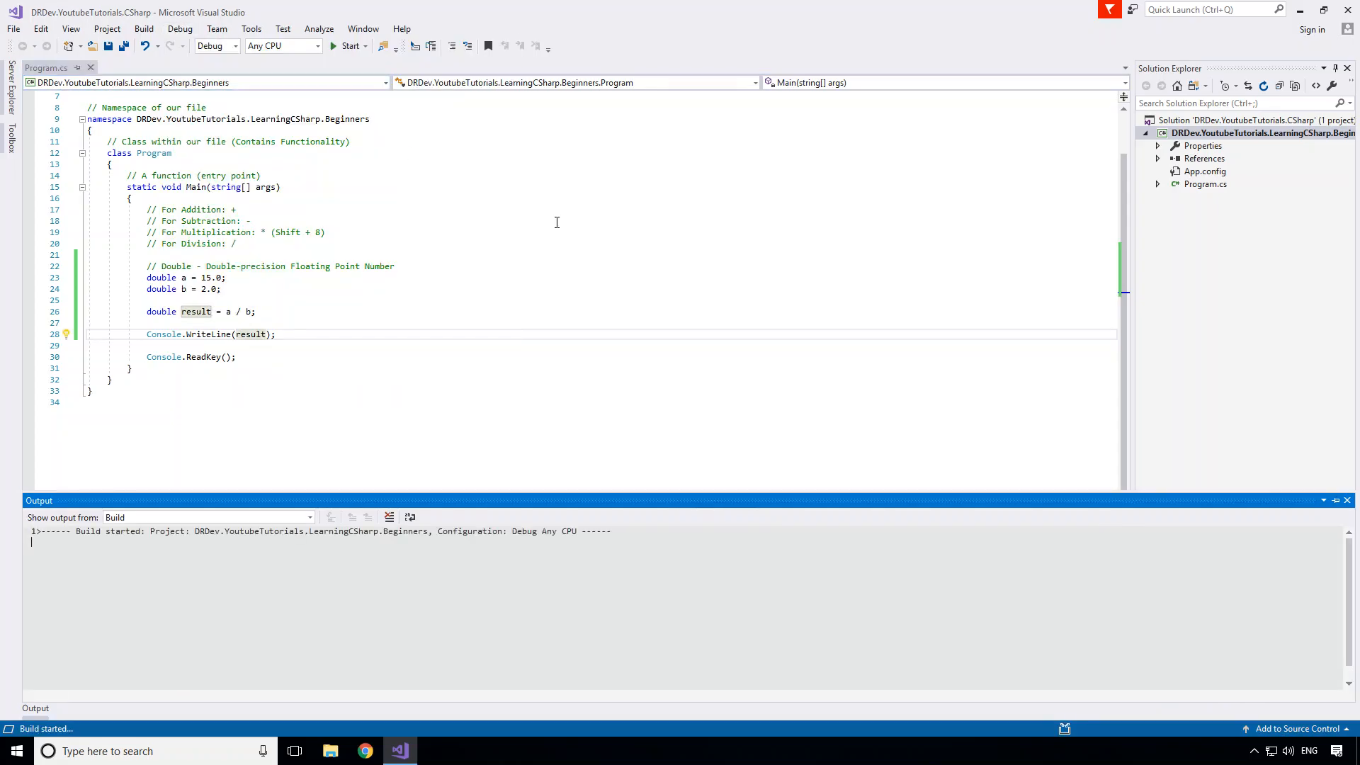
pyautogui.click(350, 46)
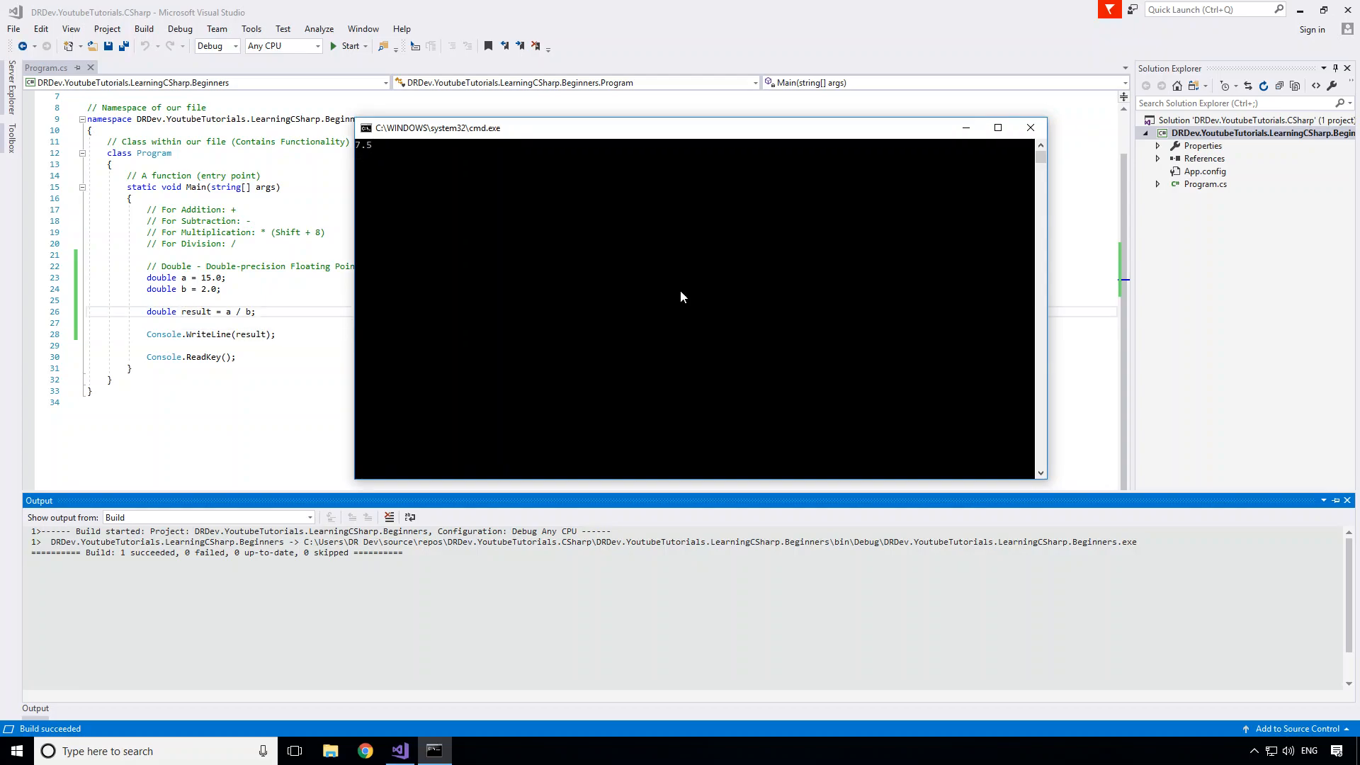
pyautogui.moveTo(1030, 128)
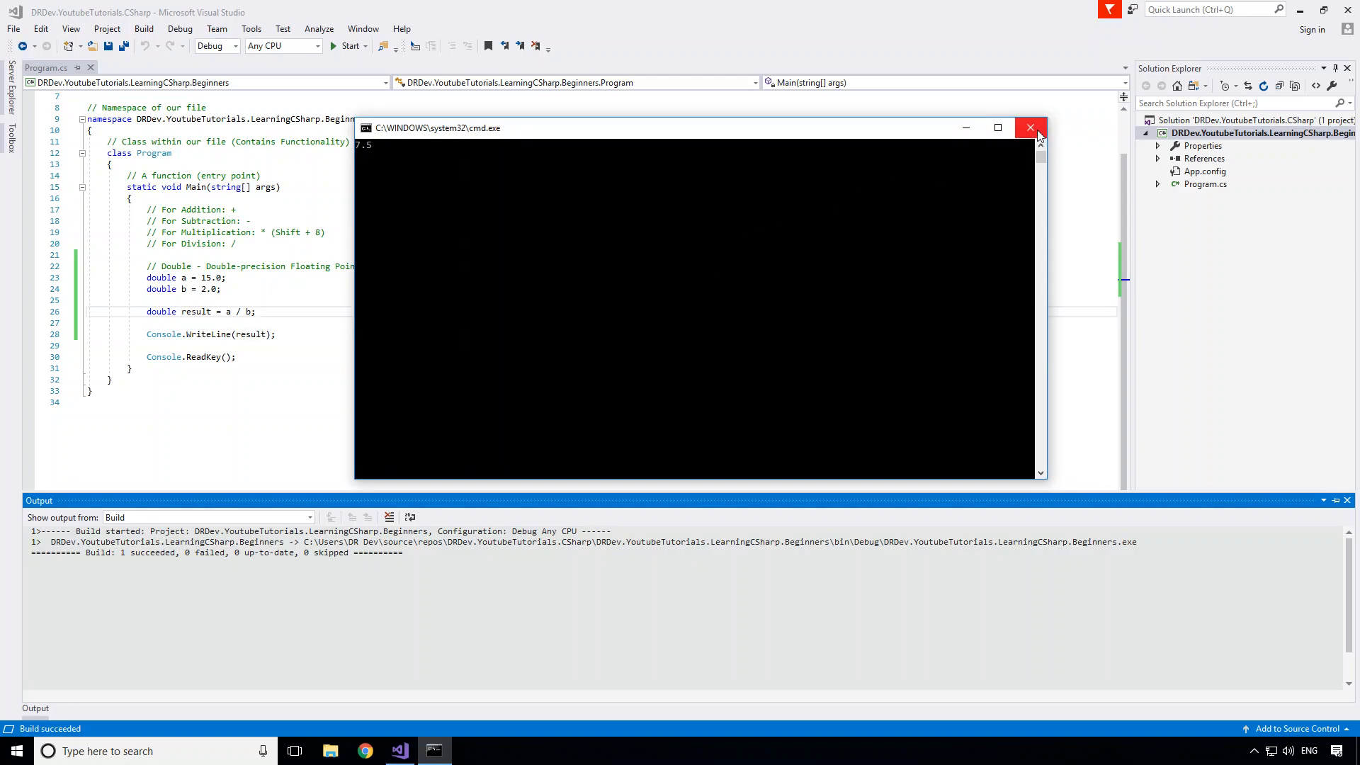
pyautogui.click(1030, 127)
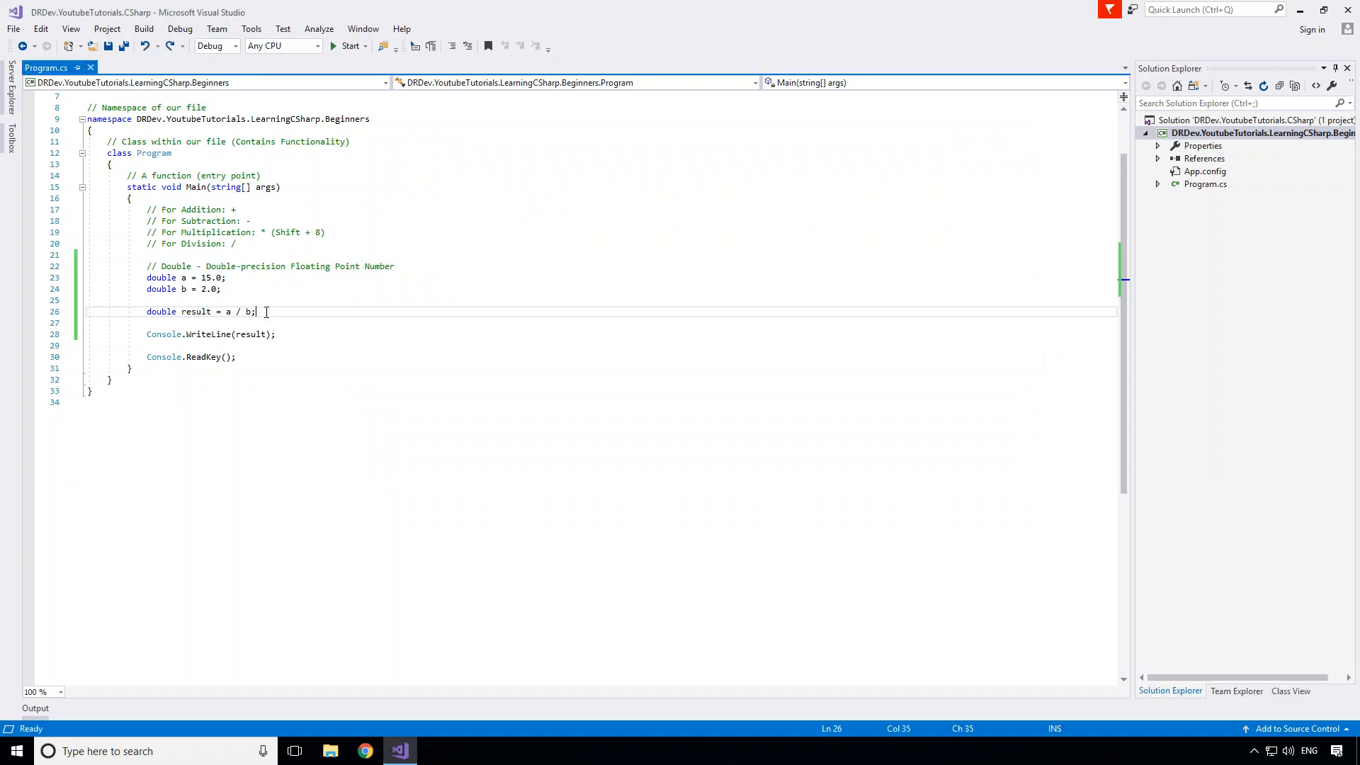
# Step: Add double min = double.MinValue and max = double.MaxValue, print both, and save
pyautogui.press('Enter')
pyautogui.write('double min = double.')
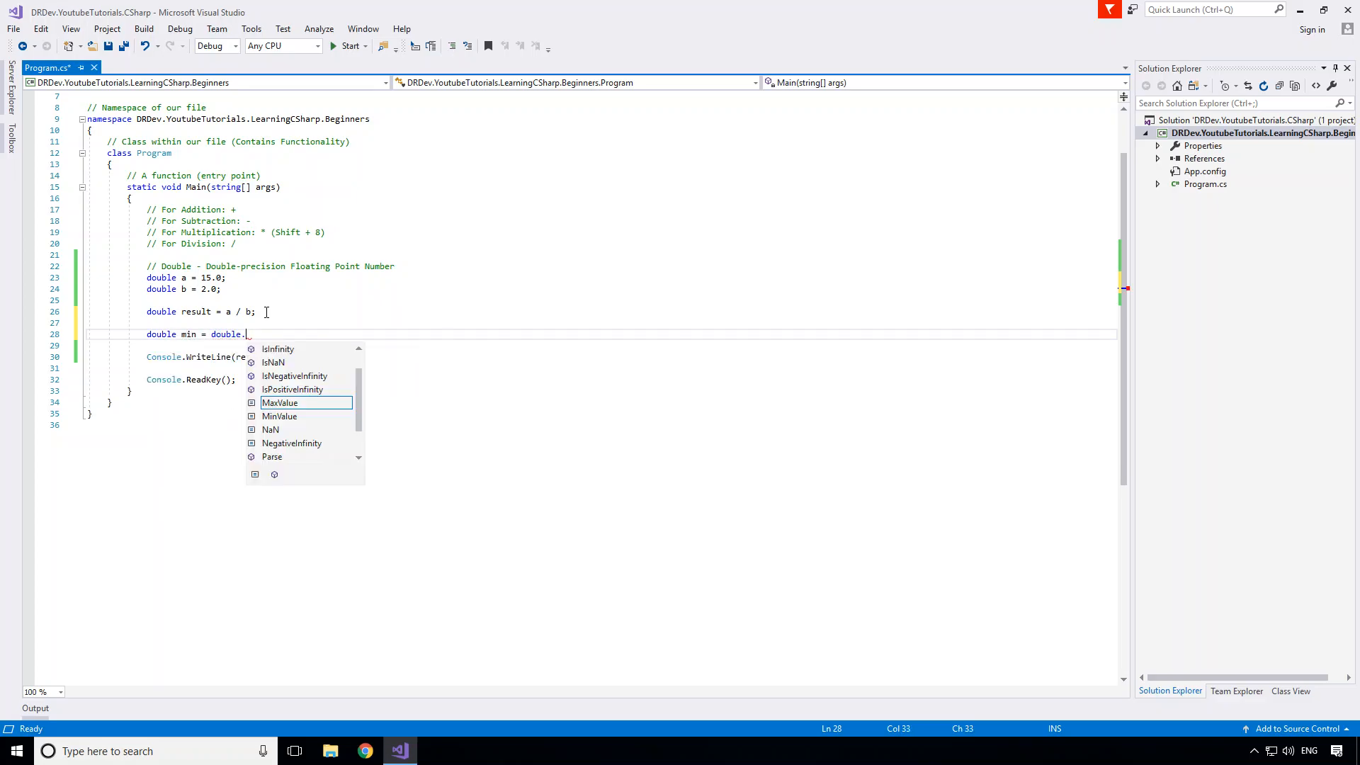
pyautogui.write('MinValue;')
pyautogui.write('double max')
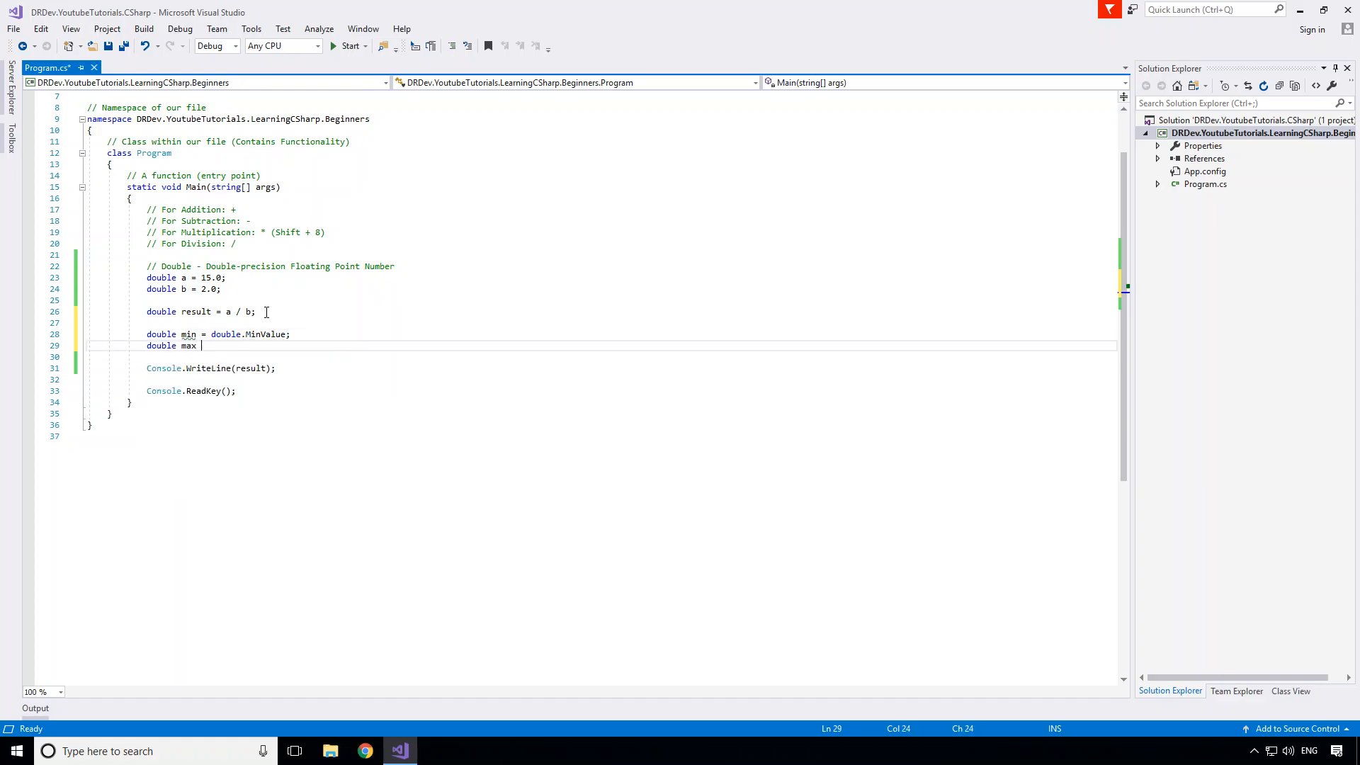
pyautogui.write('= double.MaxValue;')
pyautogui.write('Console.WriteLine(max);')
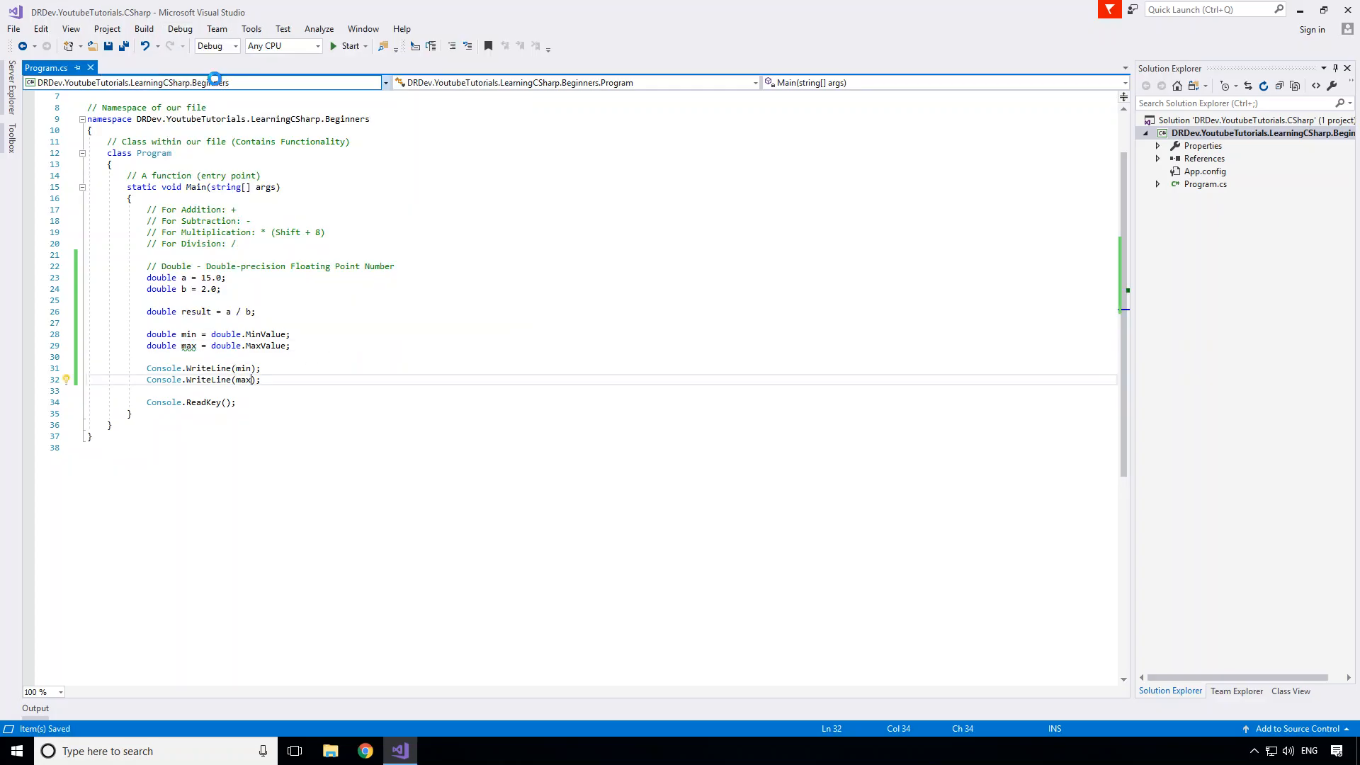
# Step: Run the program, view the ±1.79769313486232E+308 output, and close the console
pyautogui.click(349, 47)
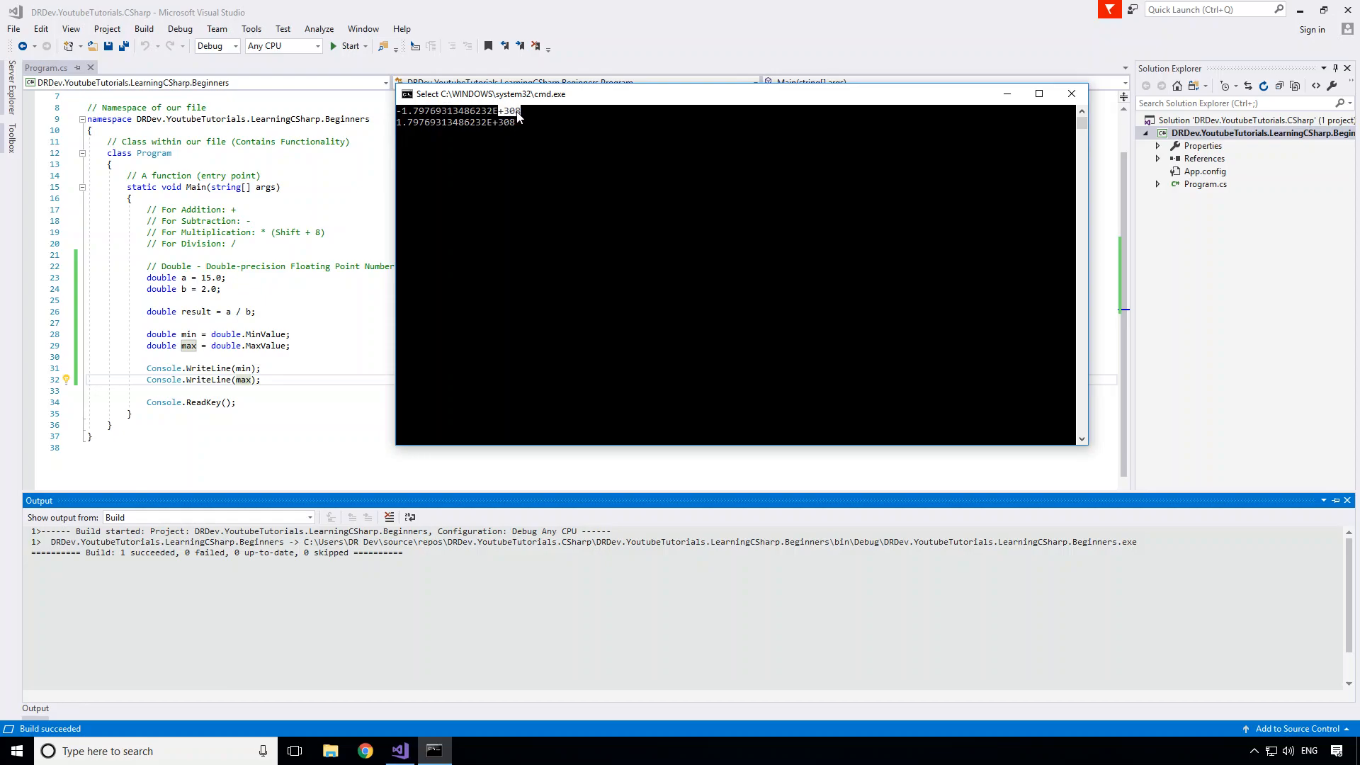
pyautogui.moveTo(518, 119)
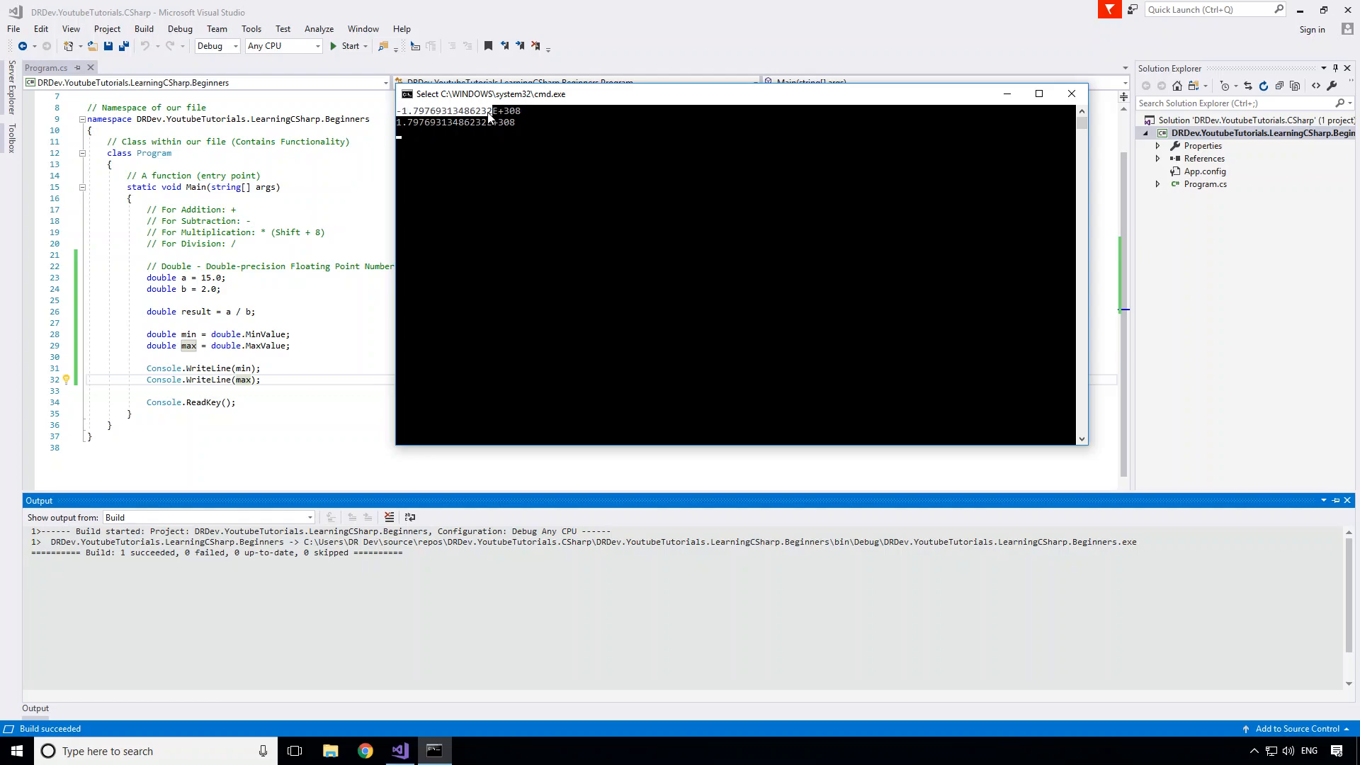
pyautogui.moveTo(511, 121)
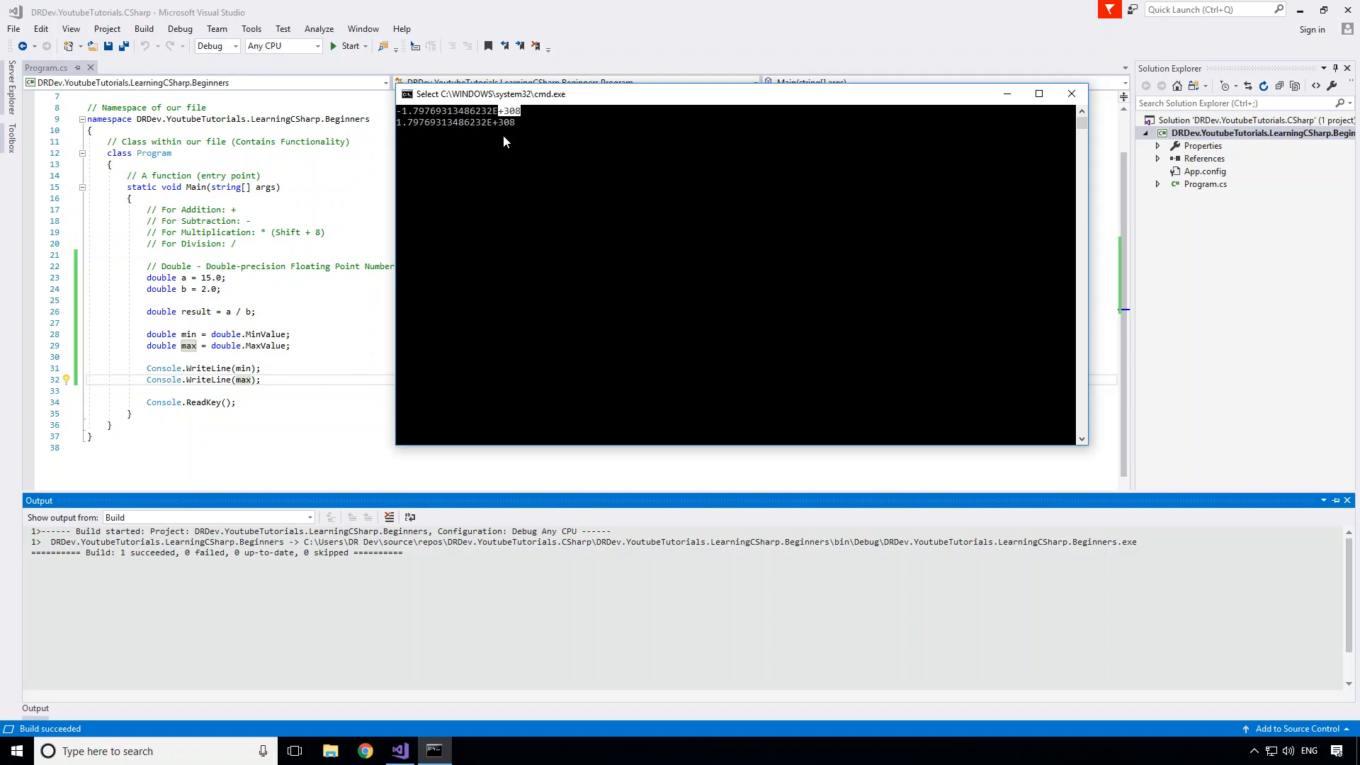
pyautogui.moveTo(400, 130)
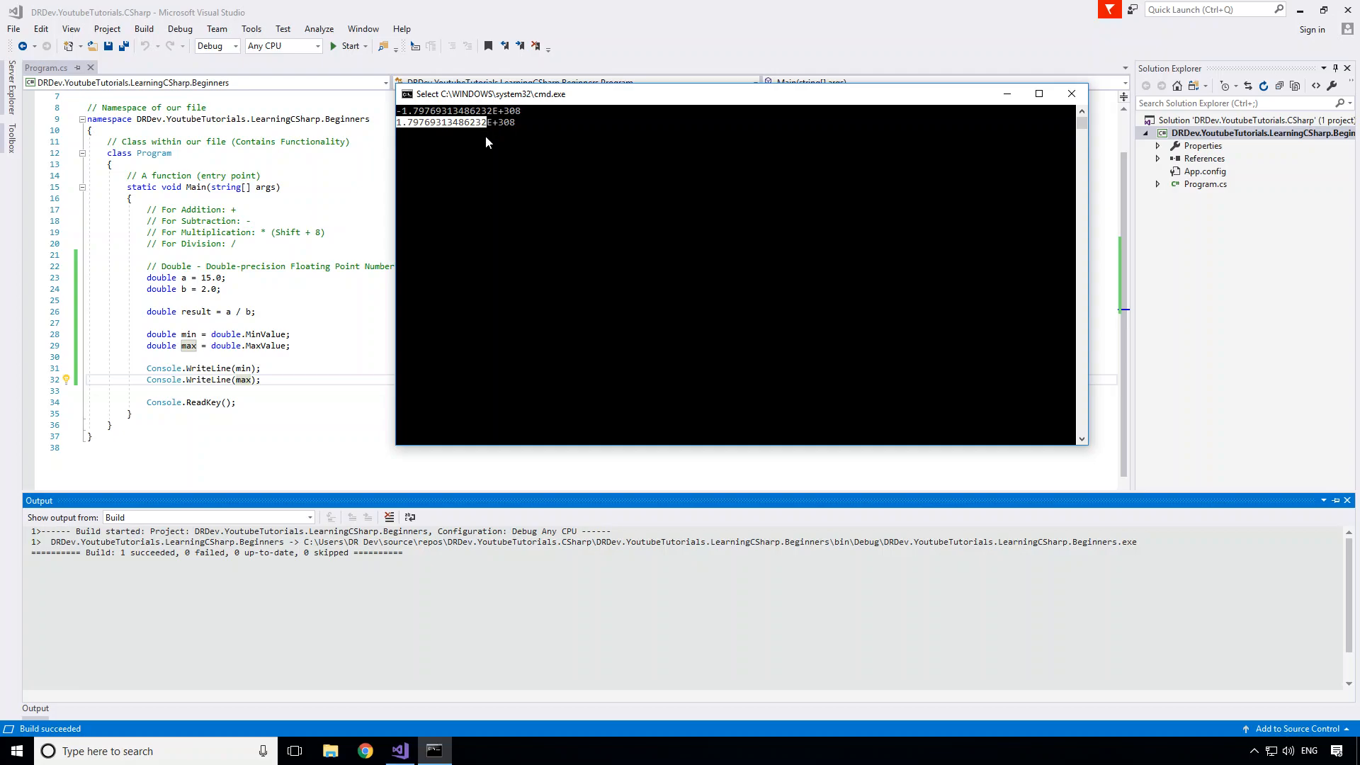
pyautogui.moveTo(402, 128)
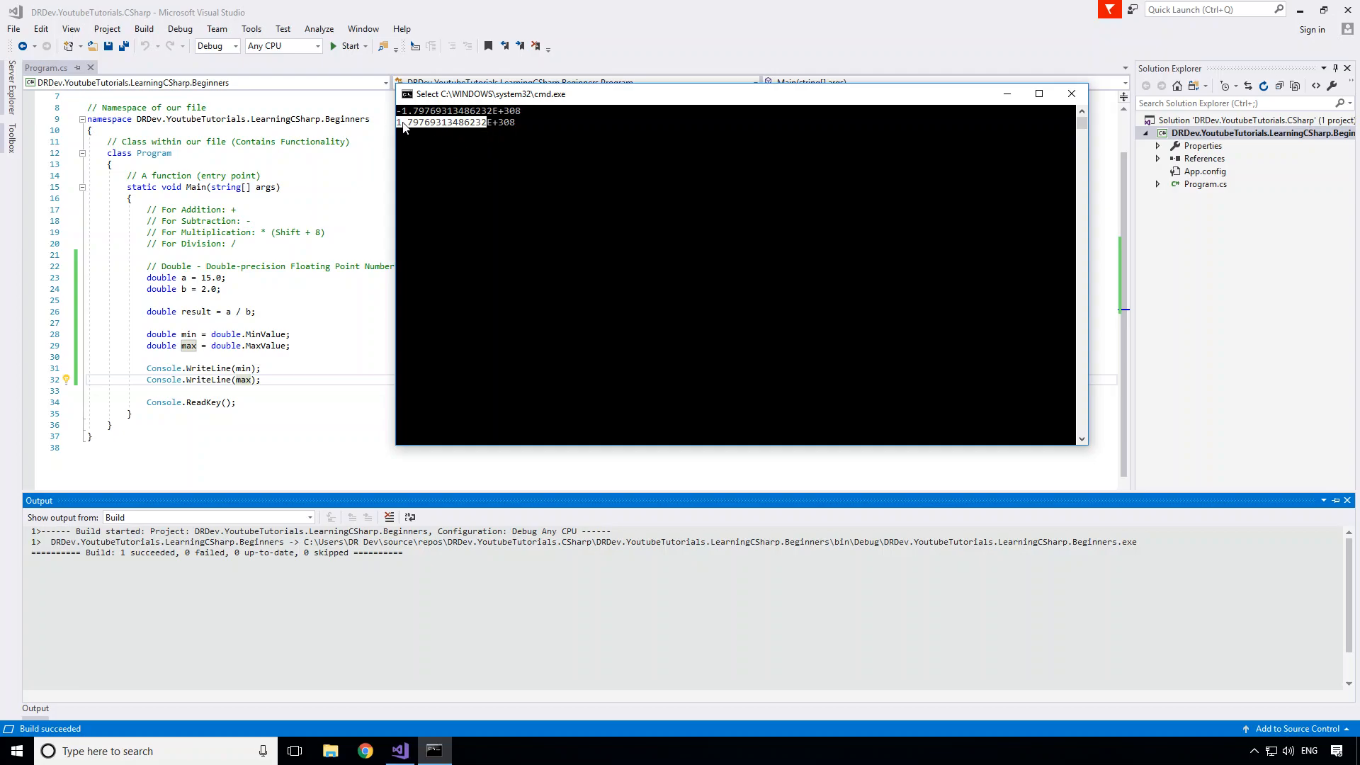
pyautogui.moveTo(433, 130)
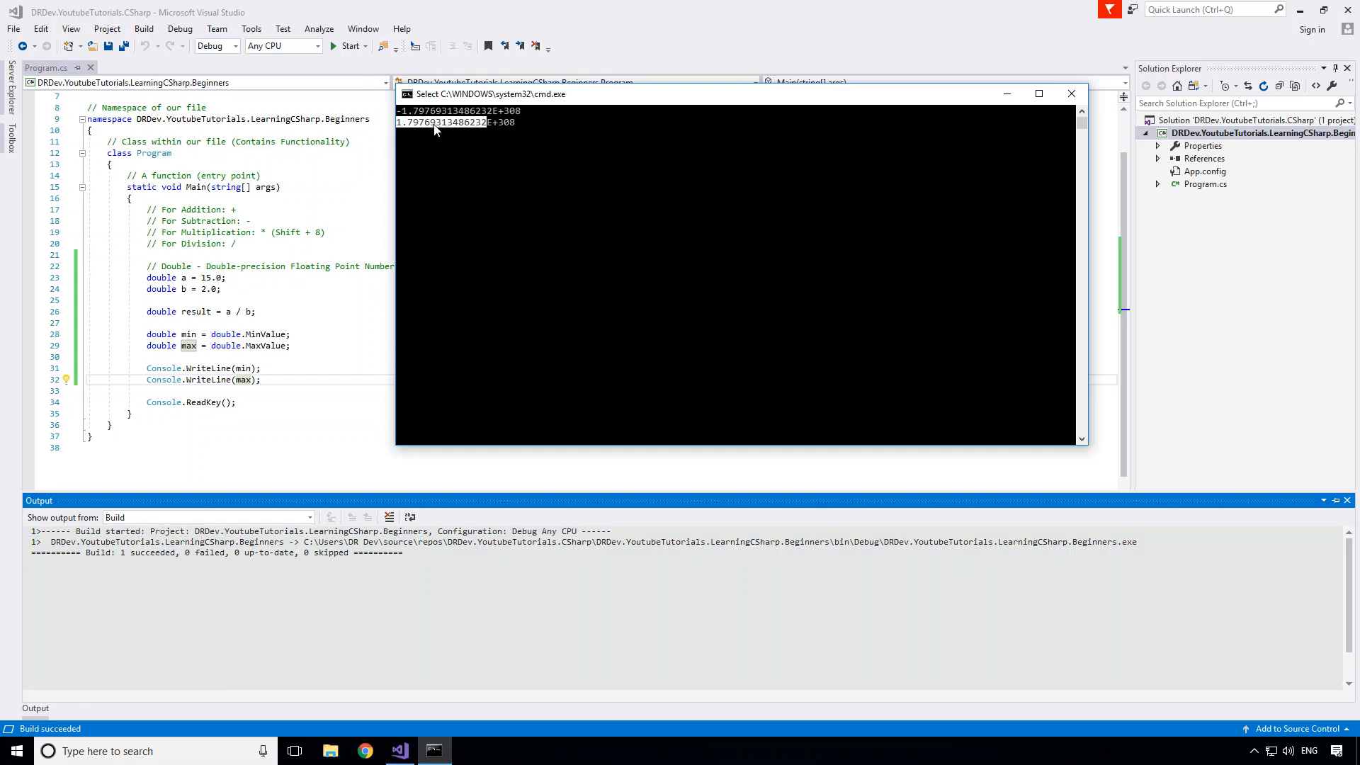
pyautogui.moveTo(467, 132)
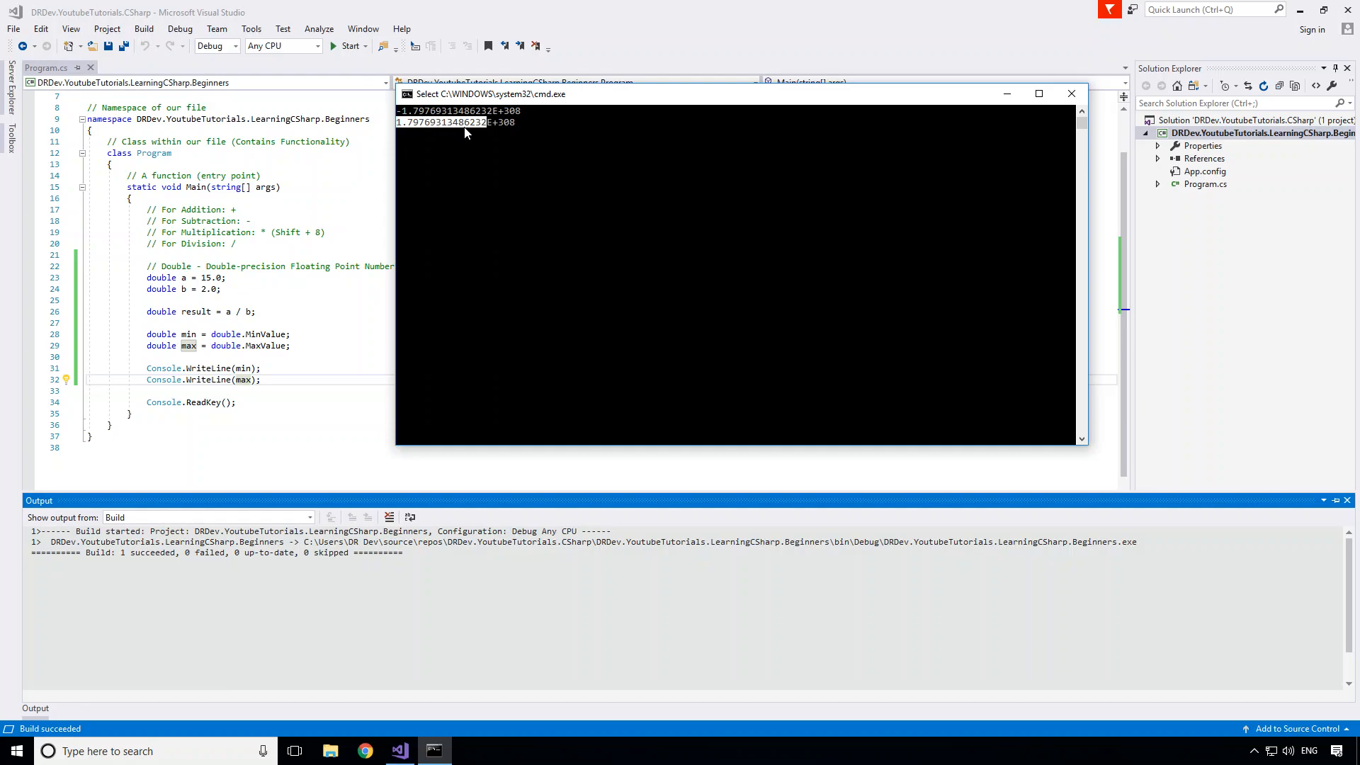
pyautogui.moveTo(483, 131)
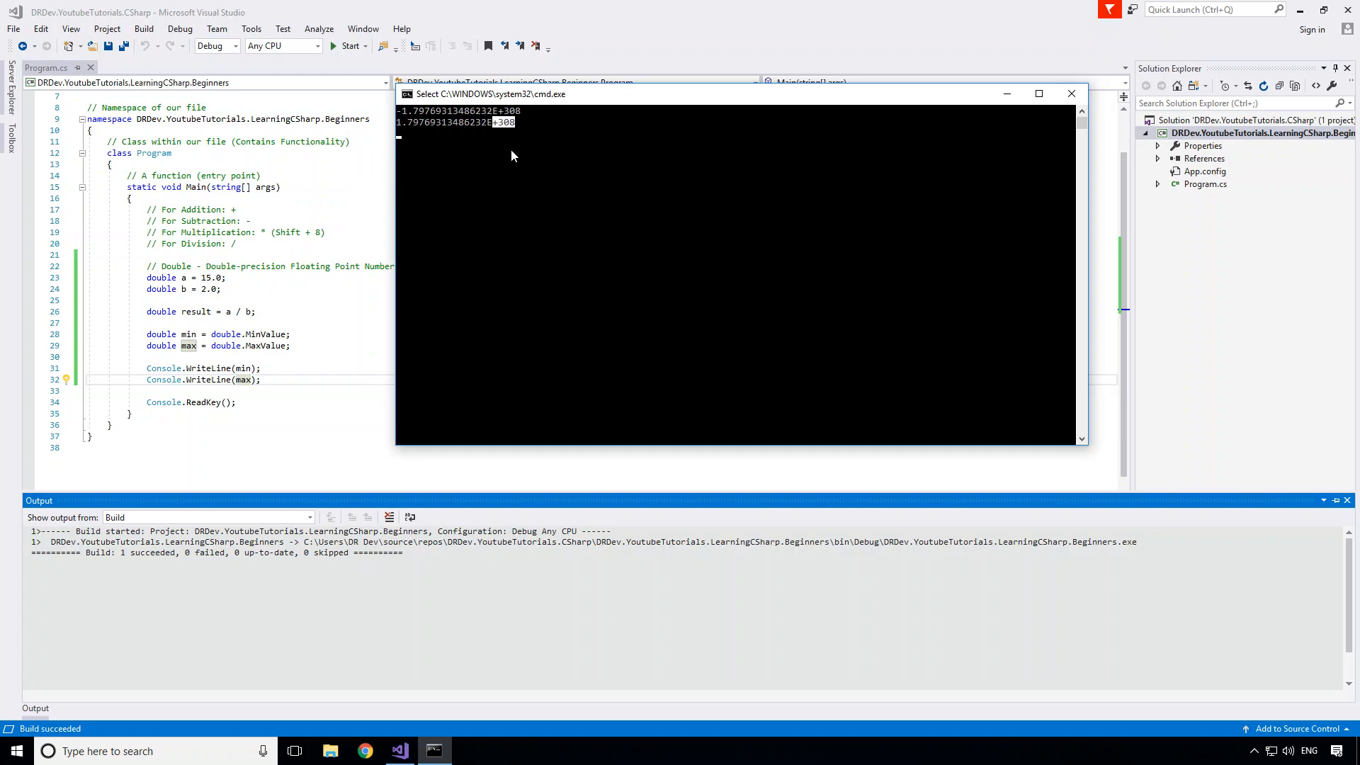
pyautogui.moveTo(505, 176)
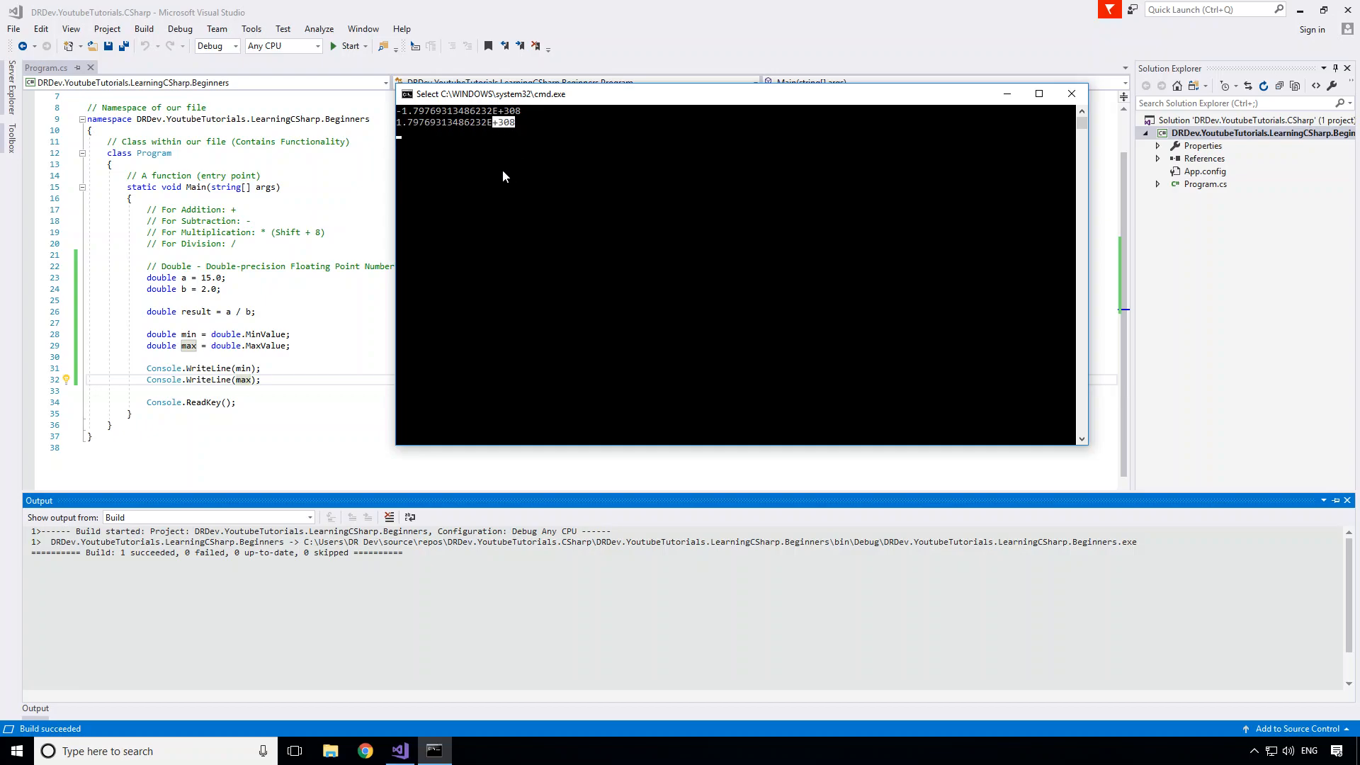
pyautogui.moveTo(1075, 100)
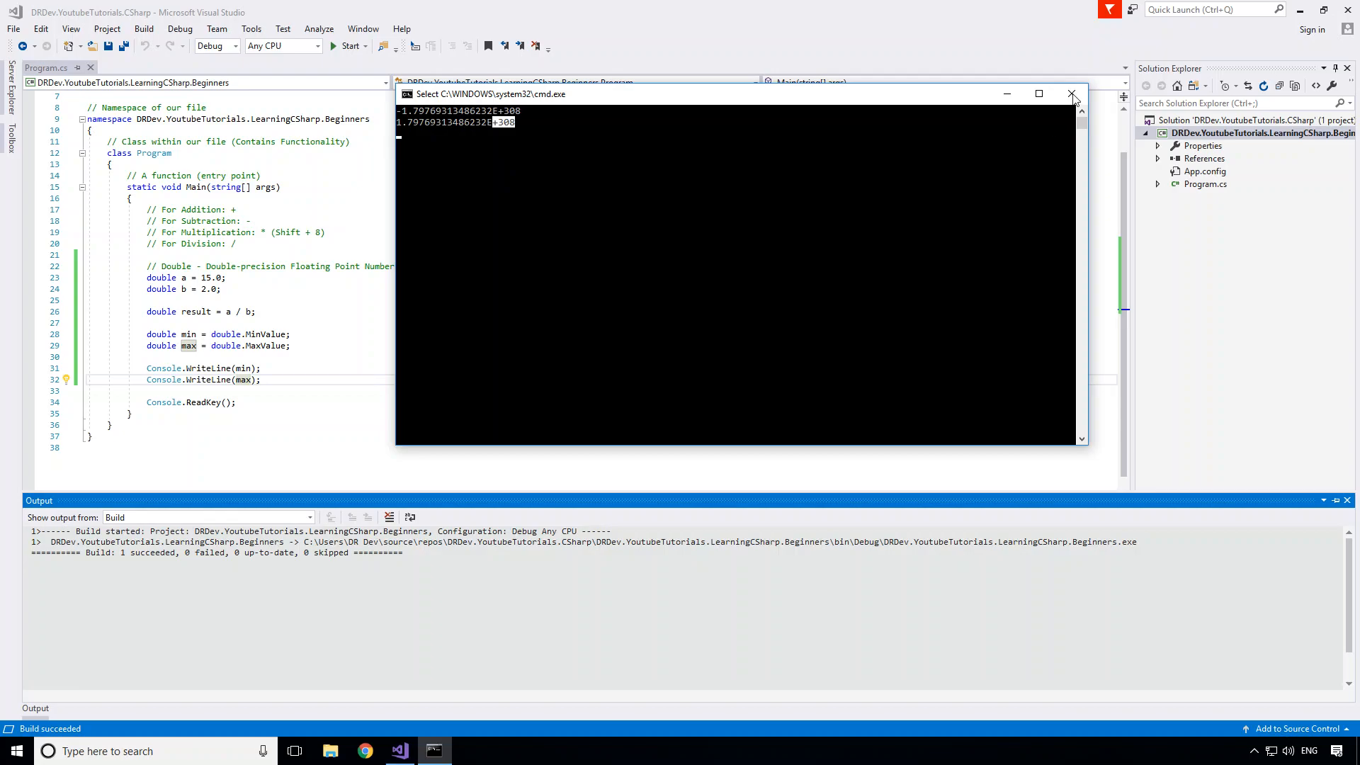
pyautogui.click(1071, 94)
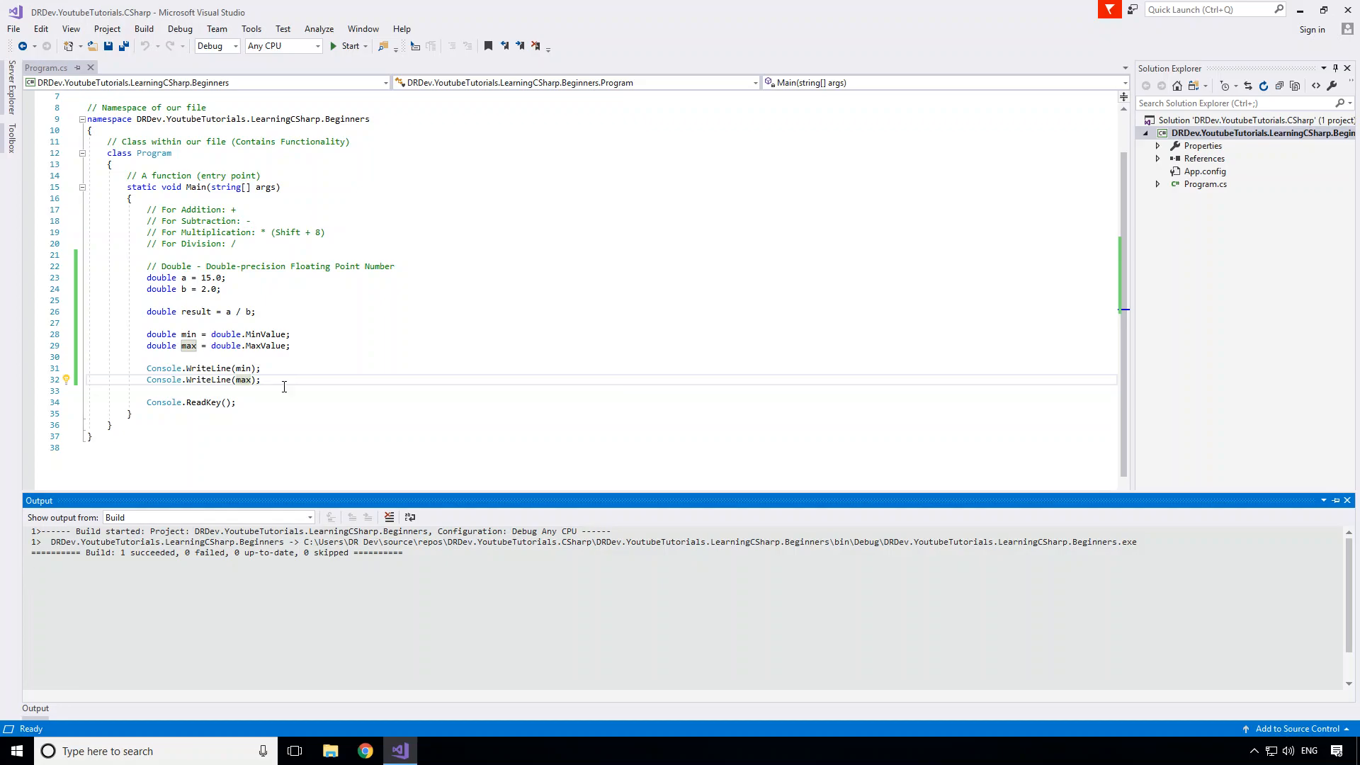
pyautogui.moveTo(248, 368)
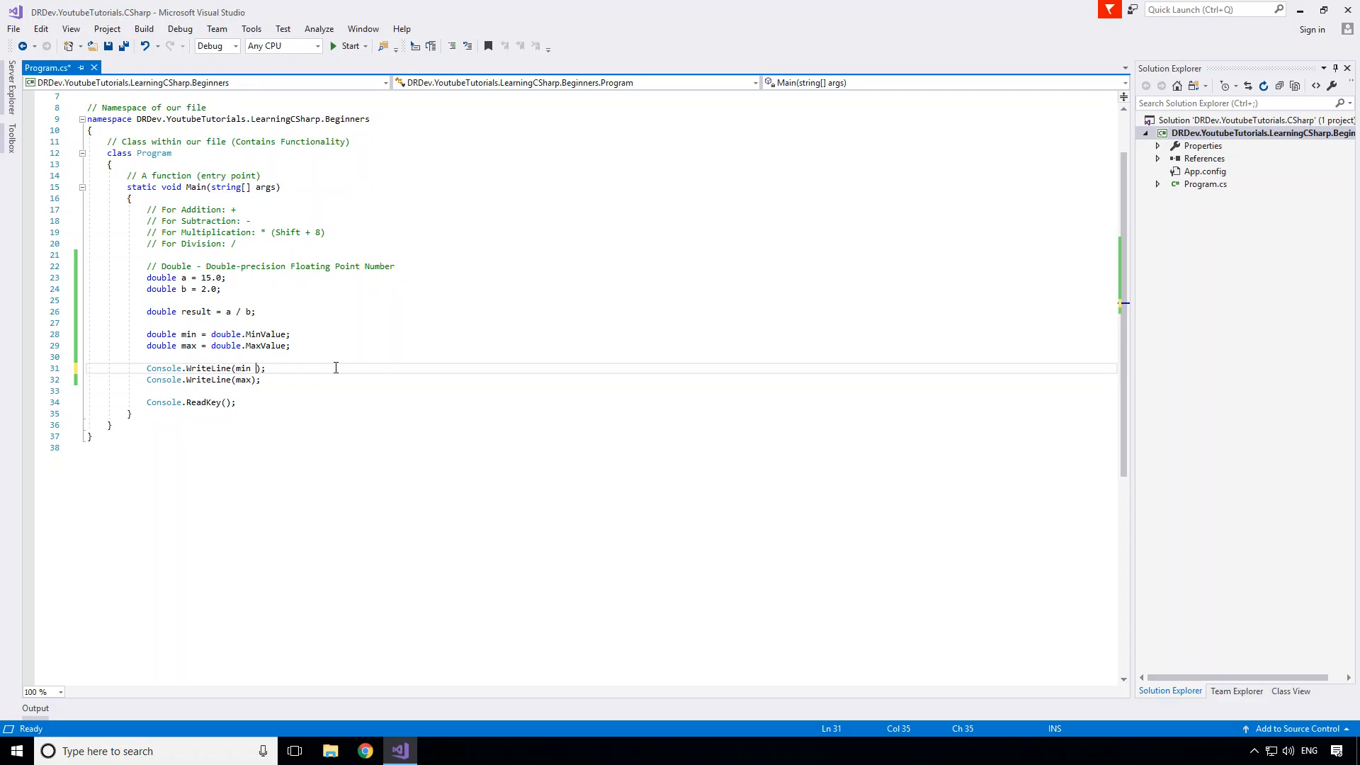
# Step: Print min * 2 and max * 2, run, and close the console showing -∞ and ∞
pyautogui.write('*')
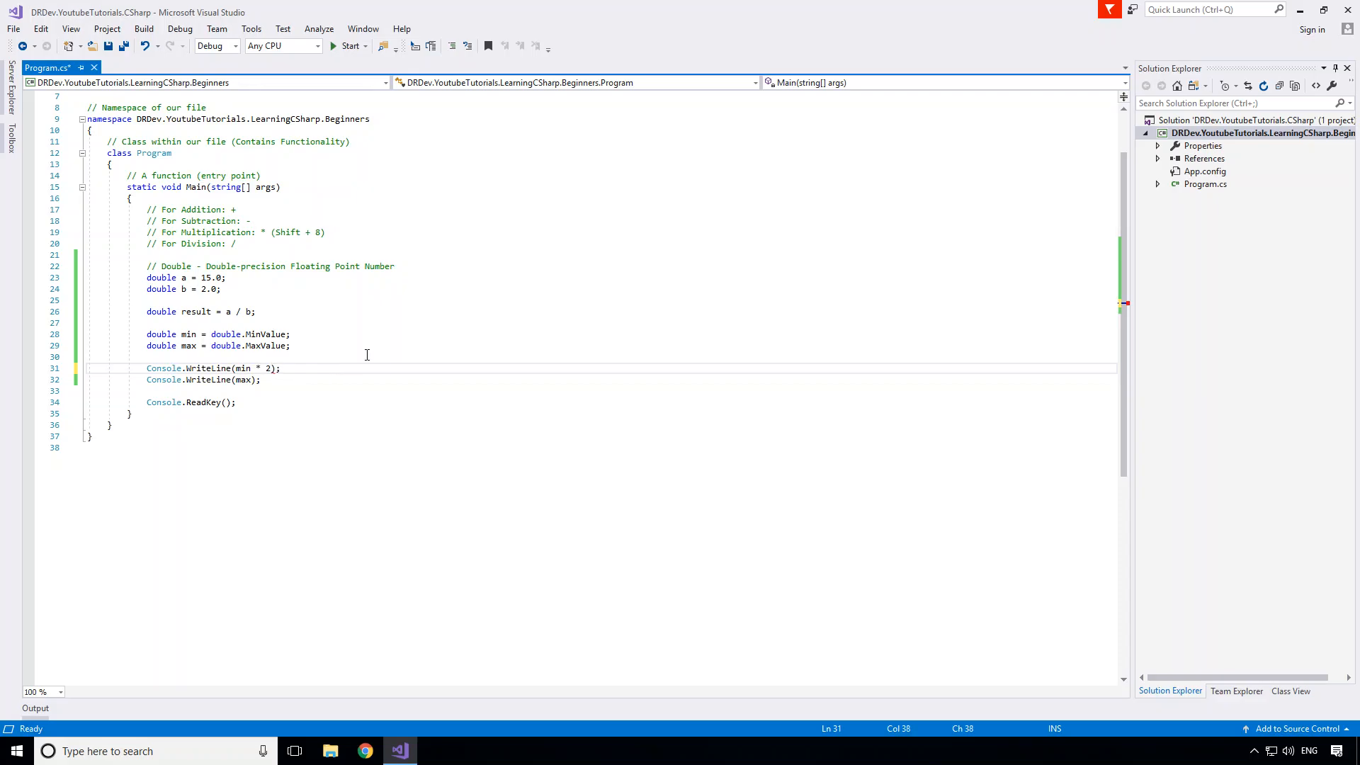
pyautogui.write('*')
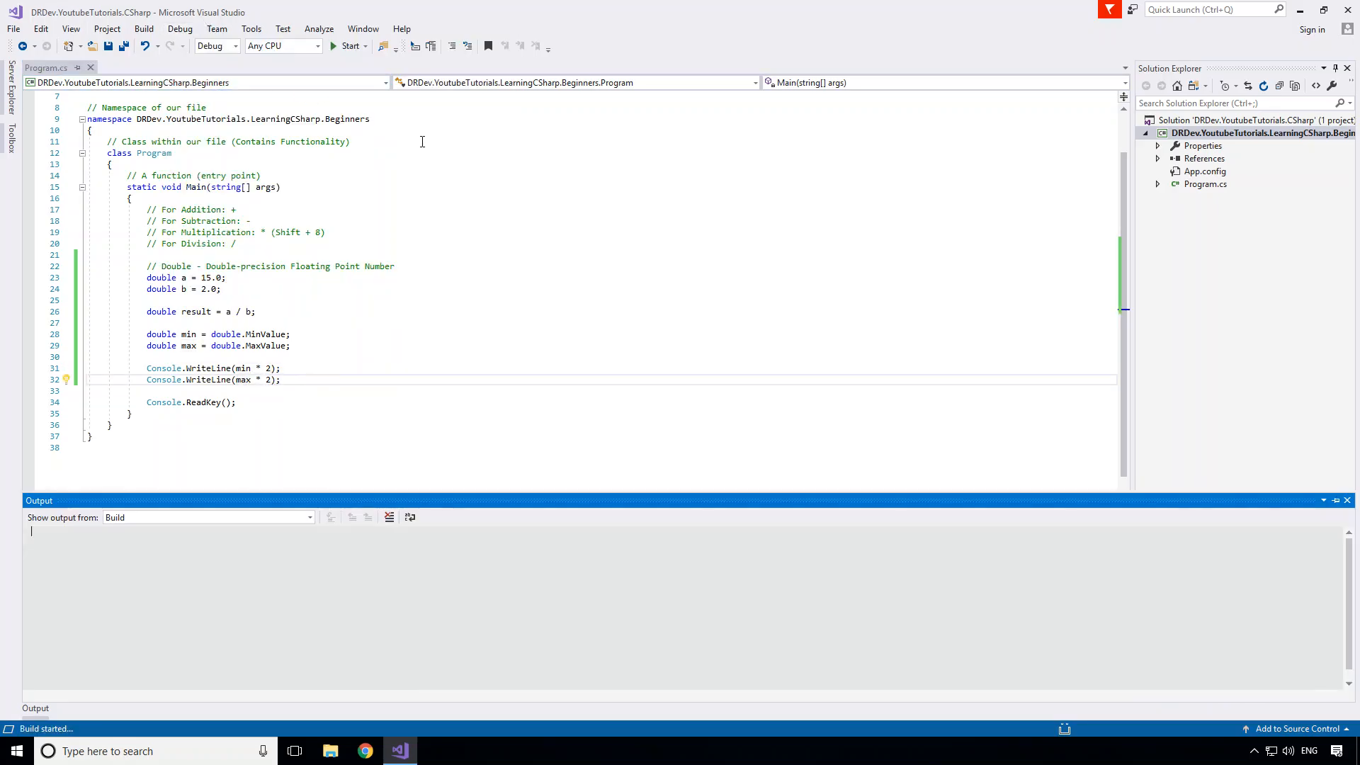
pyautogui.click(348, 46)
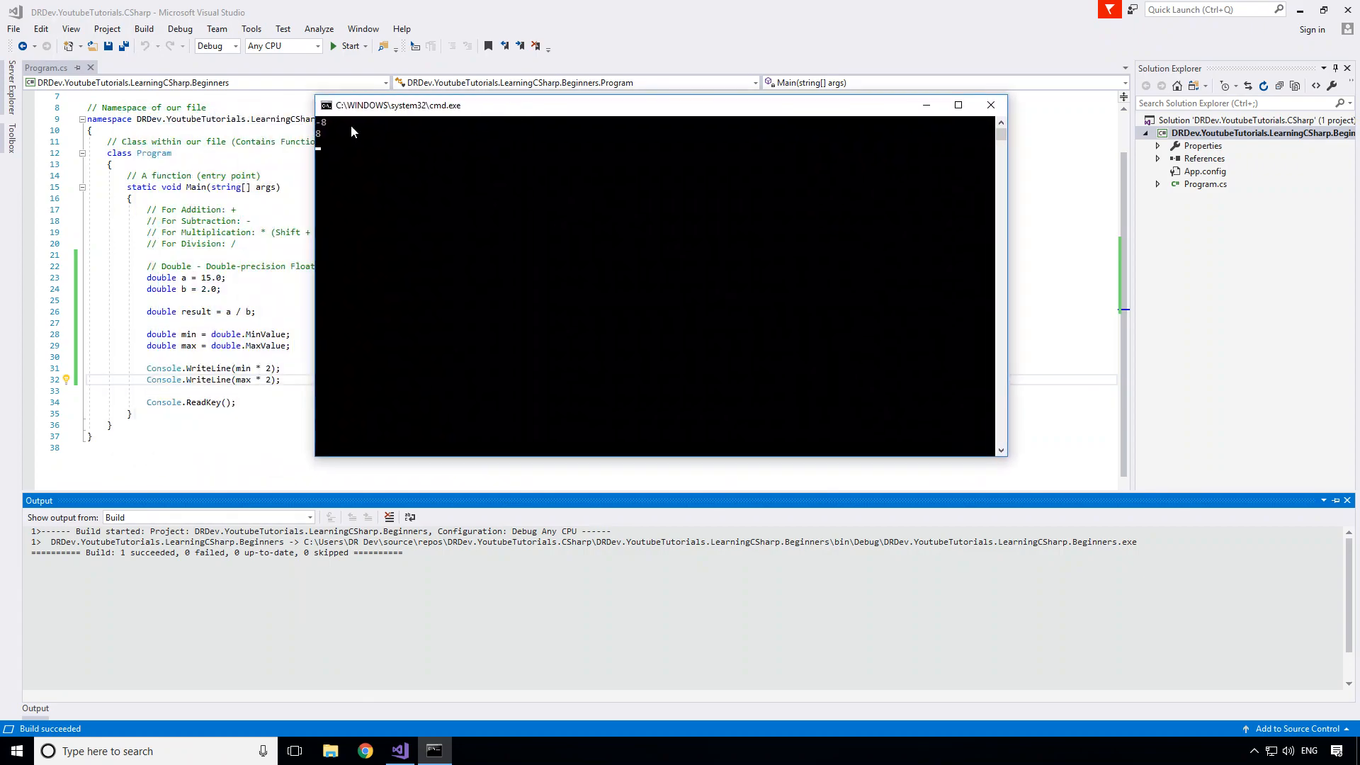
pyautogui.moveTo(328, 131)
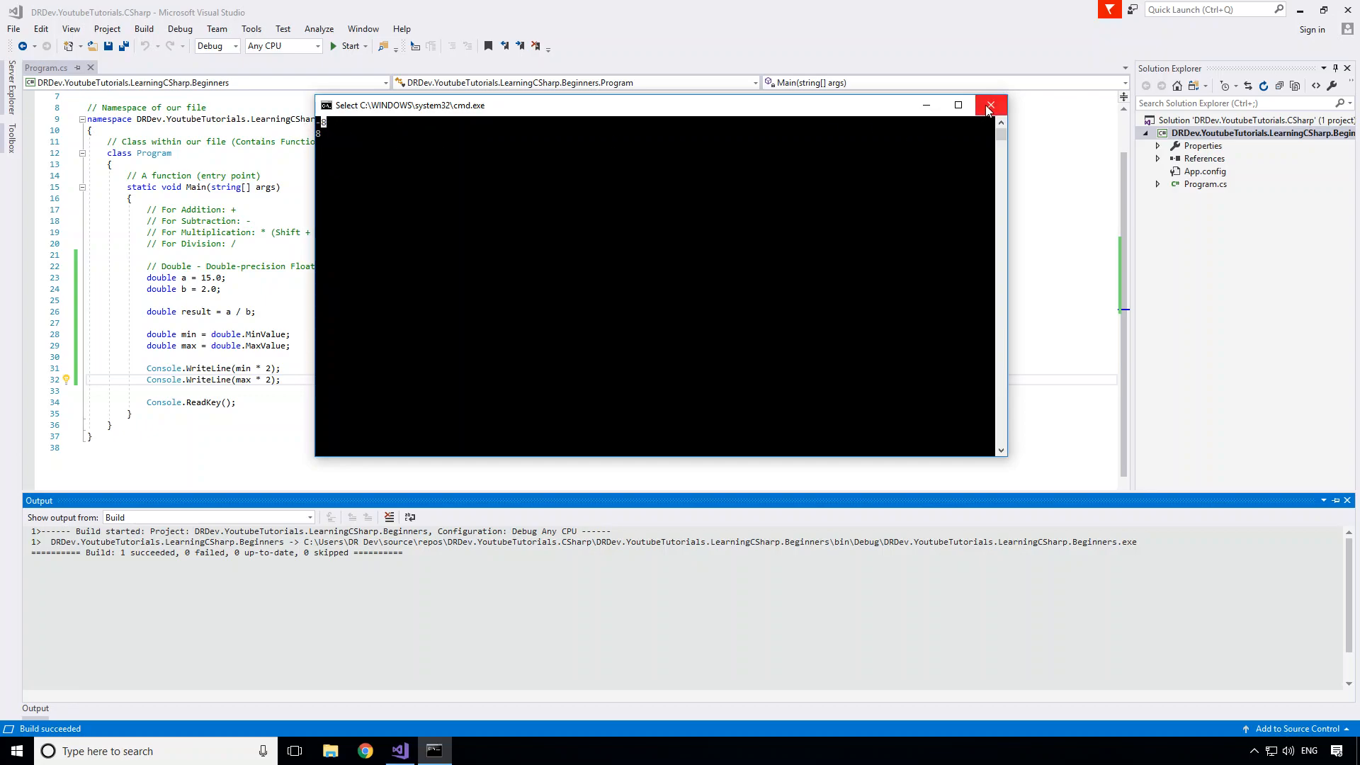
pyautogui.click(988, 104)
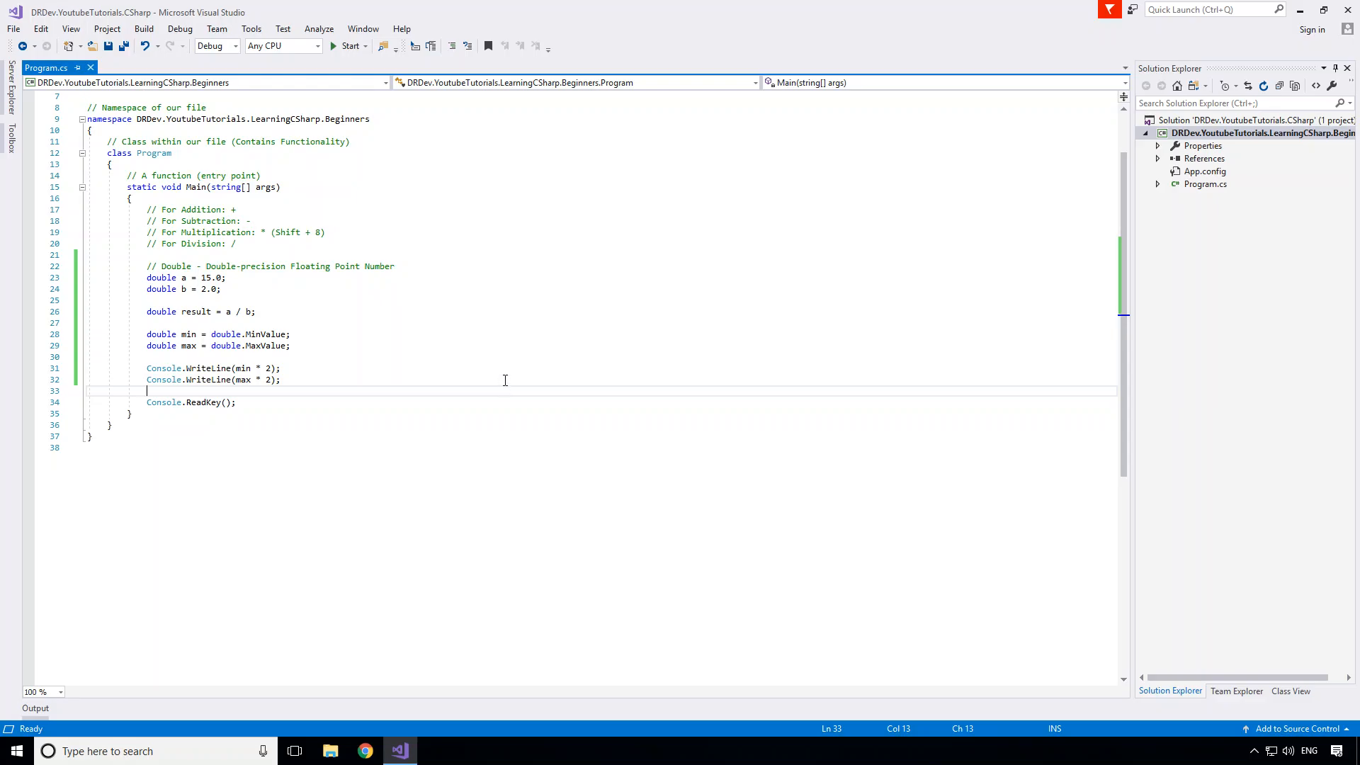
pyautogui.moveTo(505, 381)
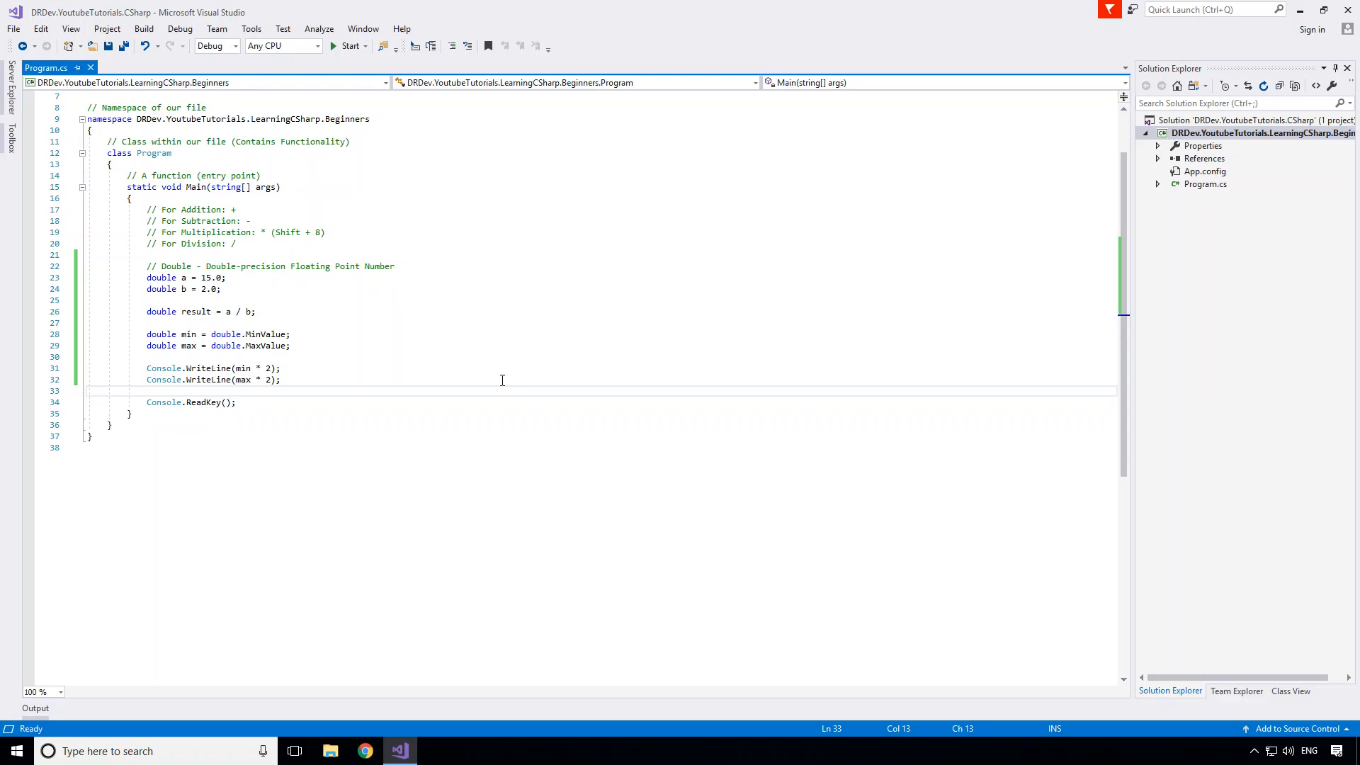
pyautogui.moveTo(491, 386)
pyautogui.write('d')
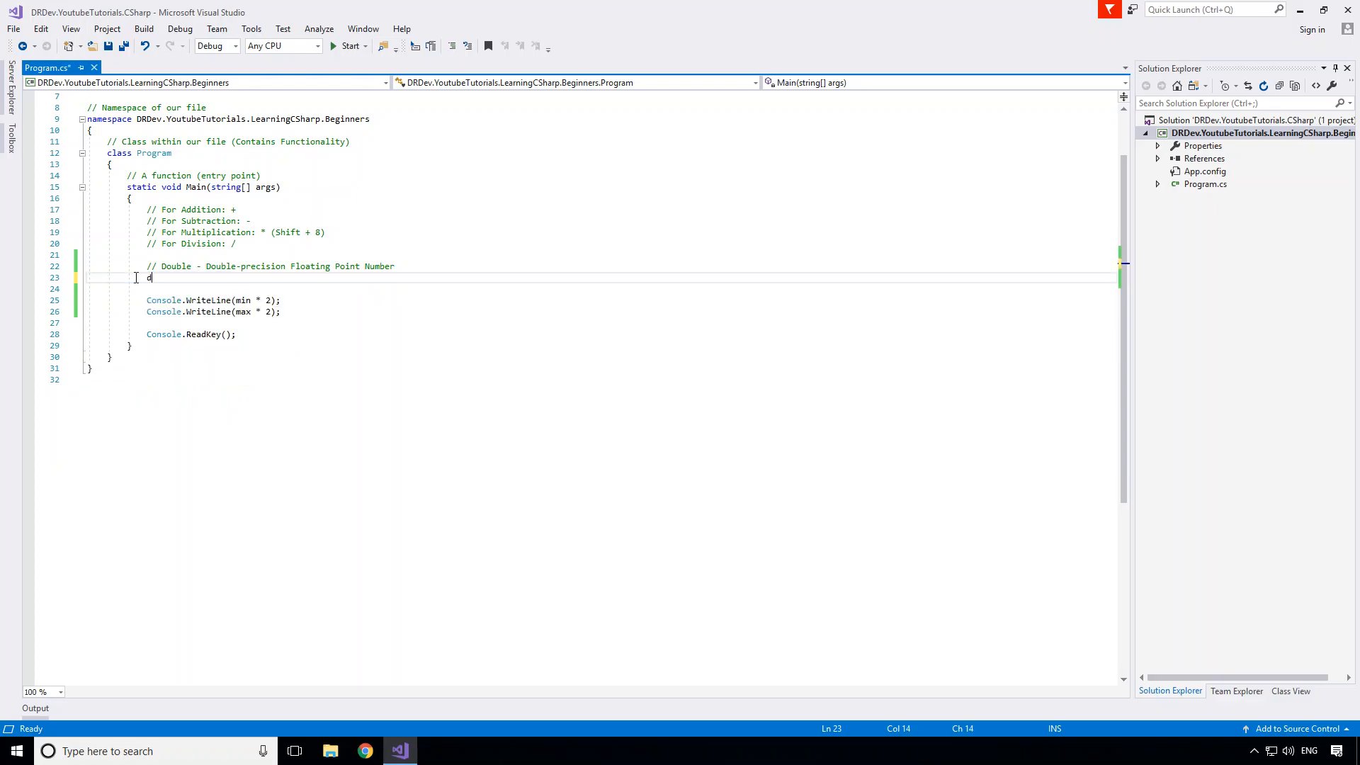
# Step: Write double third = 1.0 / 3.0, print it, and run via Debug > Start Debugging
pyautogui.write('ouble_third = 1.0 / 3')
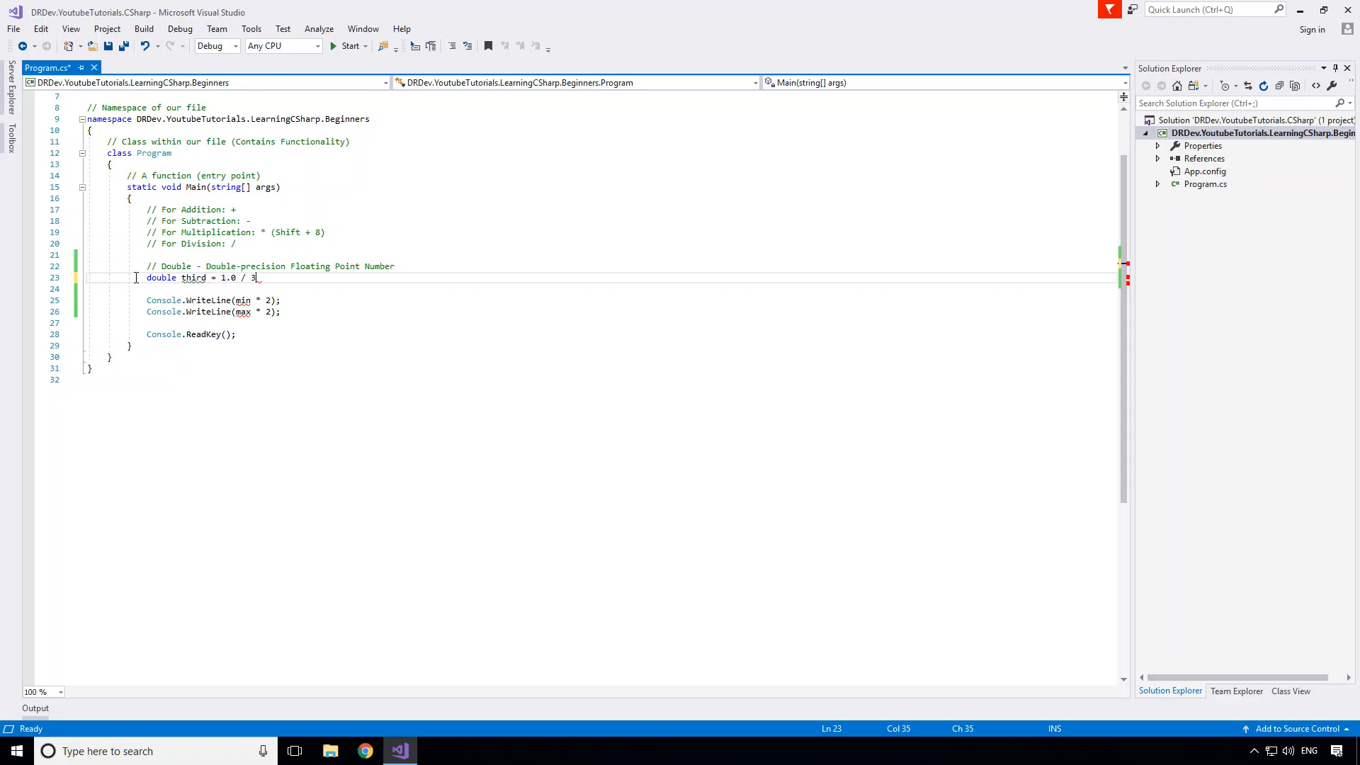
pyautogui.write('.0;')
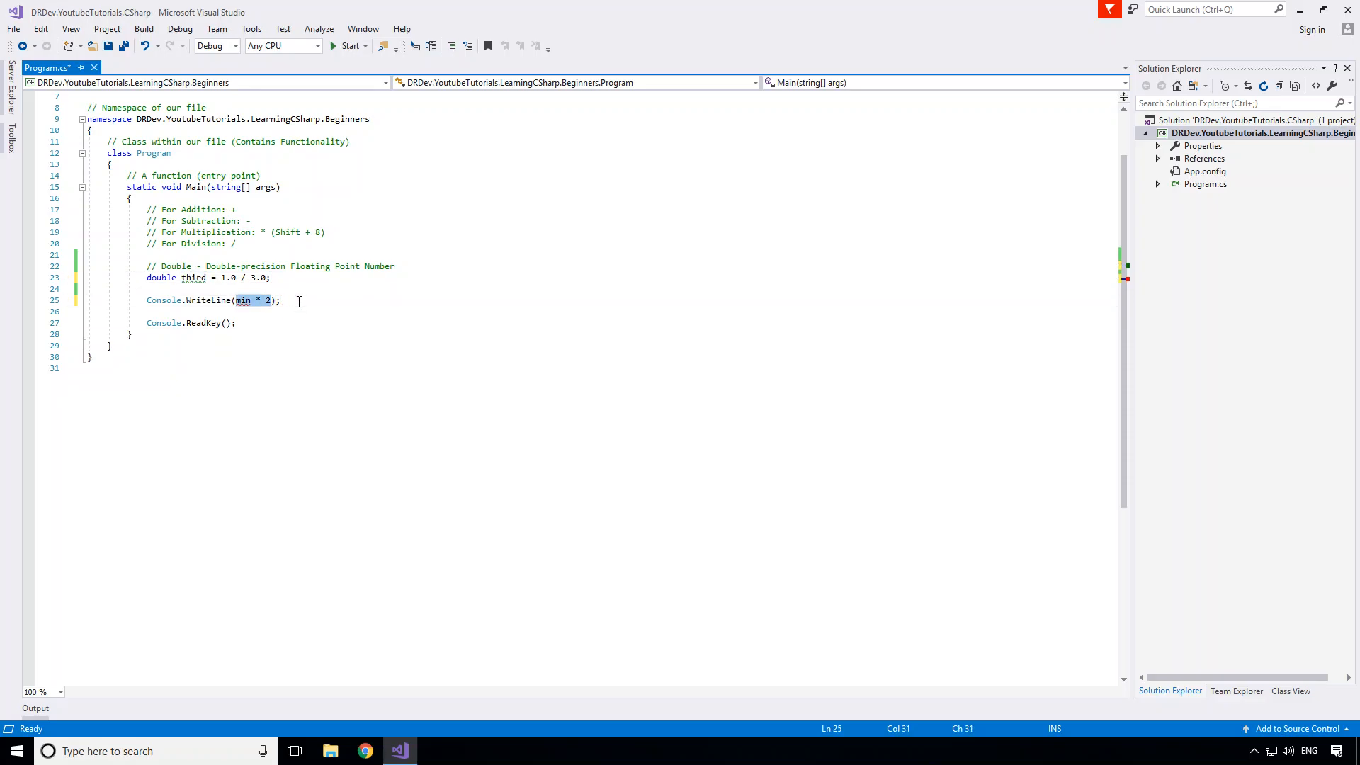
pyautogui.click(179, 28)
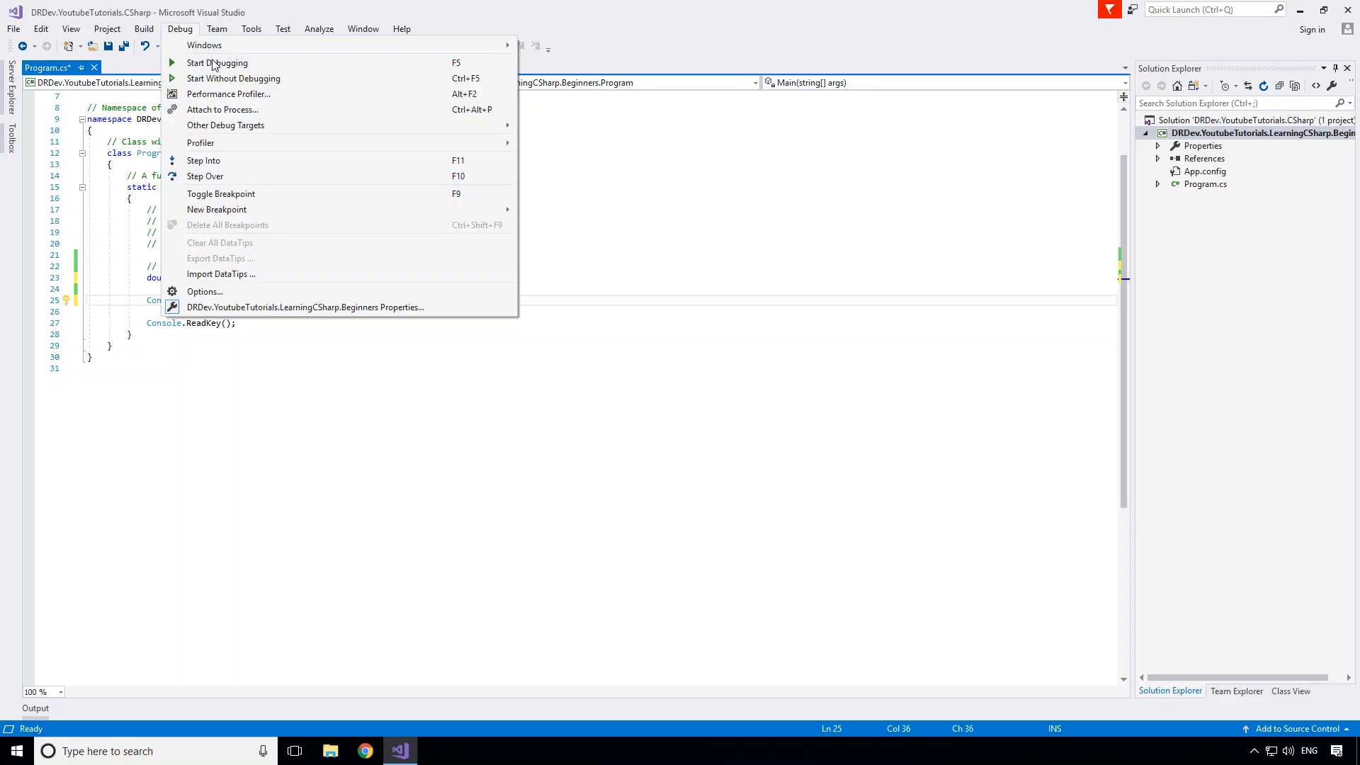
pyautogui.click(233, 78)
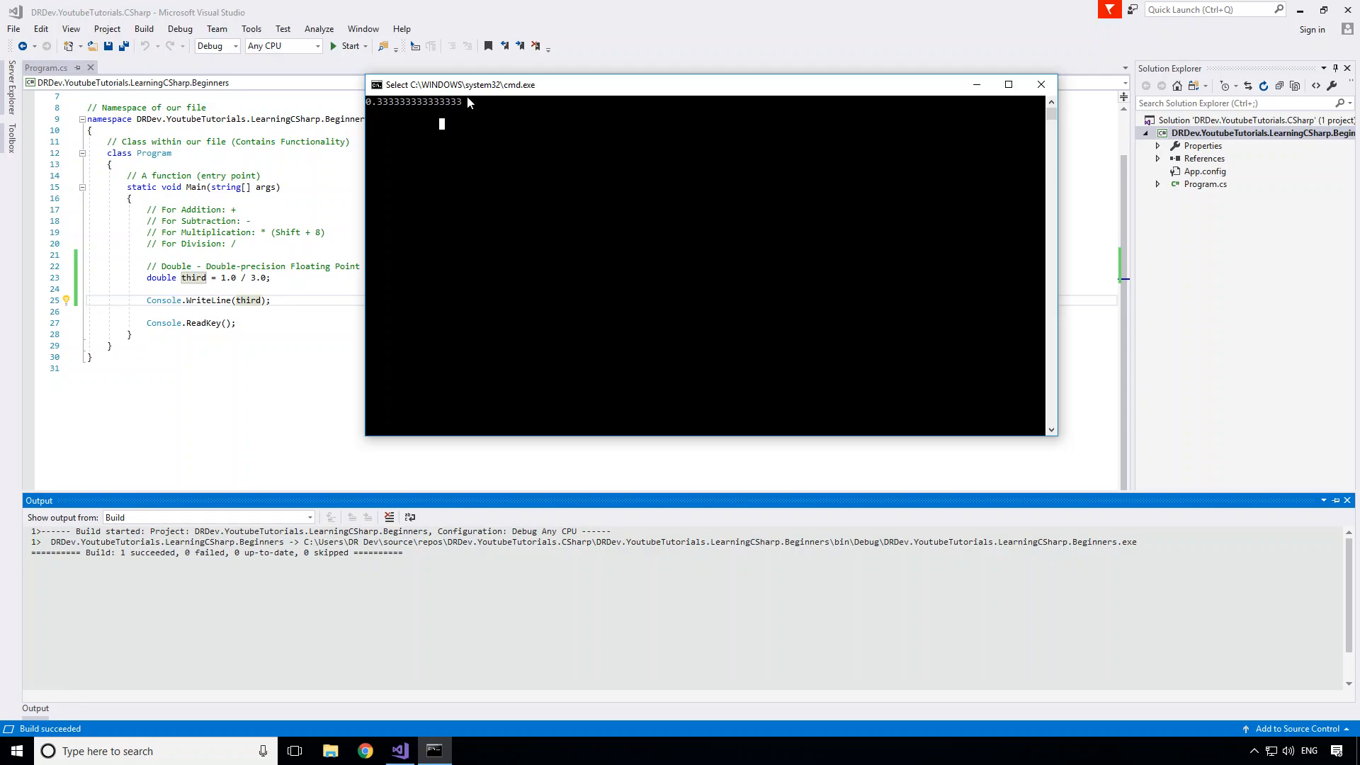
pyautogui.moveTo(444, 131)
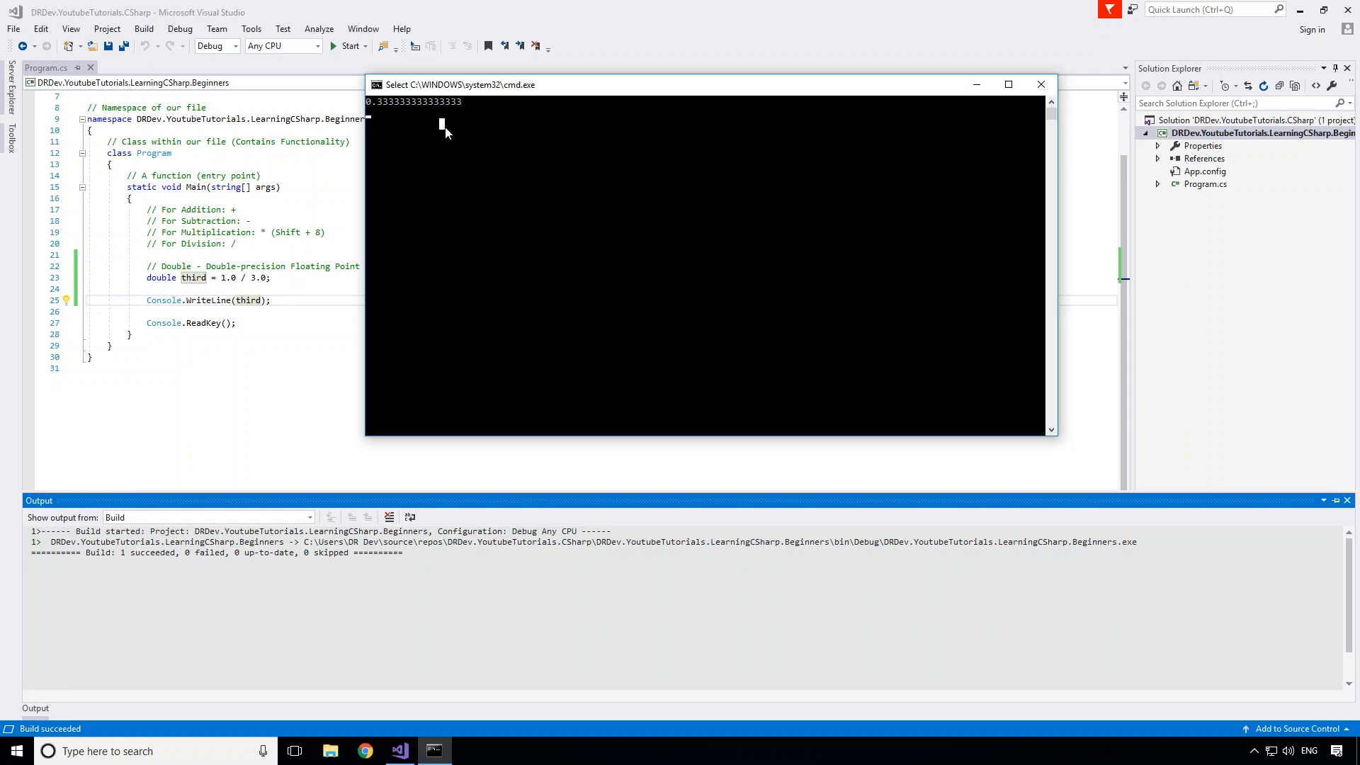
pyautogui.moveTo(464, 106)
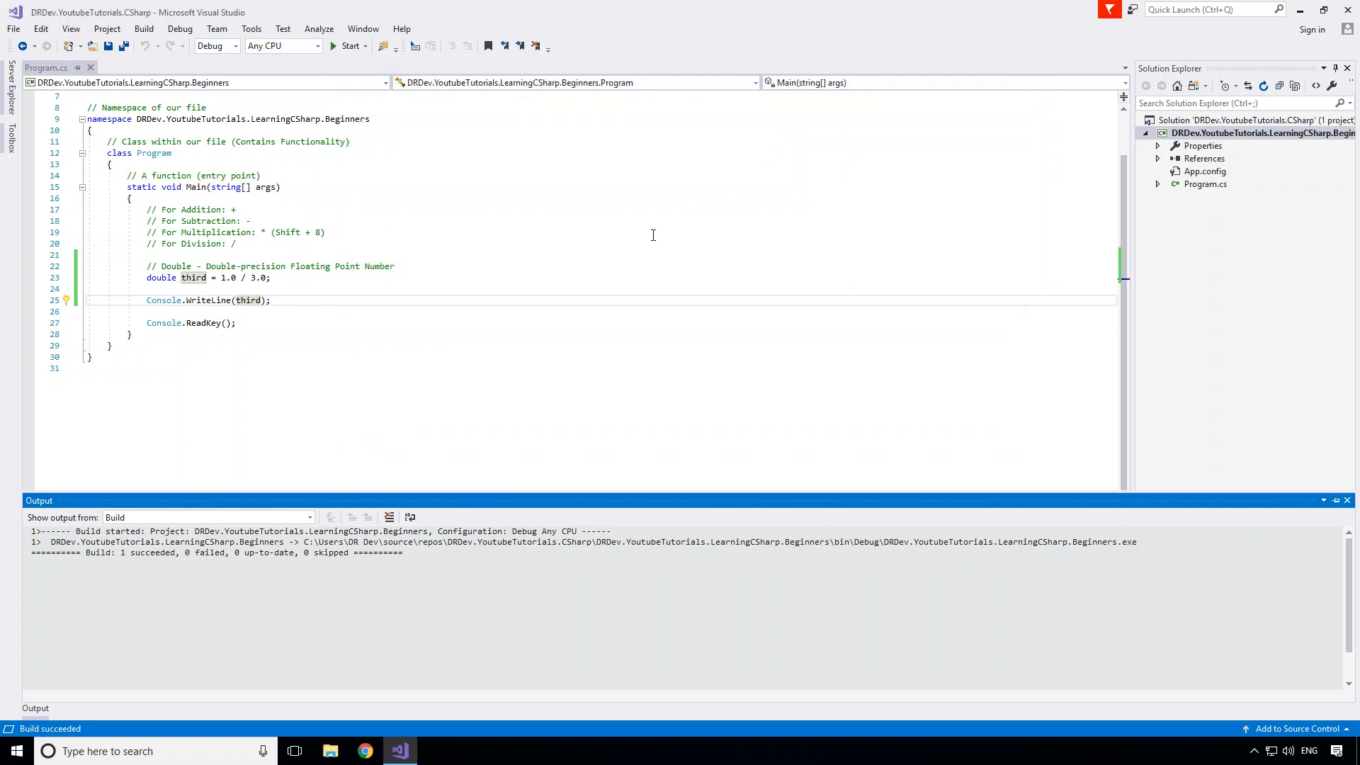
pyautogui.moveTo(652, 225)
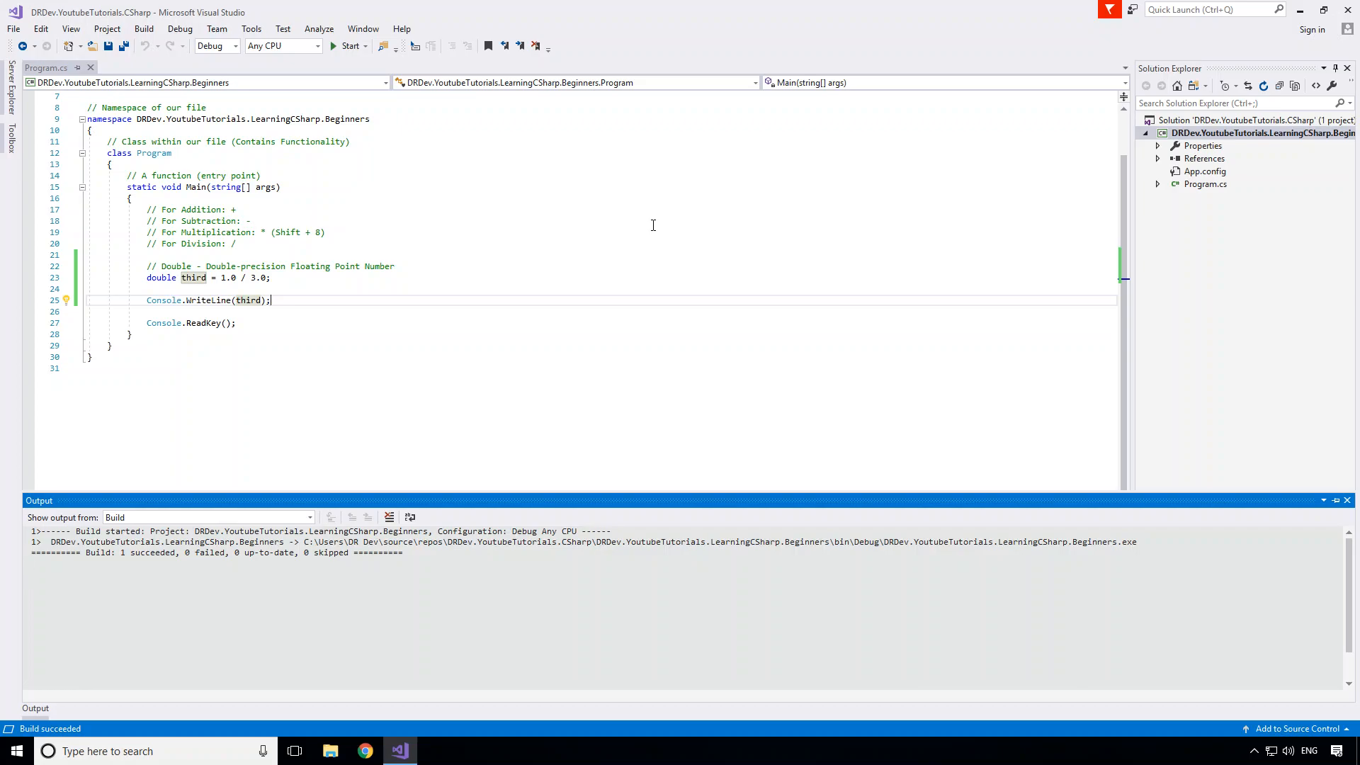
# Step: Dismiss the build results and place the cursor after Console.WriteLine(third);
pyautogui.click(292, 301)
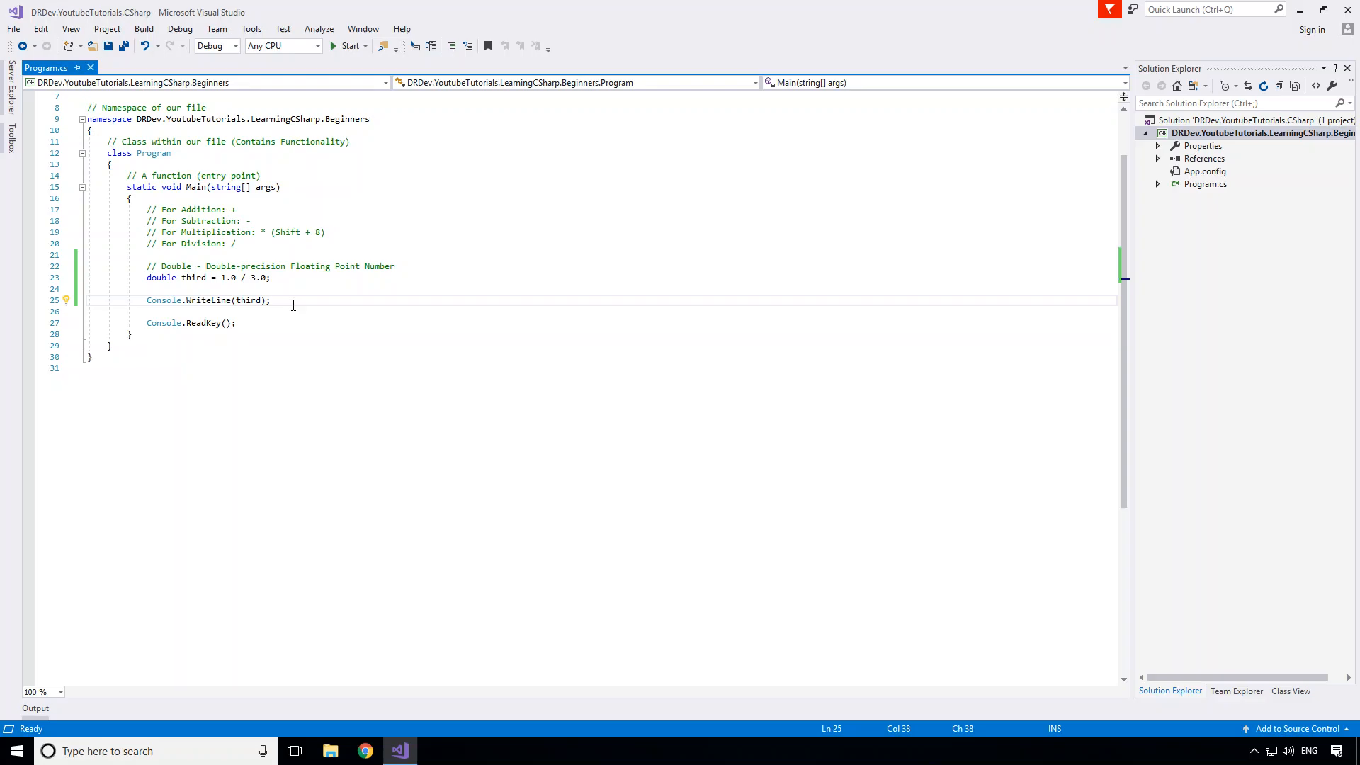
pyautogui.click(270, 300)
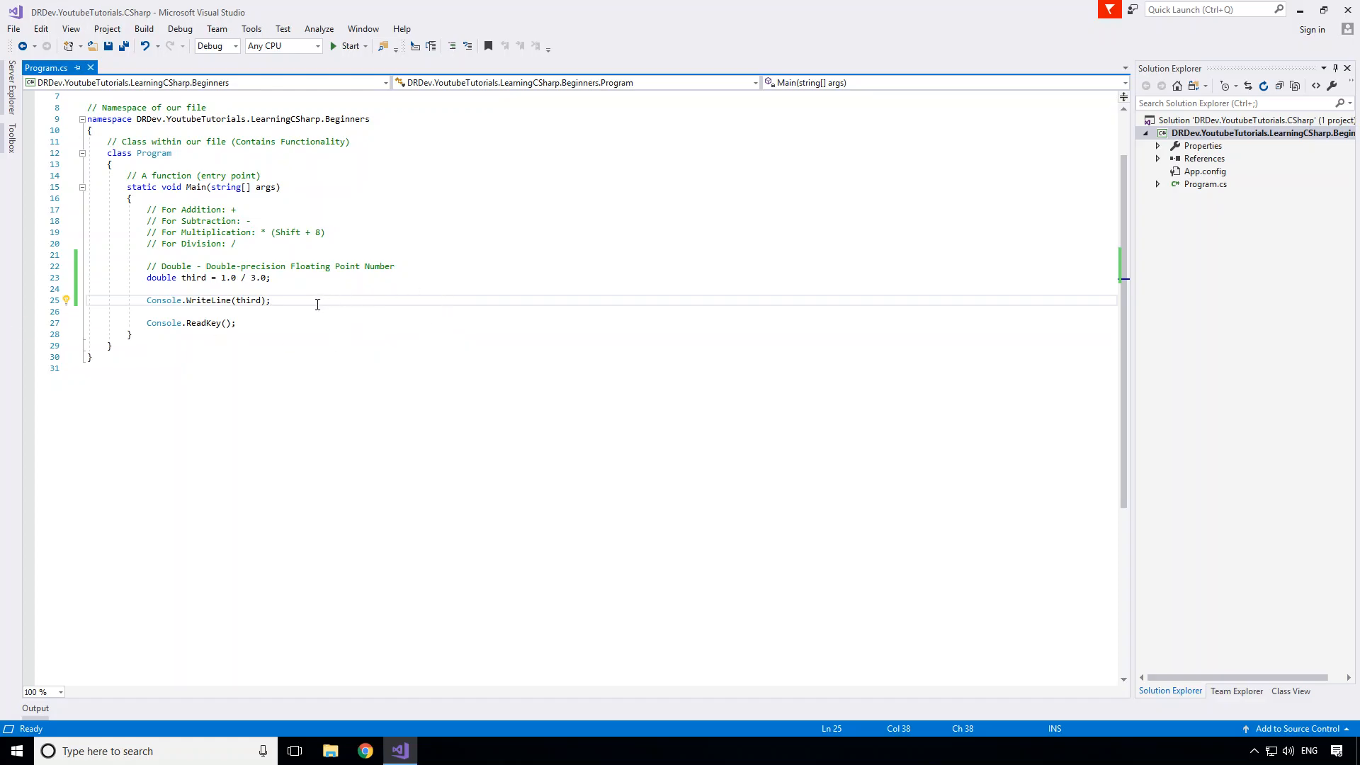
# Step: Add a // Decimal comment, declare min = decimal.MinValue and max = decimal.MaxValue, and print them
pyautogui.write('//')
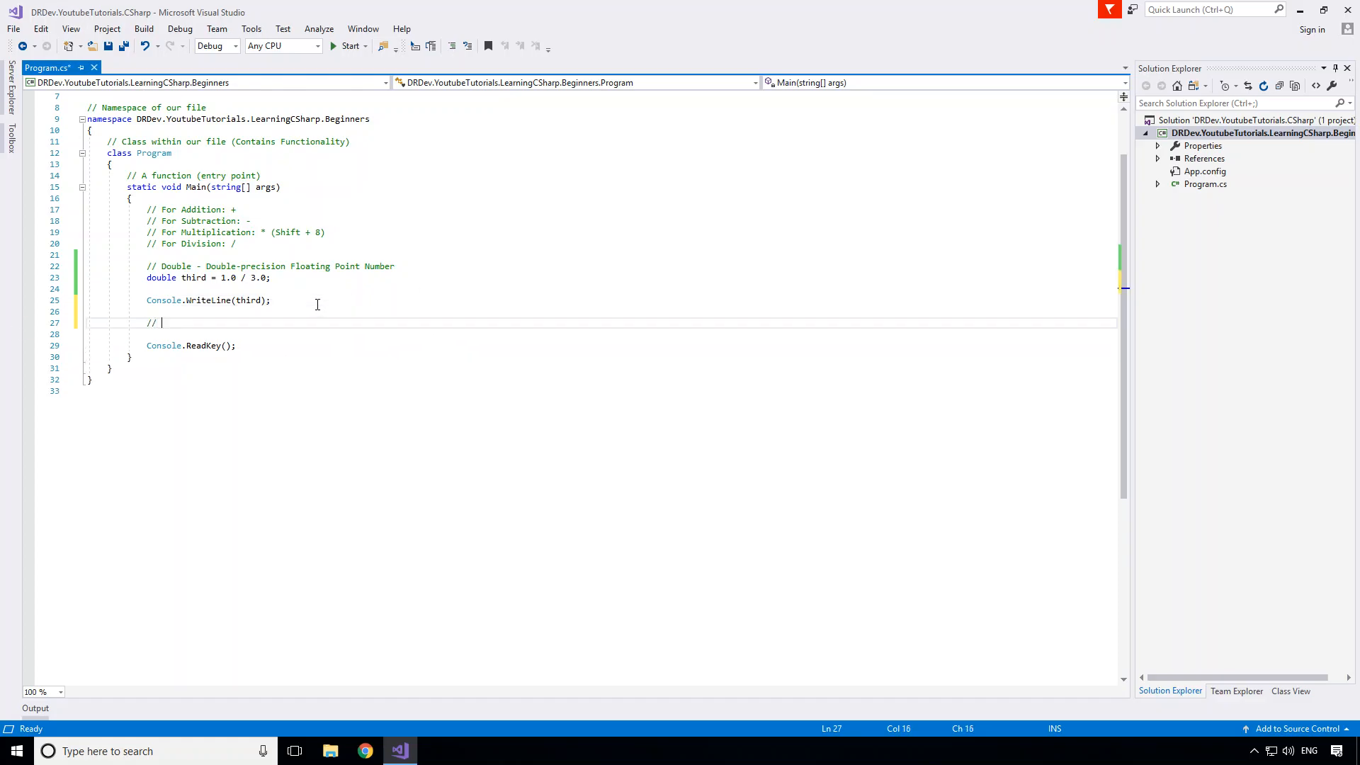
pyautogui.write('Decimal')
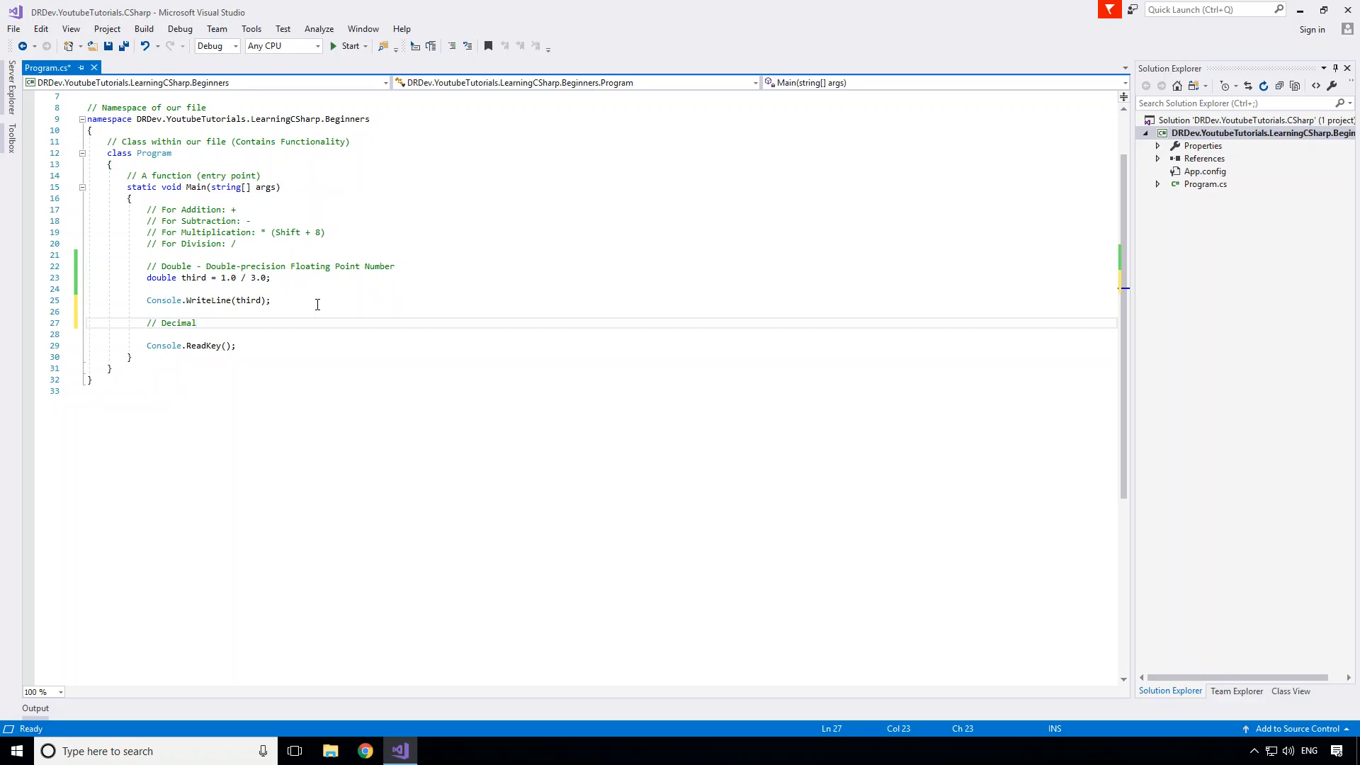
pyautogui.write('decimal min')
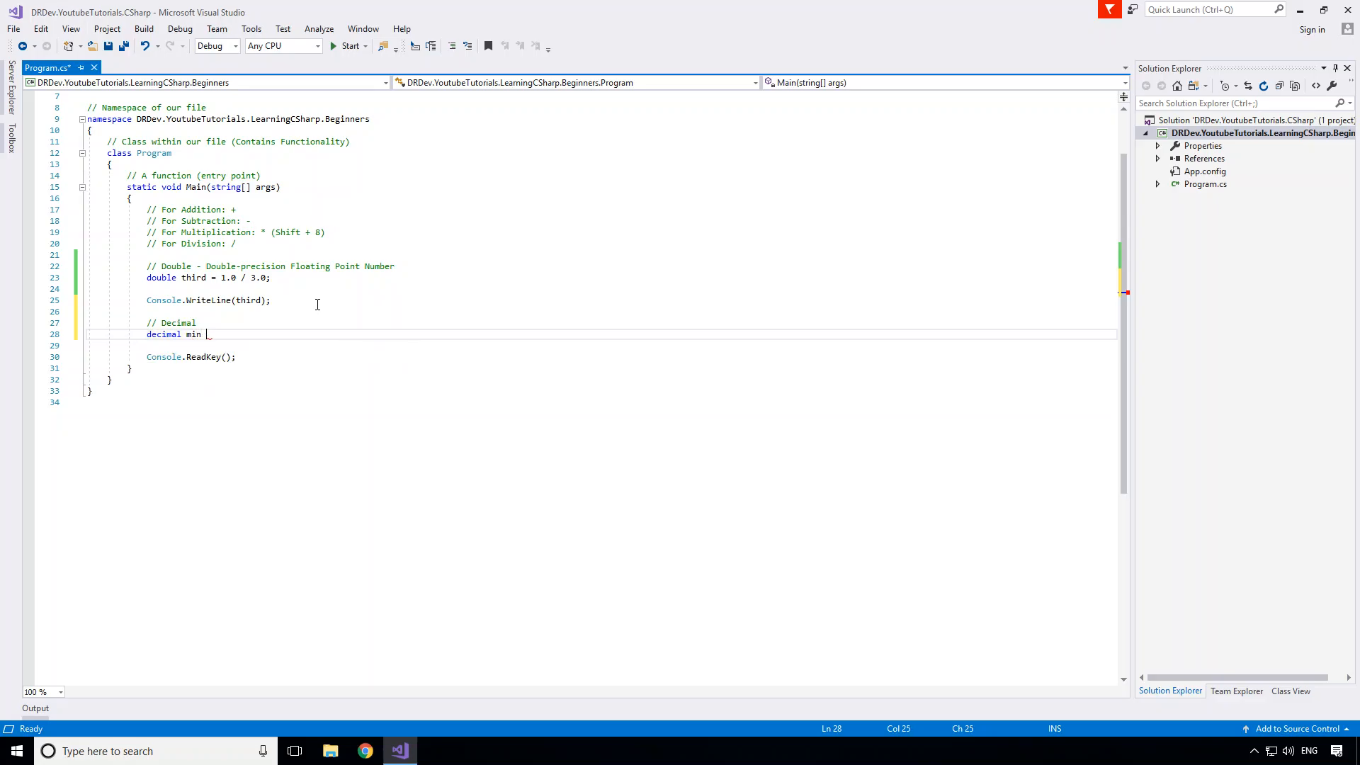
pyautogui.write('= decimal')
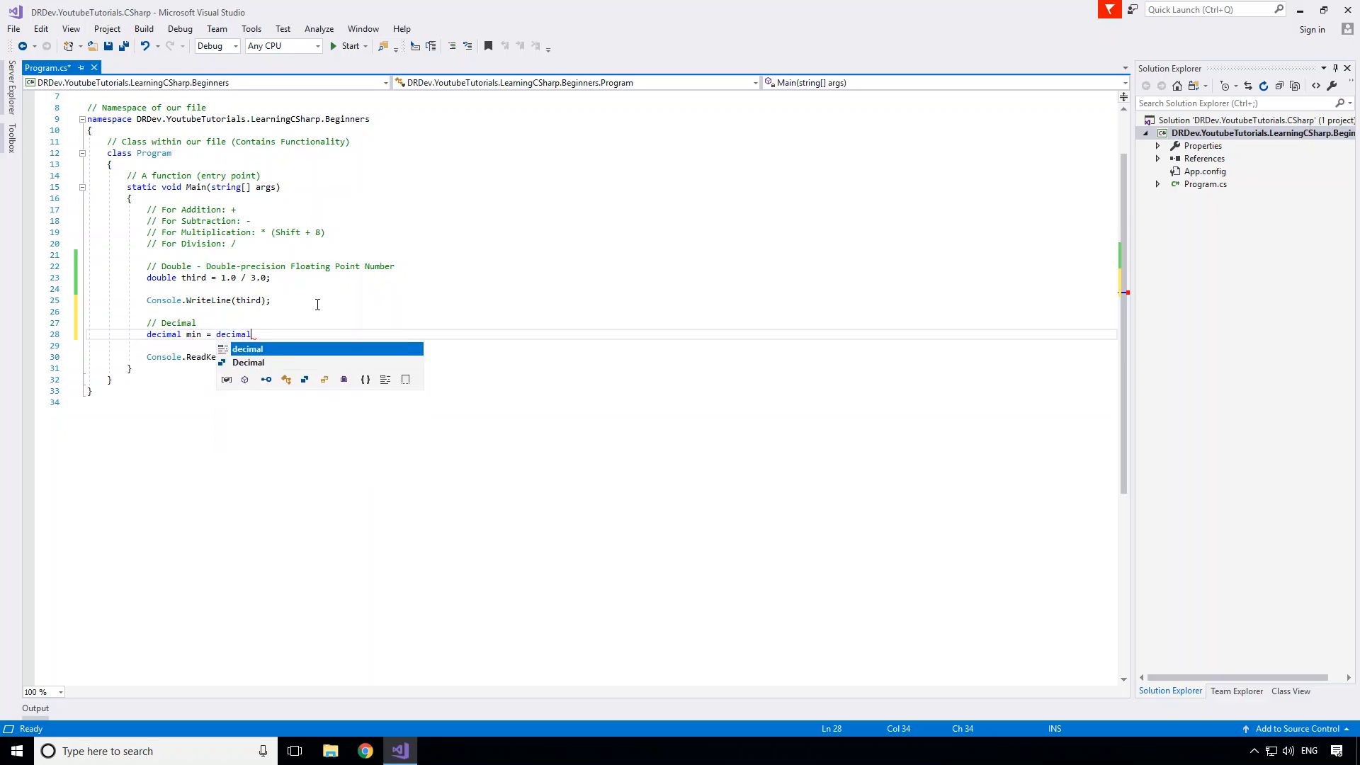
pyautogui.write('.min')
pyautogui.write('decimal')
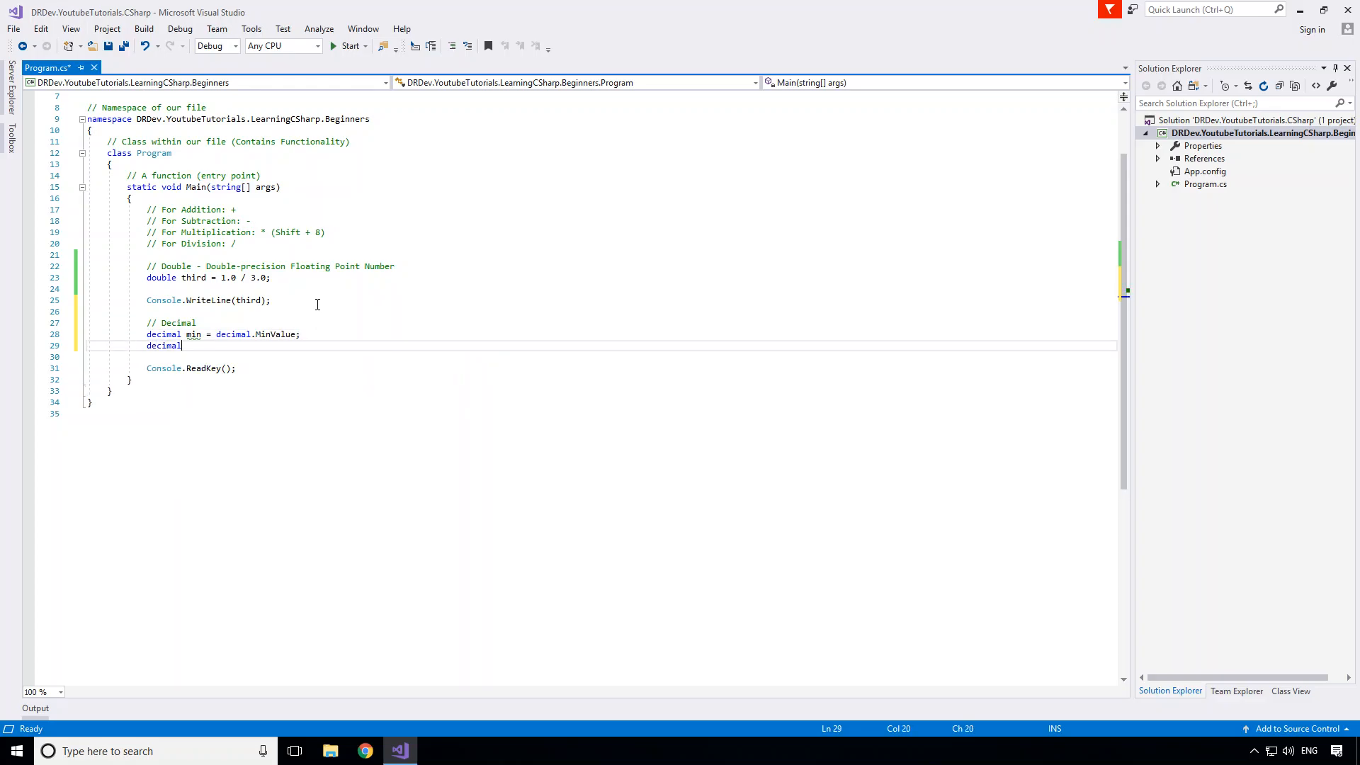
pyautogui.write('max = decimal')
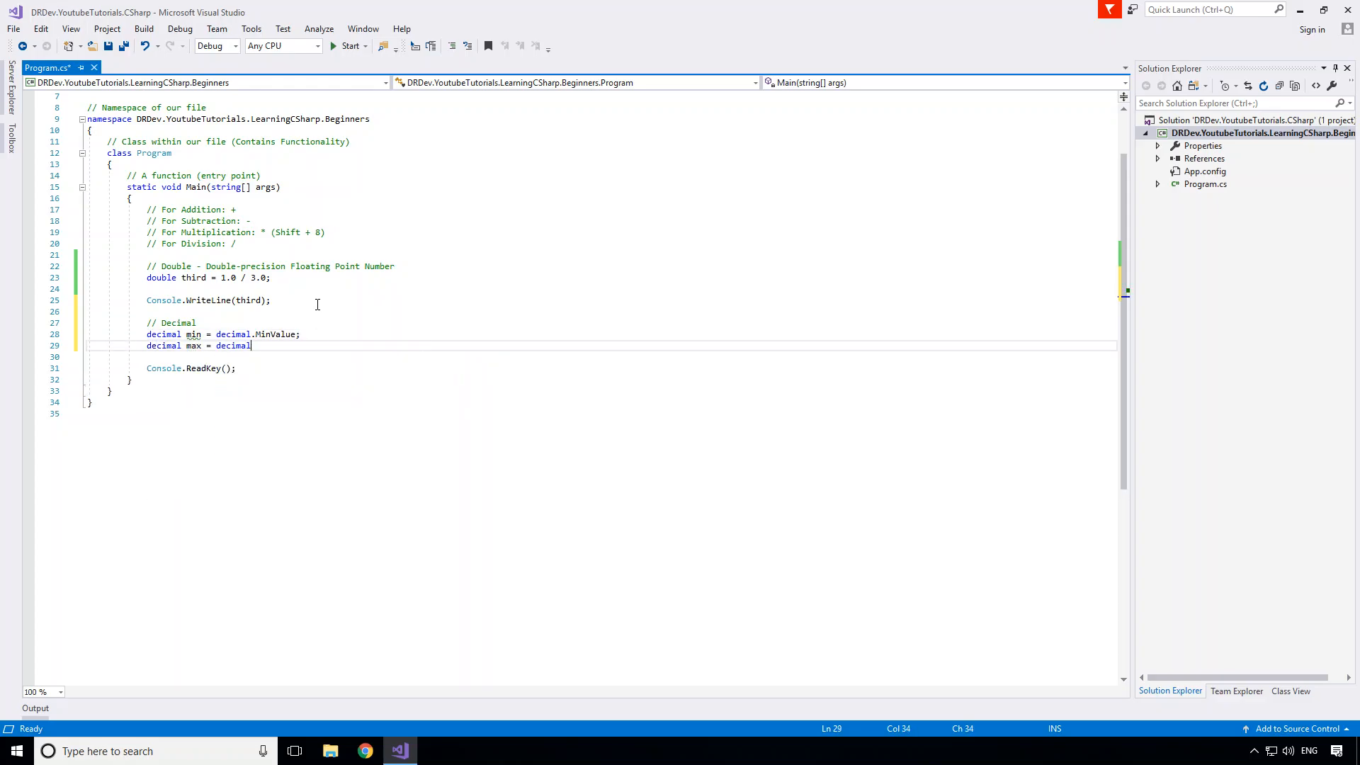
pyautogui.write('MaxValue;')
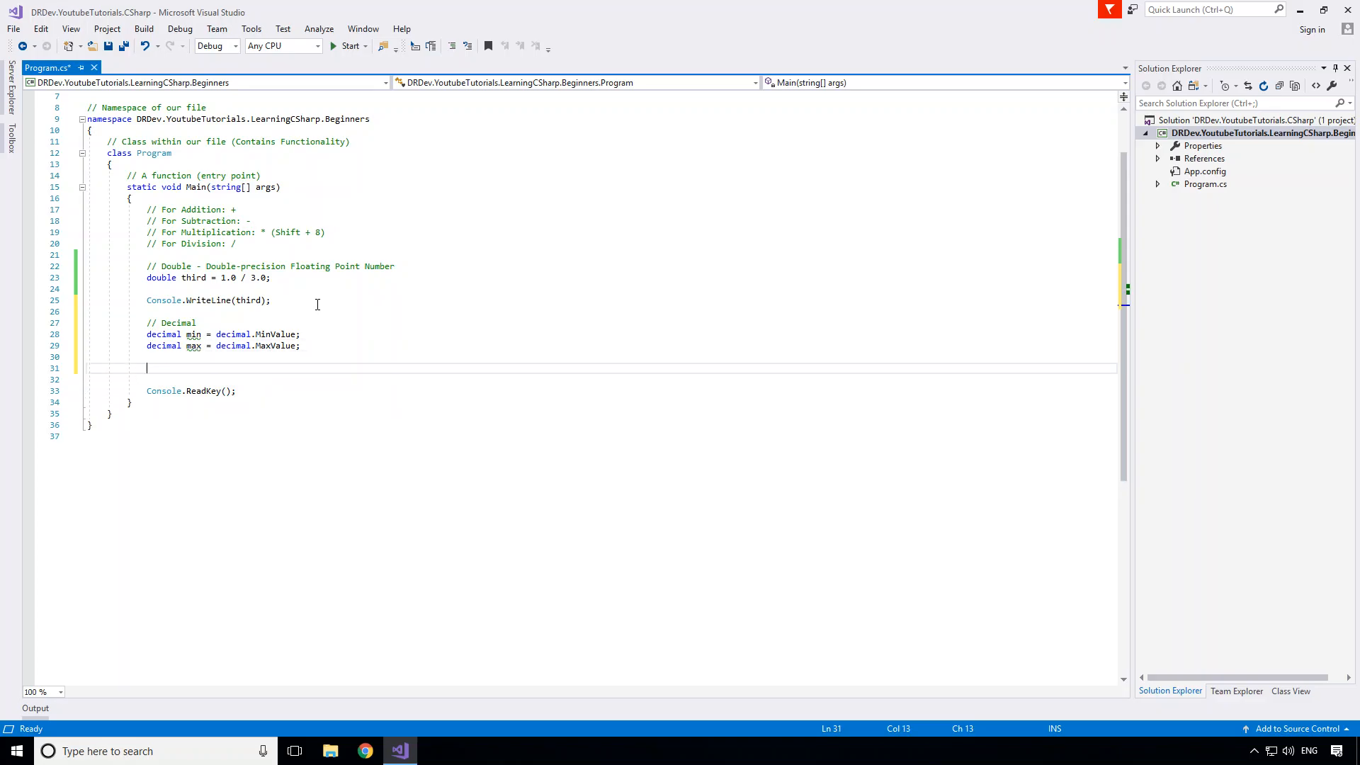
pyautogui.write('Console.wr')
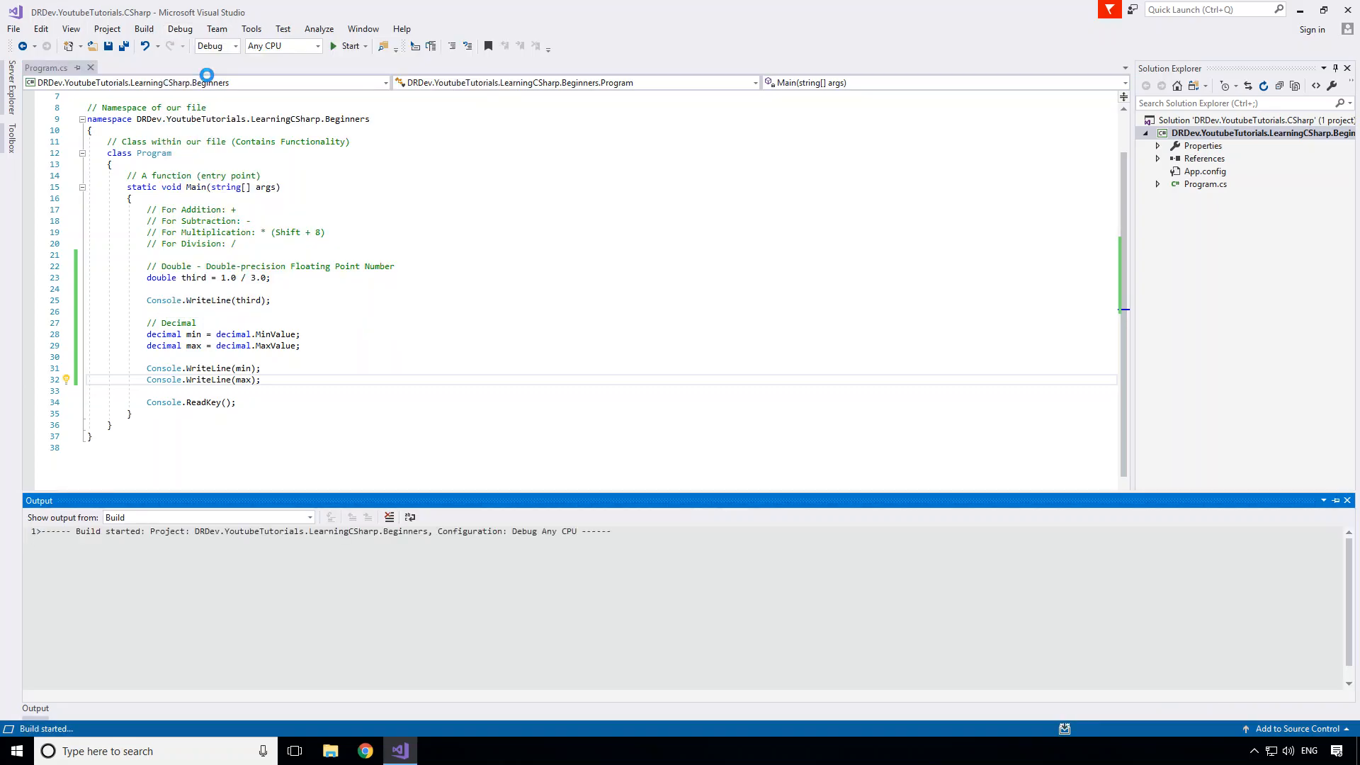
pyautogui.click(349, 46)
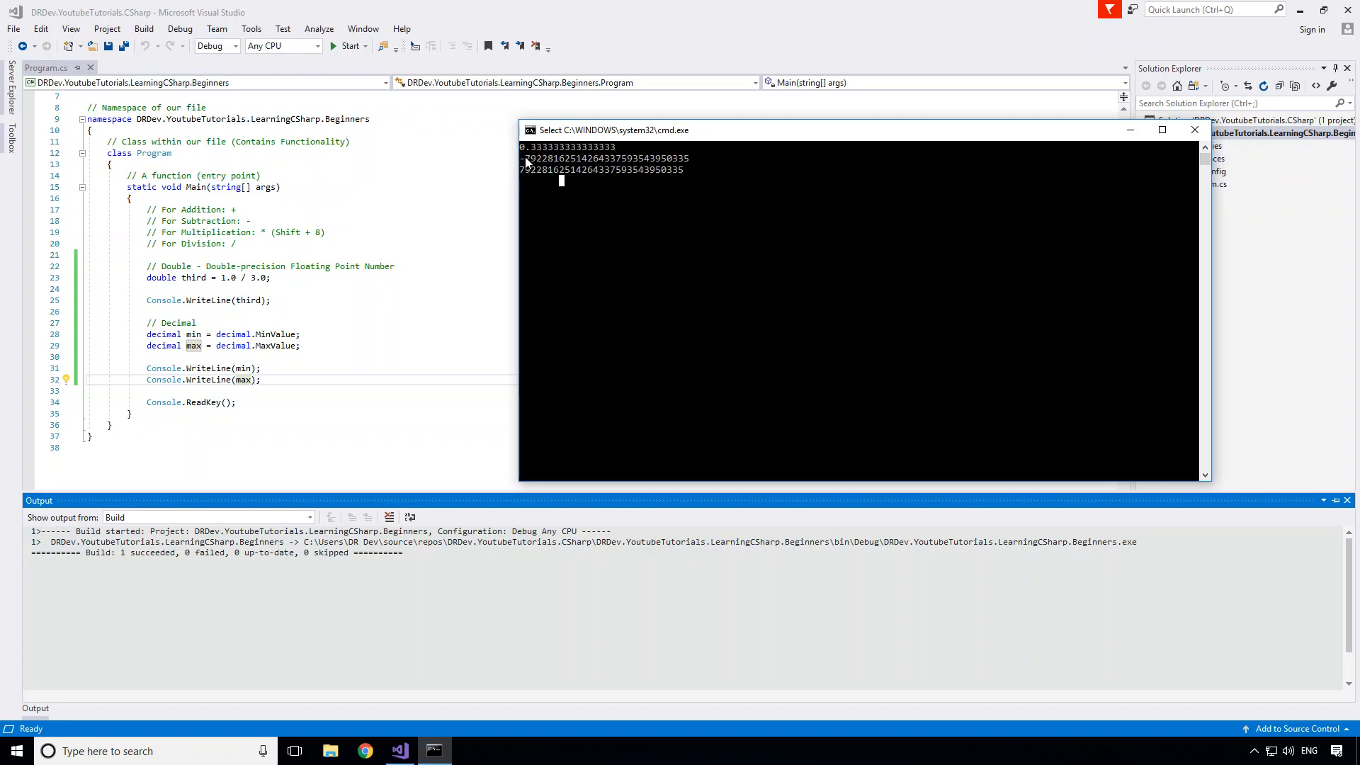
pyautogui.moveTo(1065, 184)
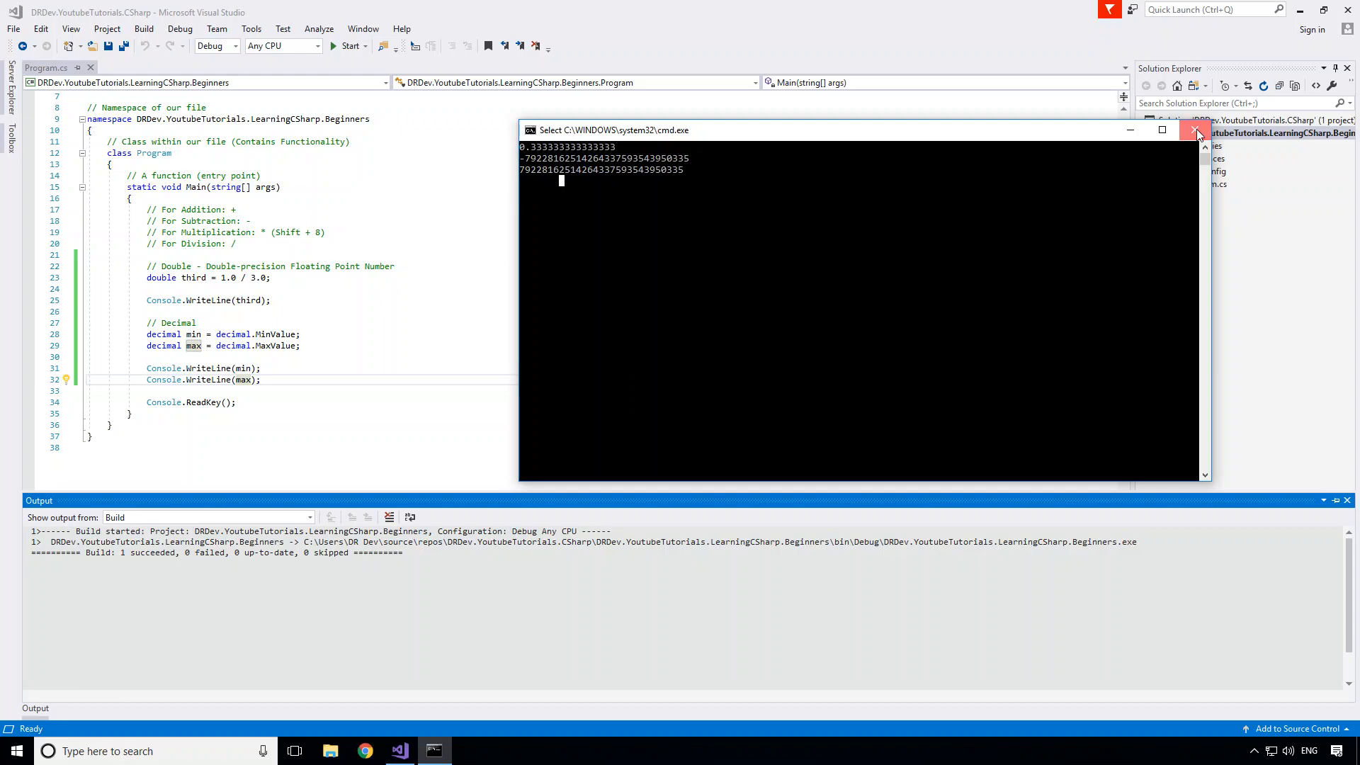
pyautogui.click(1196, 131)
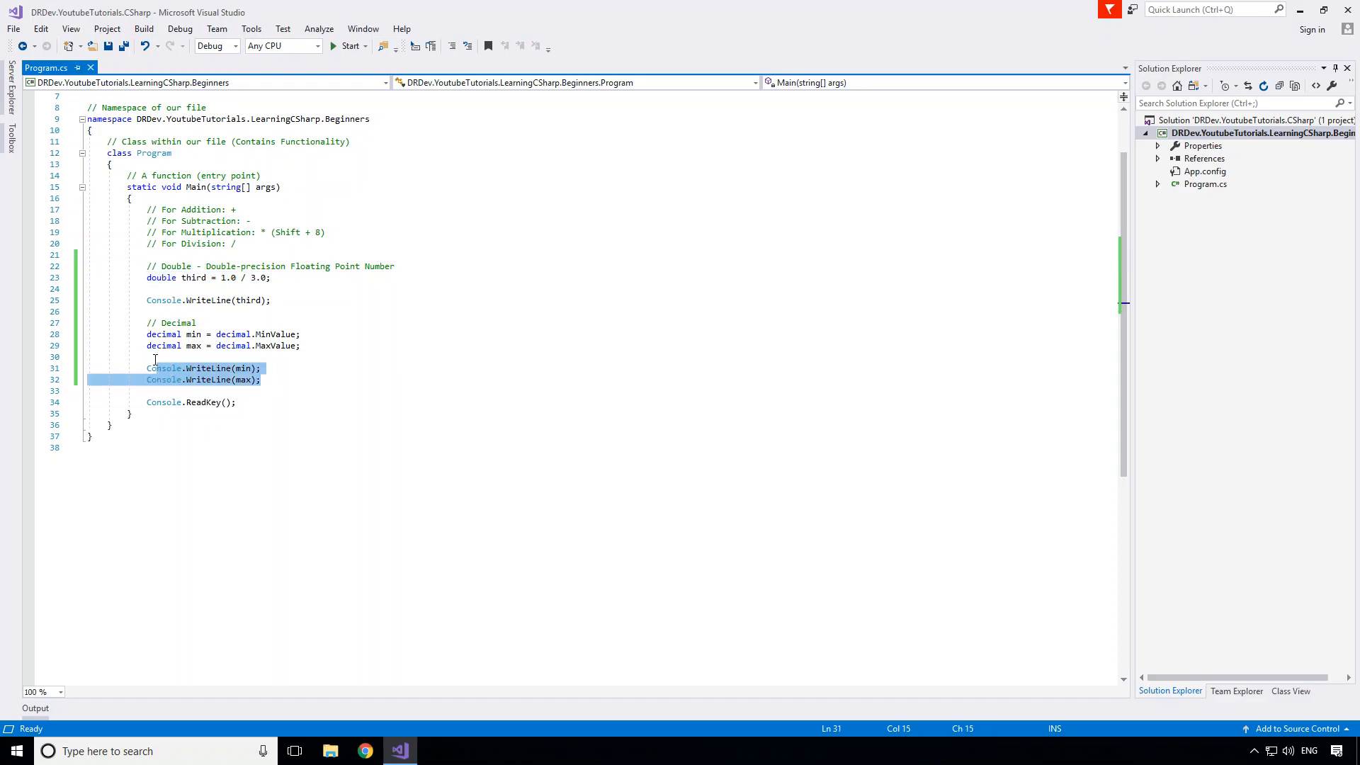
# Step: Replace the min/max lines with decimal decimalThird = 1.0M / 3.0M;
pyautogui.press('Delete')
pyautogui.write(' - Floating Point Type')
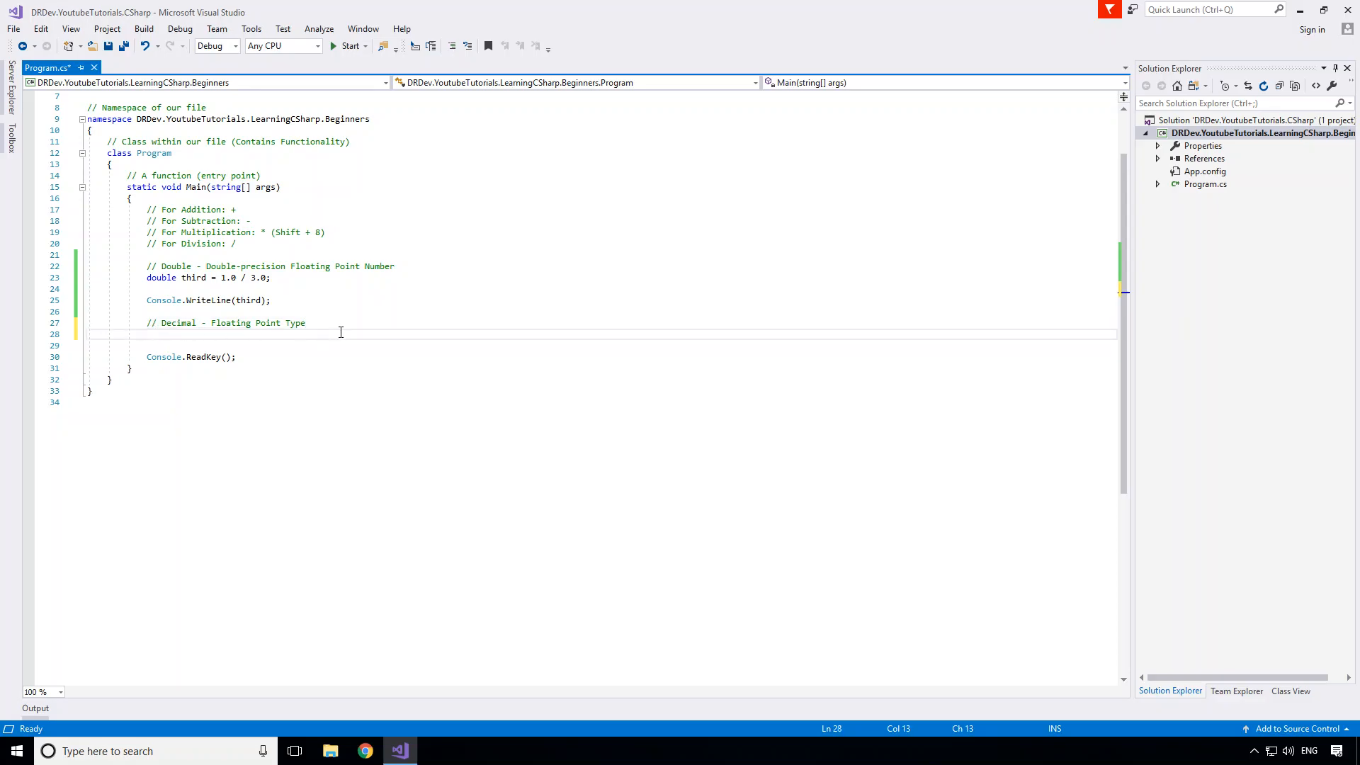
pyautogui.write('decimal')
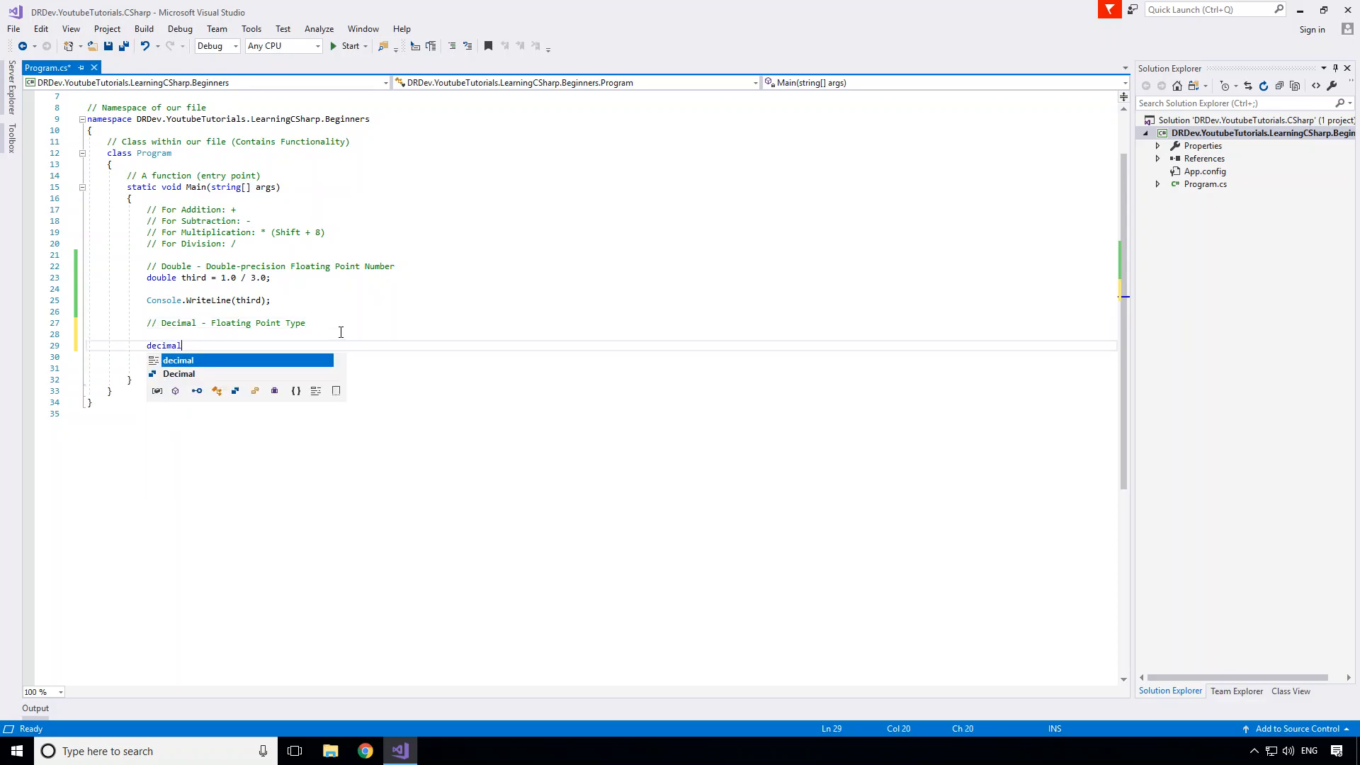
pyautogui.write('decimalThird = 1.0')
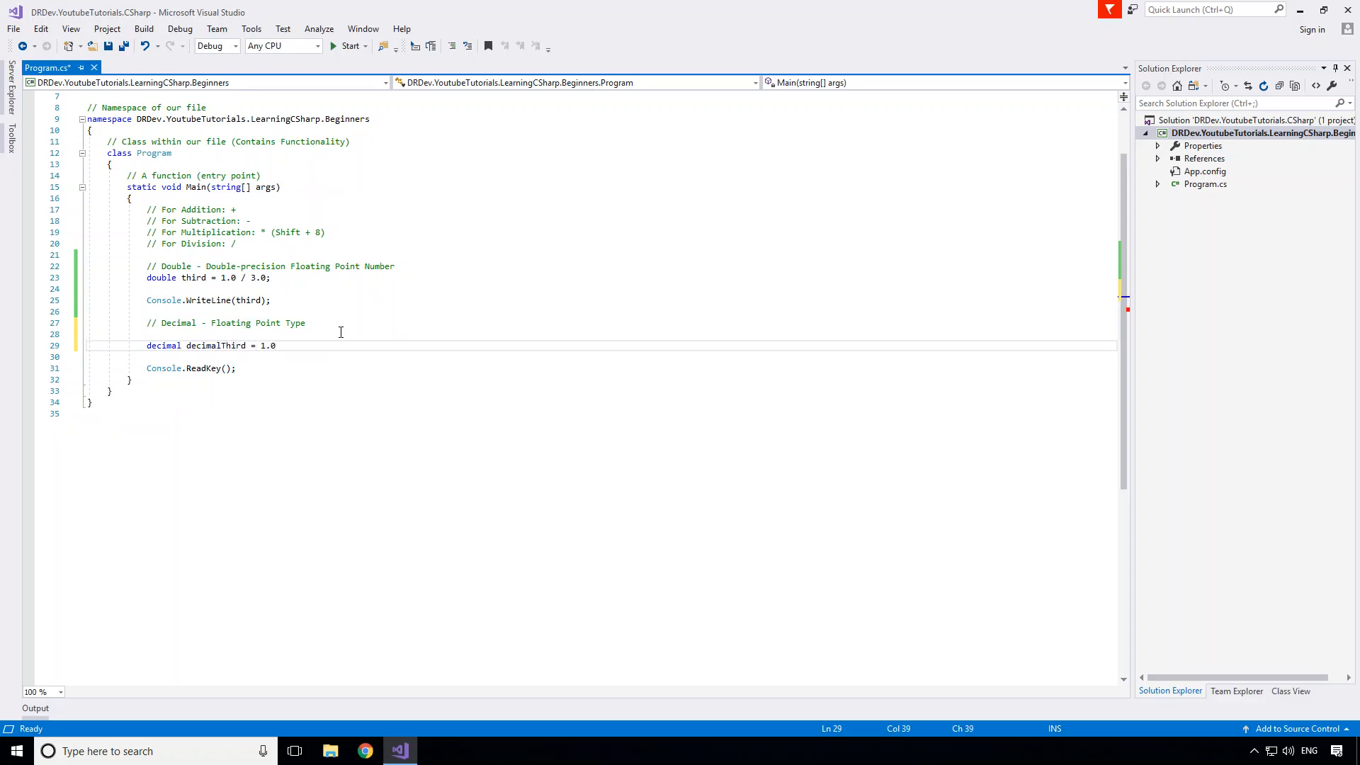
pyautogui.write('M /')
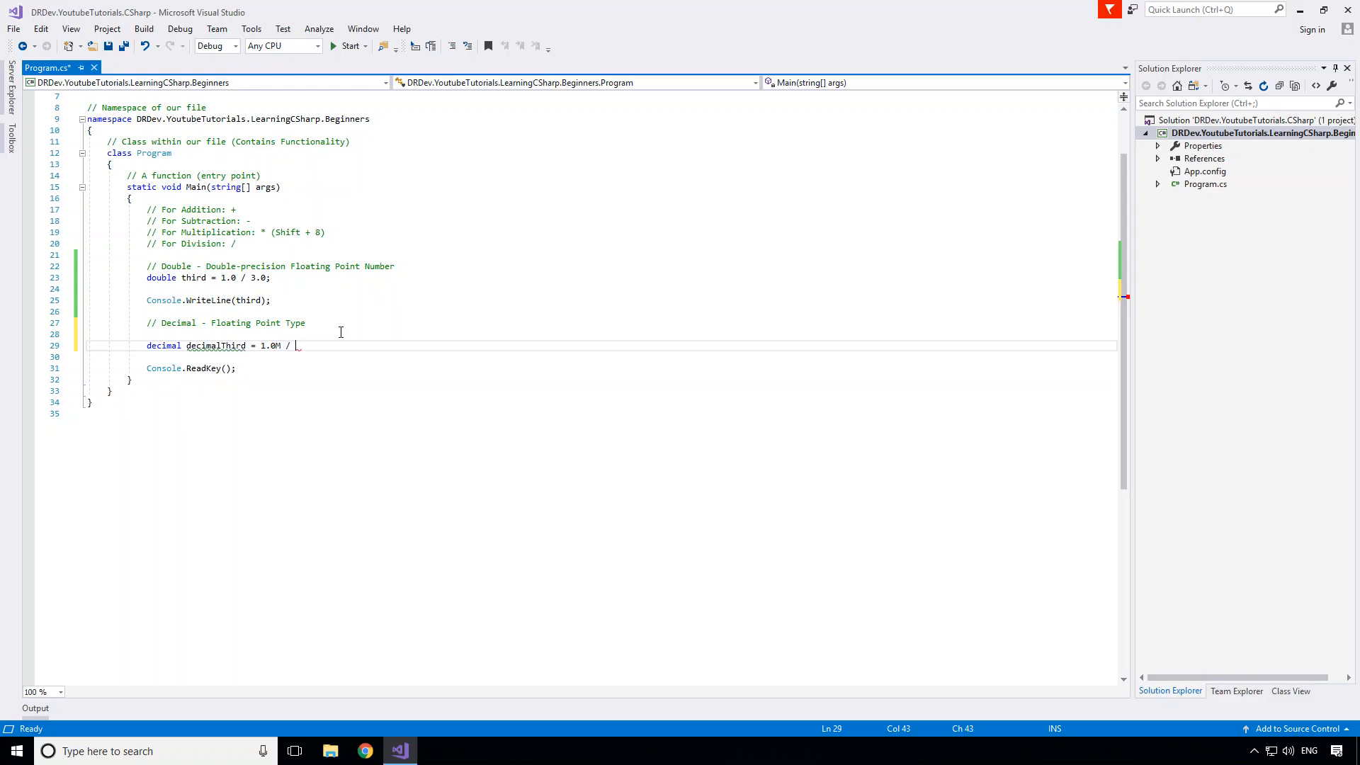
pyautogui.write('3.0M;')
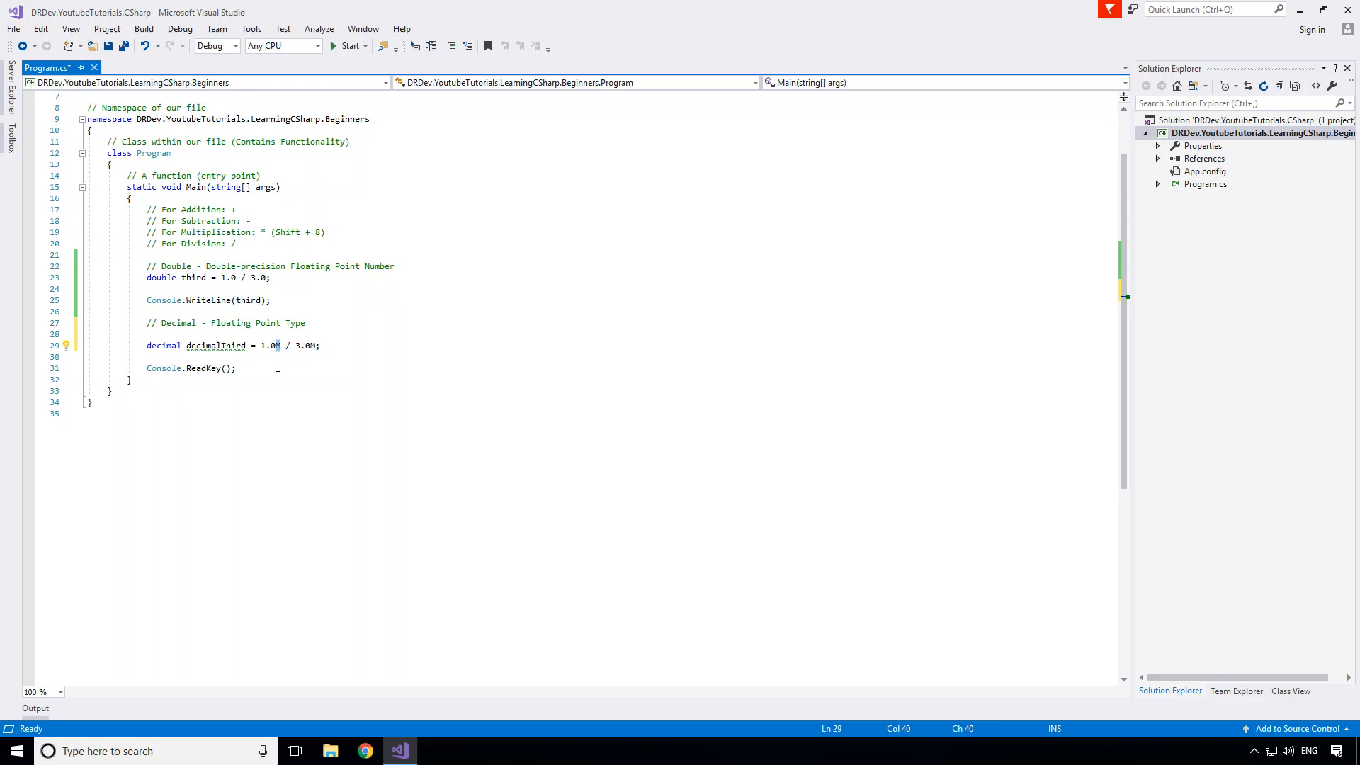
pyautogui.moveTo(277, 366)
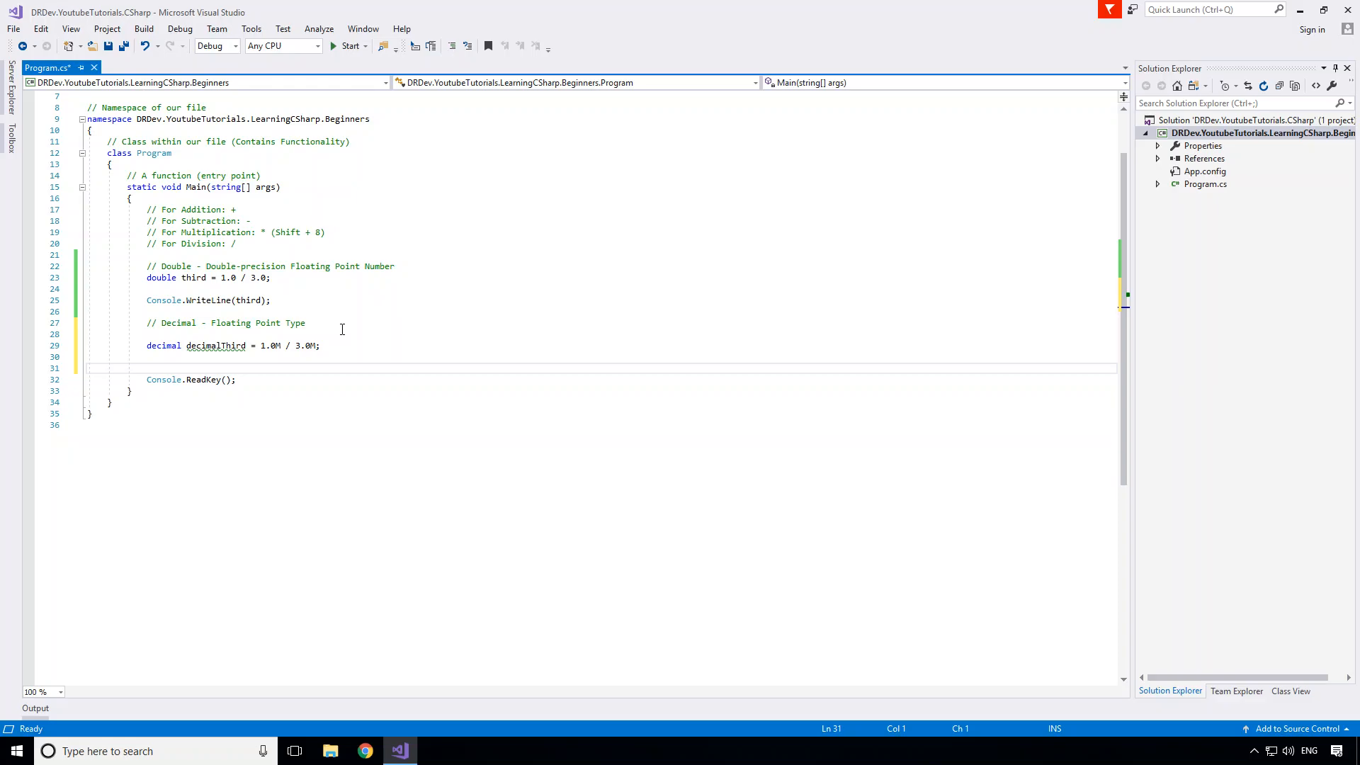
# Step: Print decimalThird and run to show 0.3333333333333333333333333333, then close the console
pyautogui.write('Console.w')
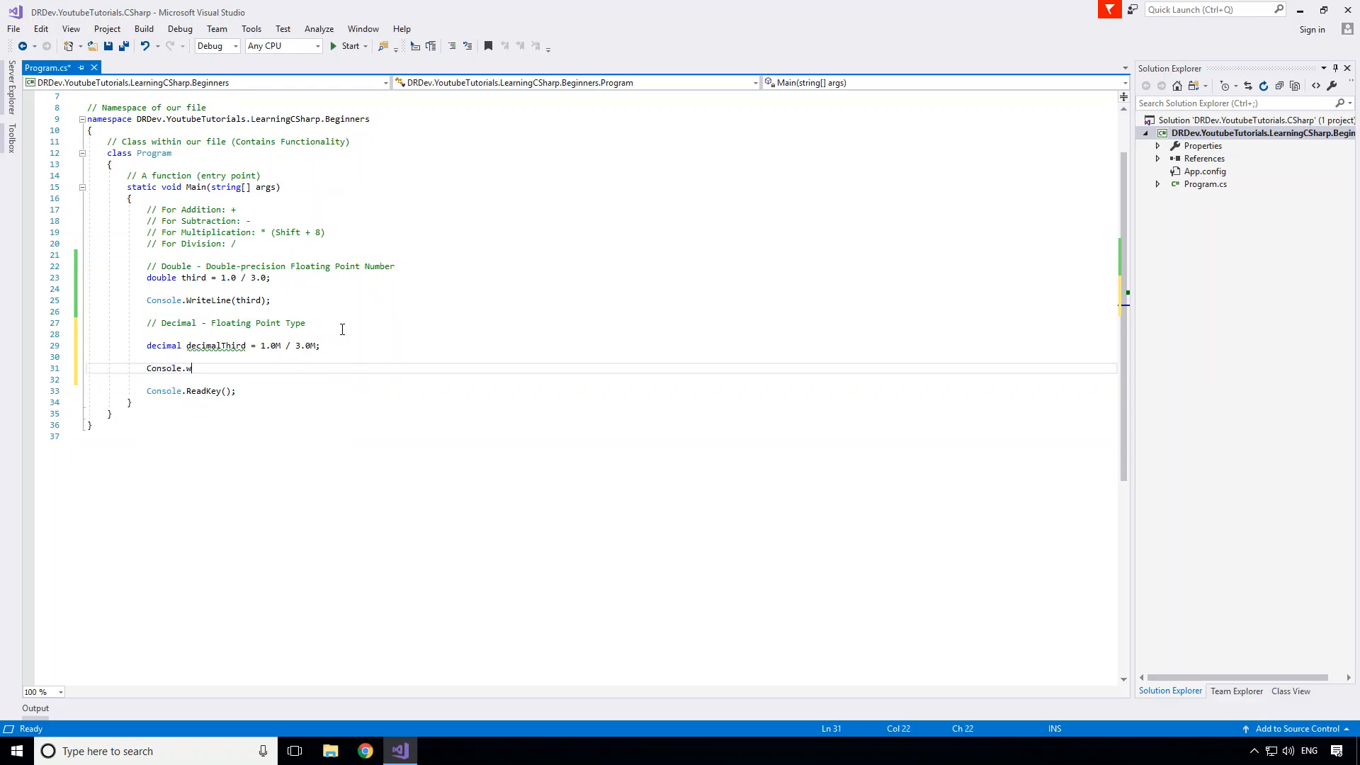
pyautogui.write('riteLine();')
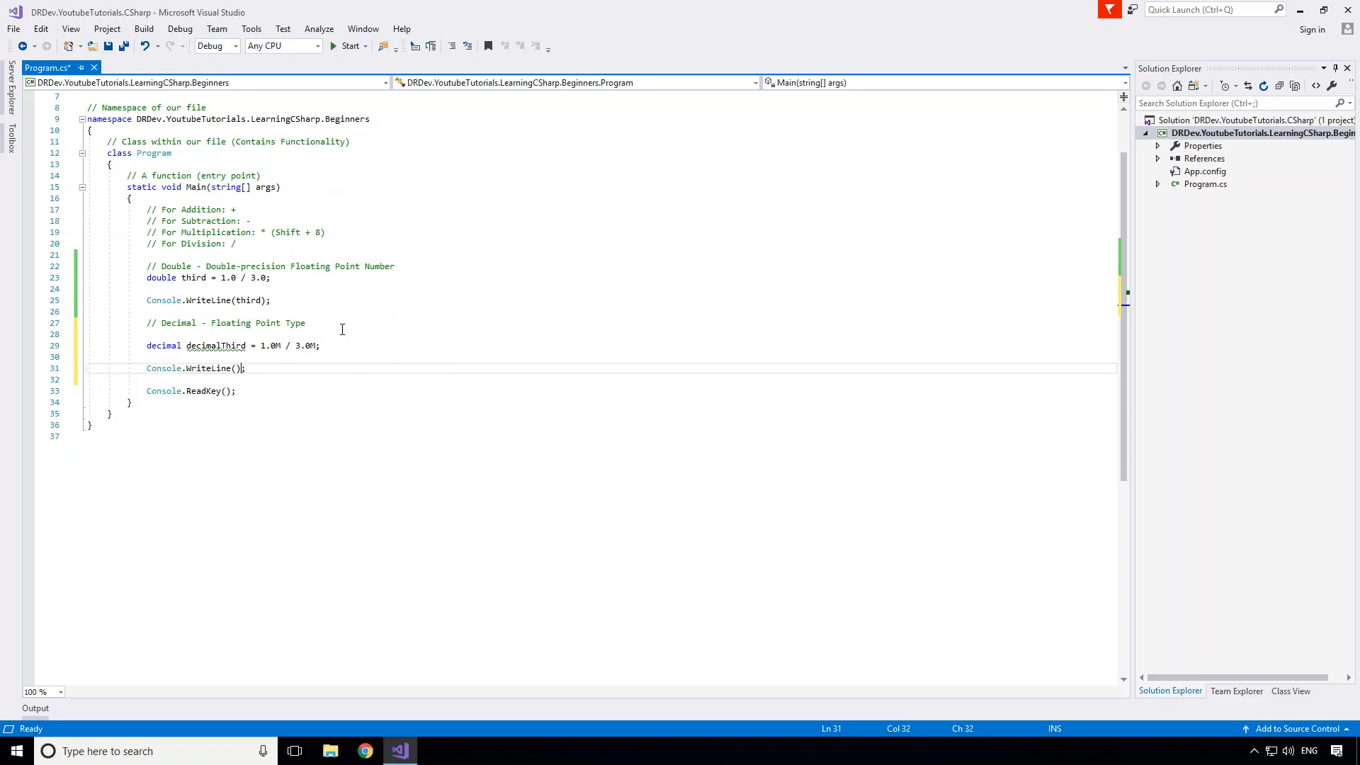
pyautogui.write('decimalThird')
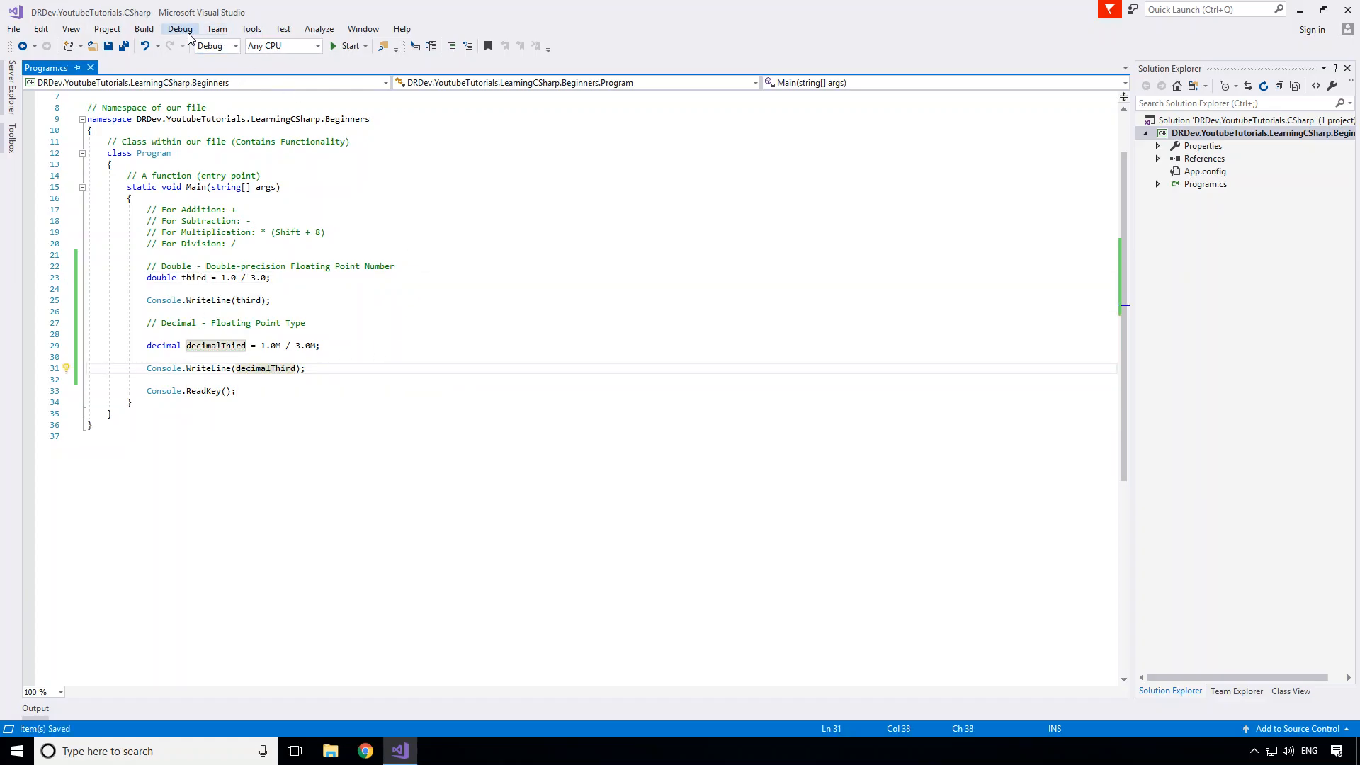
pyautogui.click(347, 46)
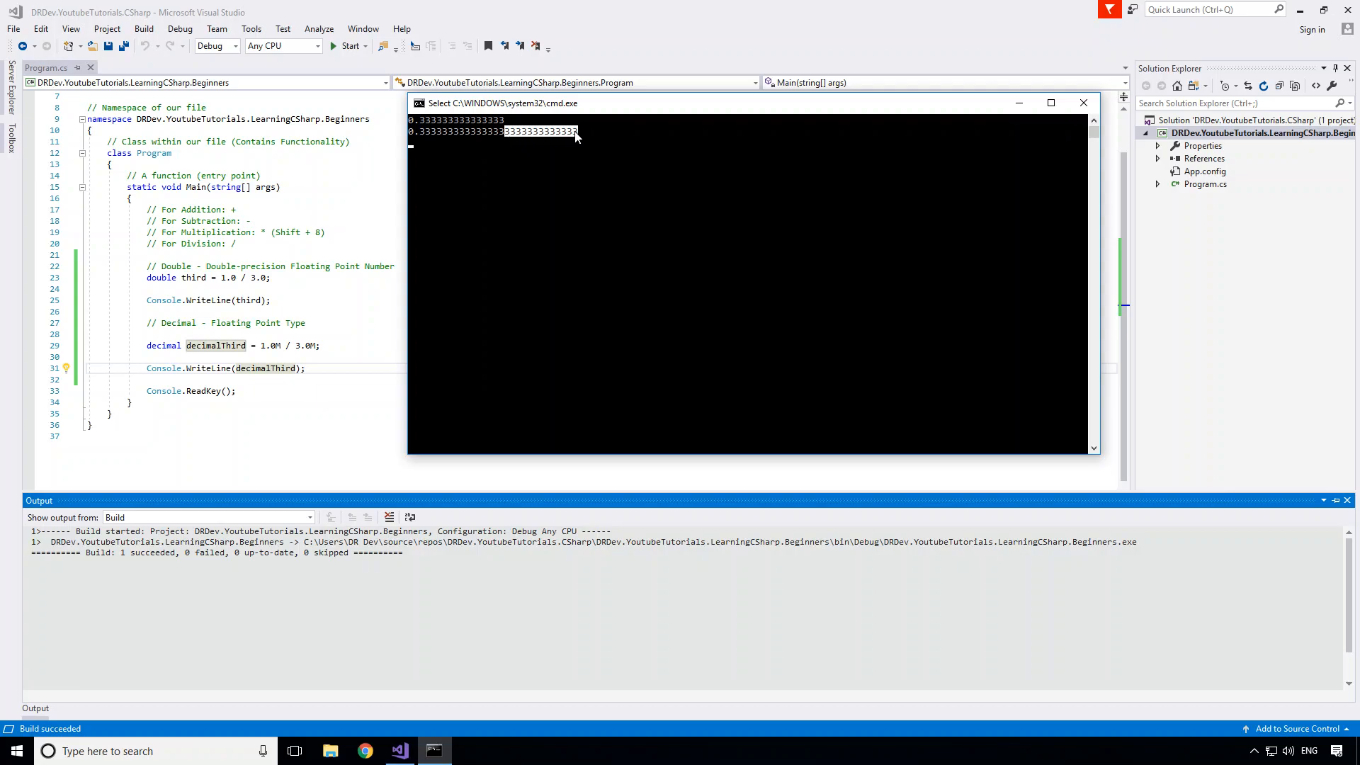
pyautogui.moveTo(440, 129)
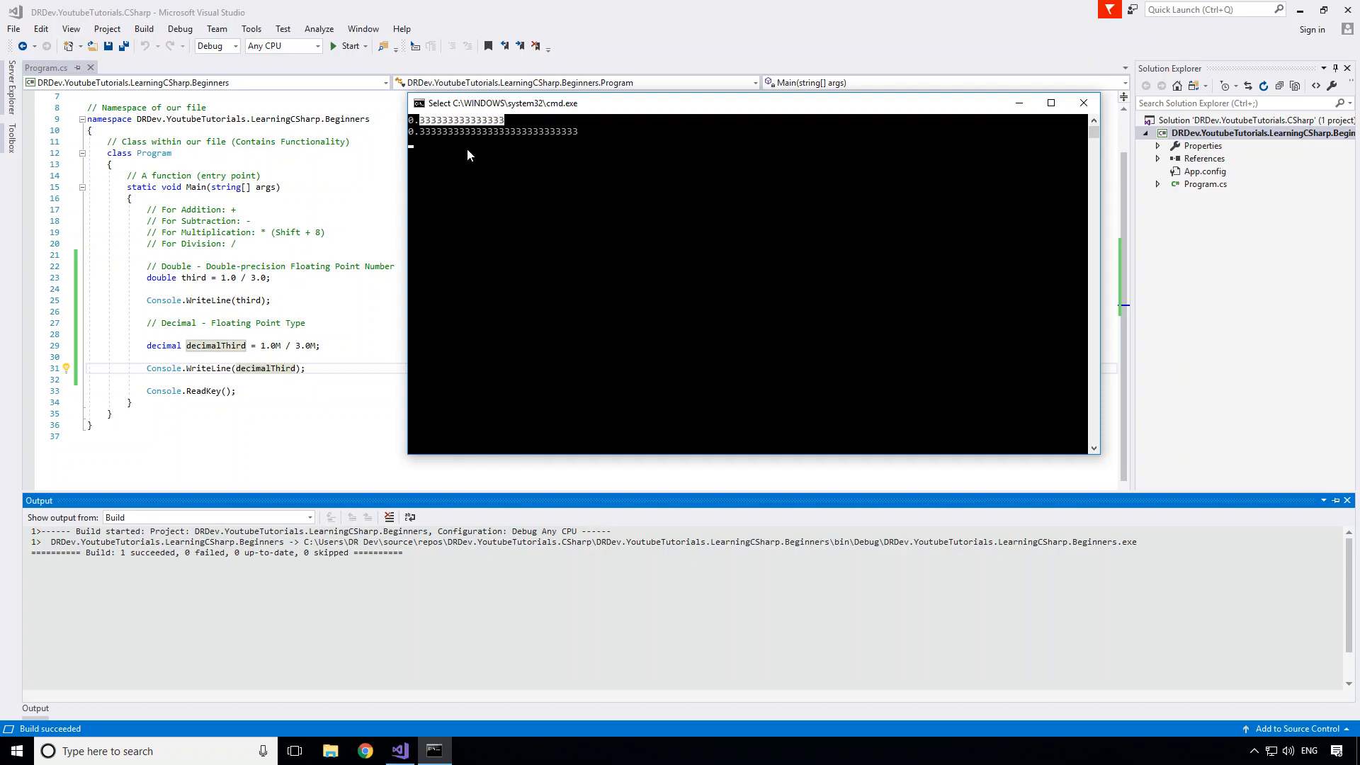
pyautogui.moveTo(507, 136)
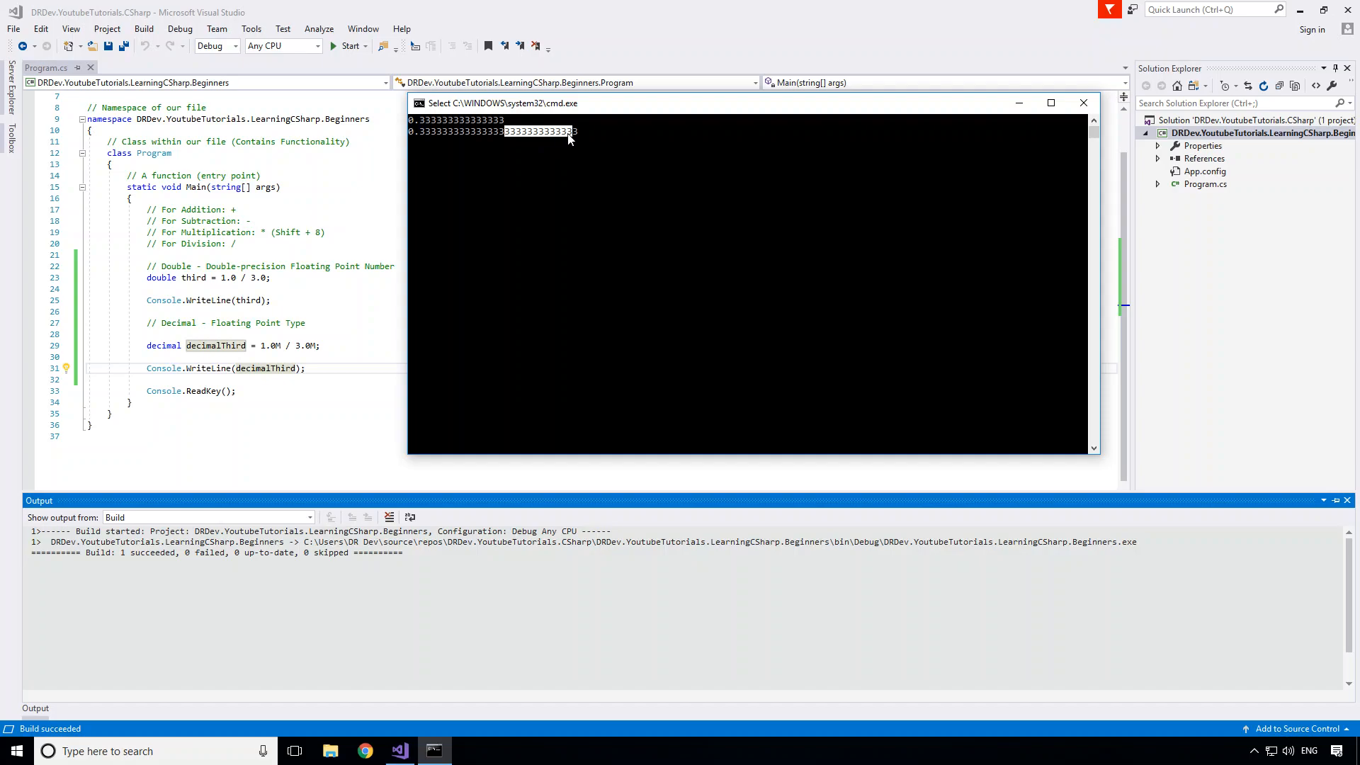
pyautogui.moveTo(526, 188)
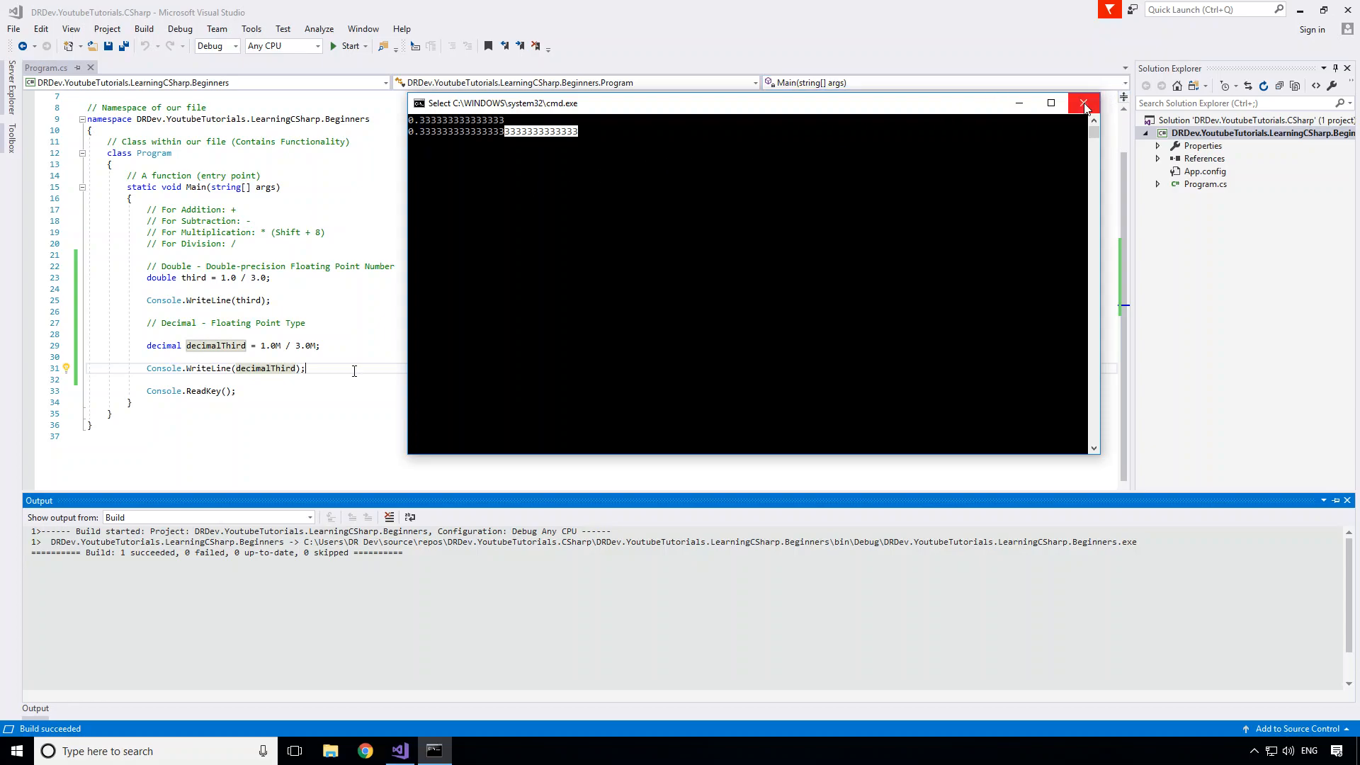
pyautogui.click(1083, 103)
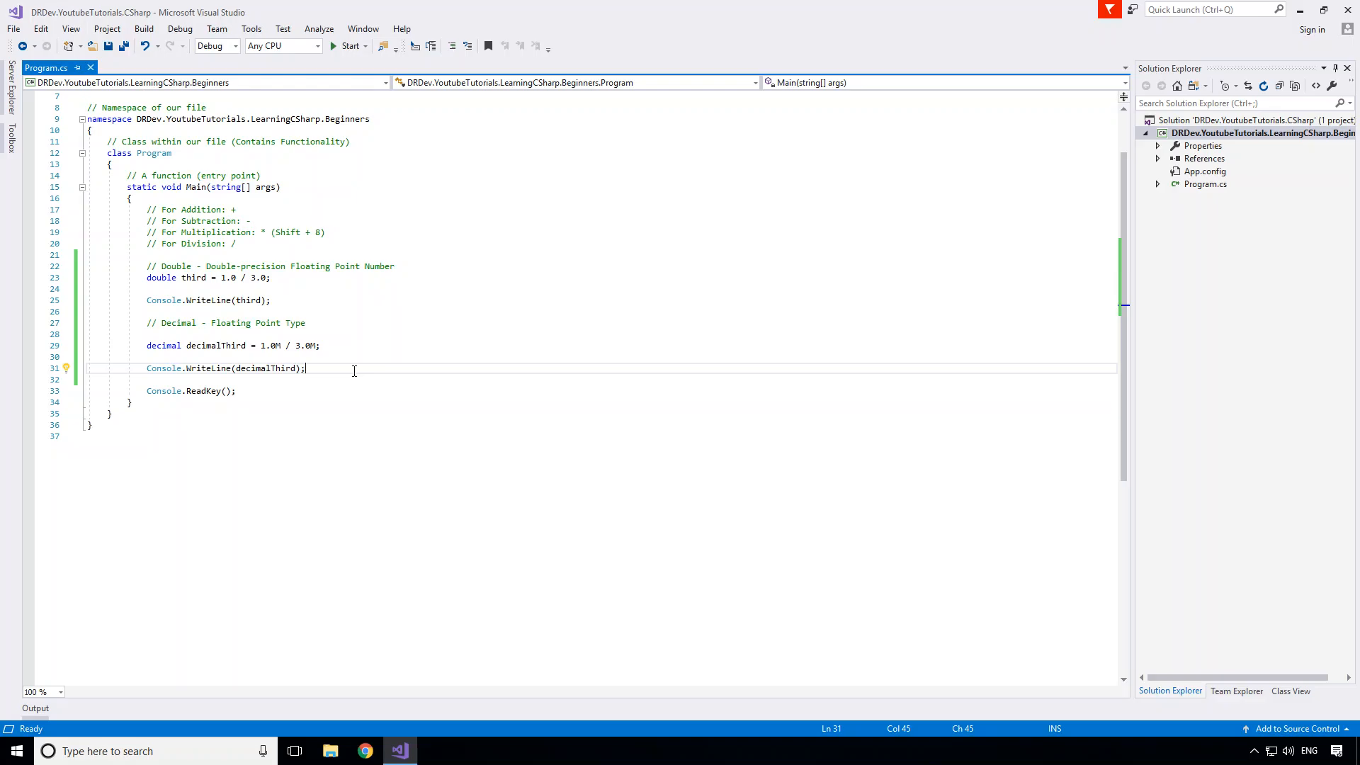